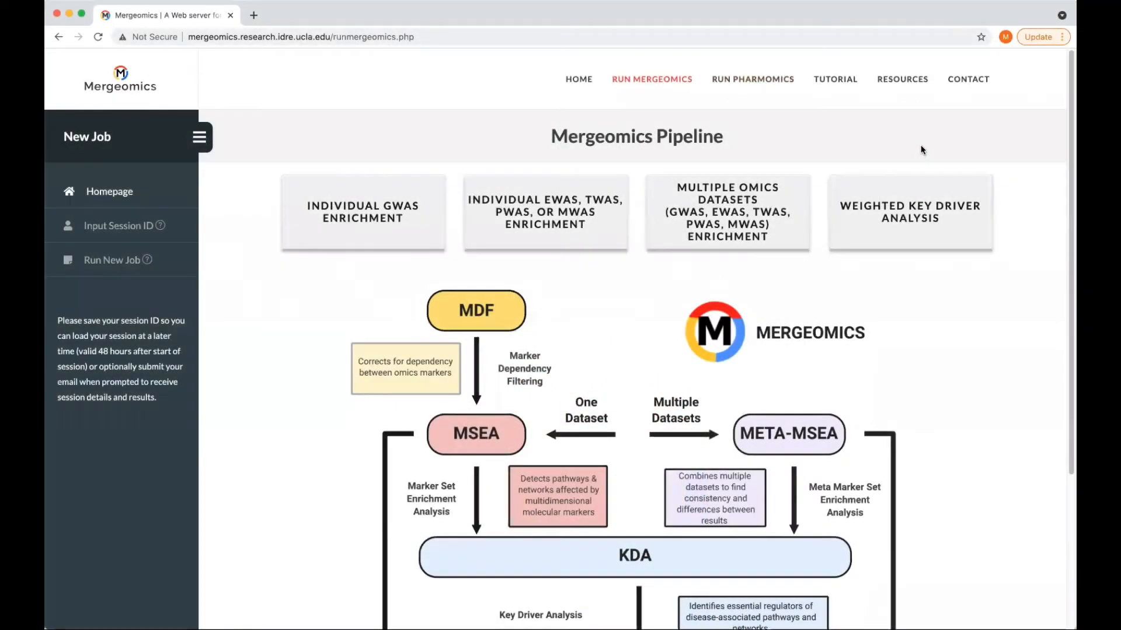
pyautogui.moveTo(917, 147)
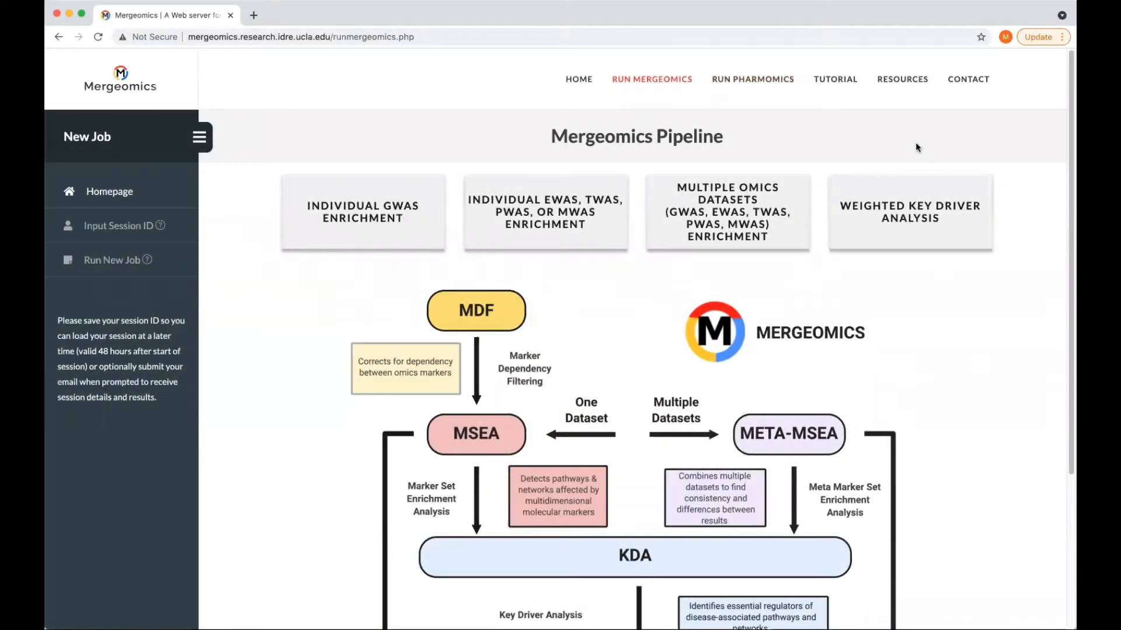
pyautogui.moveTo(902, 213)
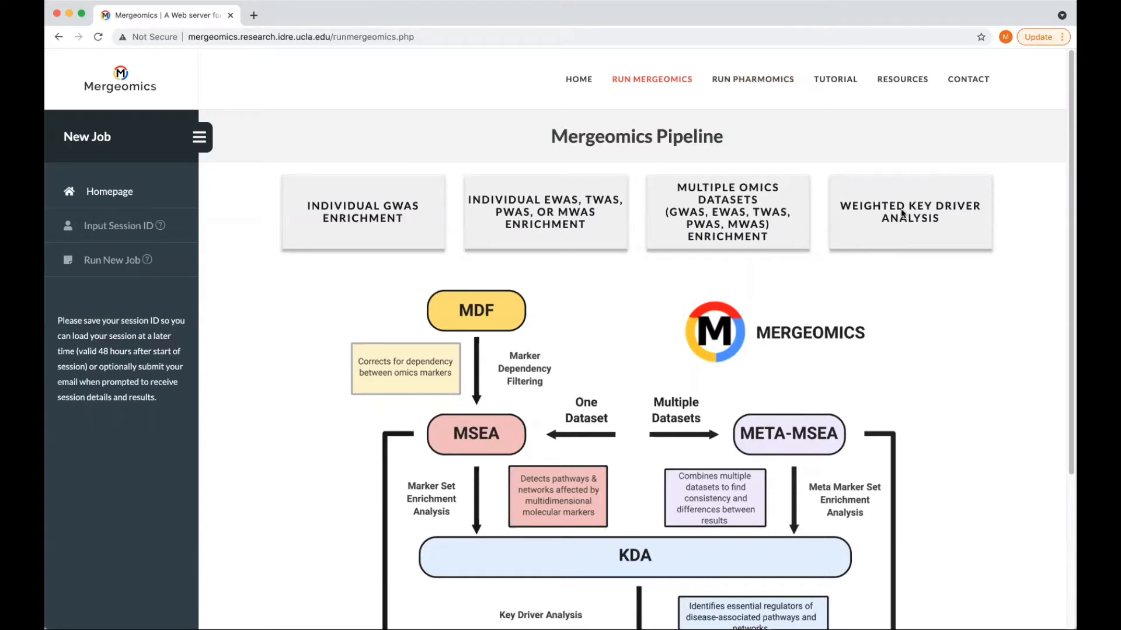
# - Select the Weighted Key Driver Analysis card on the Mergeomics Pipeline page
pyautogui.click(909, 212)
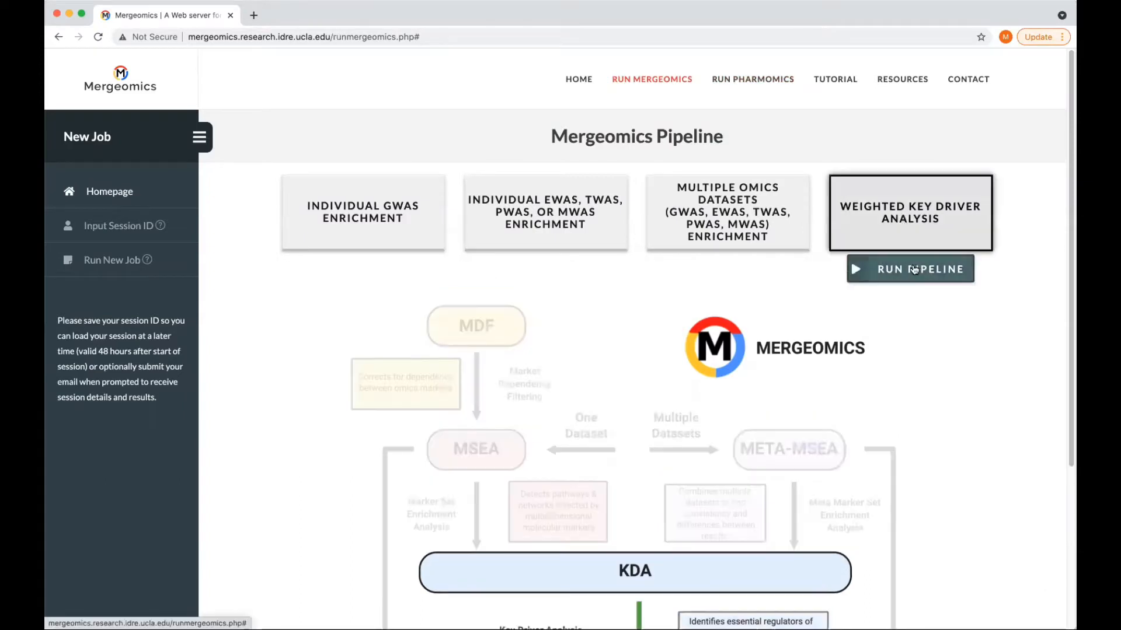
# - Launch a new wKDA job and scroll to the Step 1 input files form
pyautogui.click(909, 269)
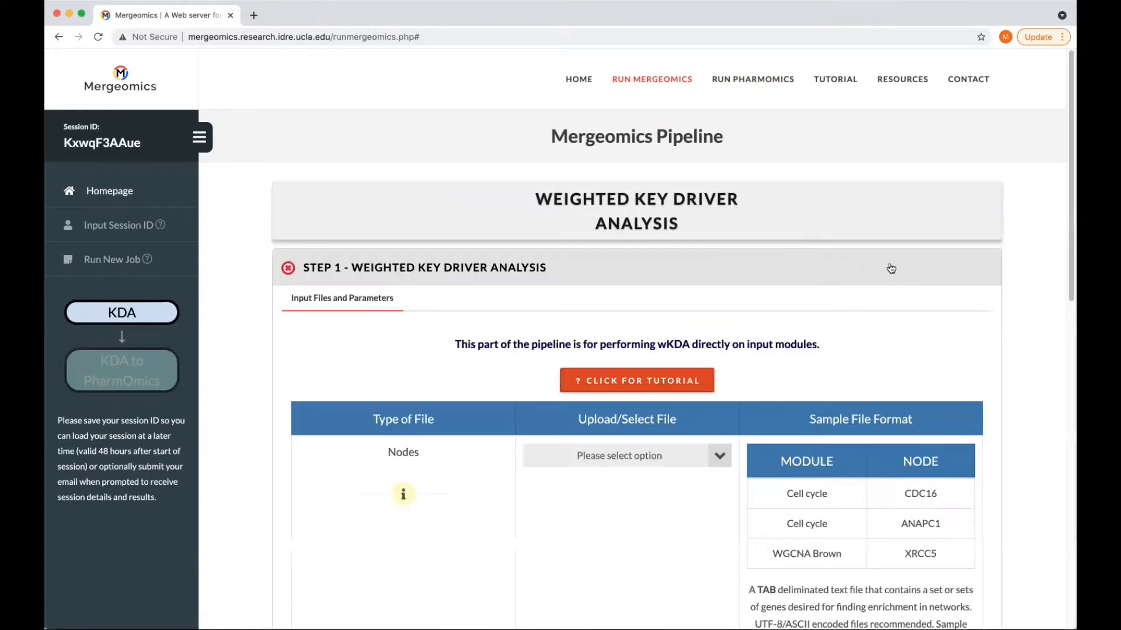
pyautogui.moveTo(70, 398)
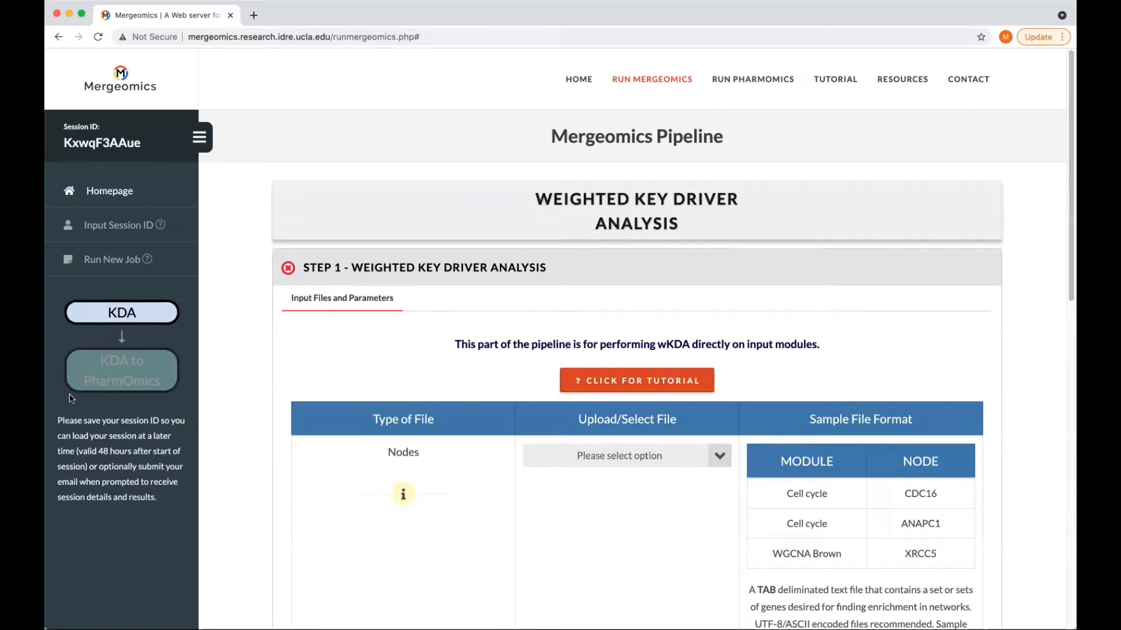
pyautogui.moveTo(185, 318)
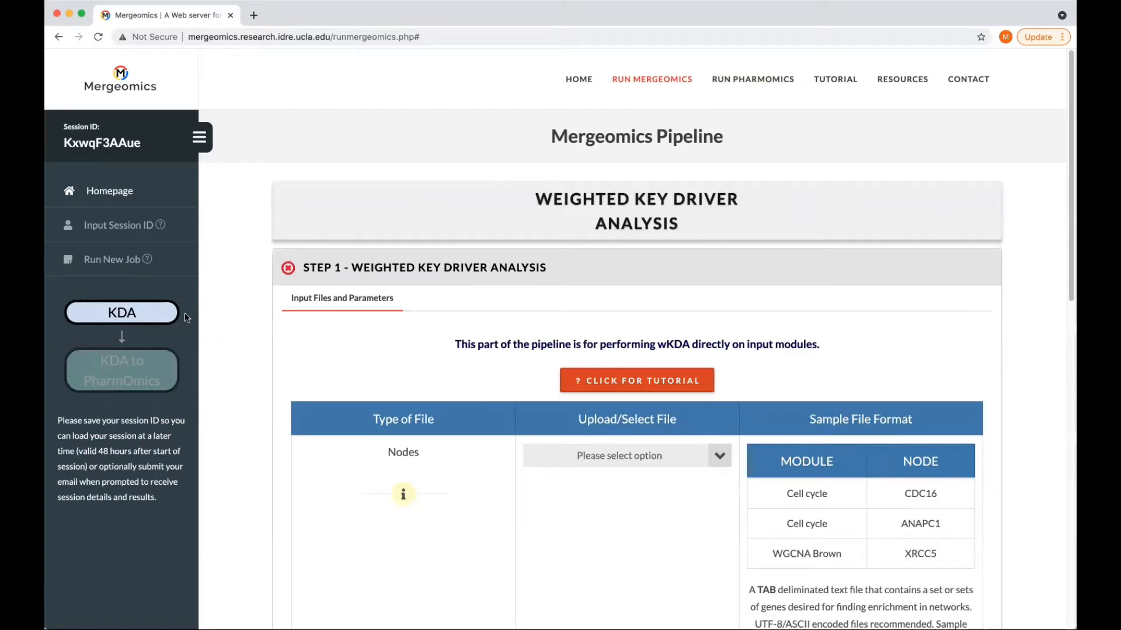
pyautogui.moveTo(194, 321)
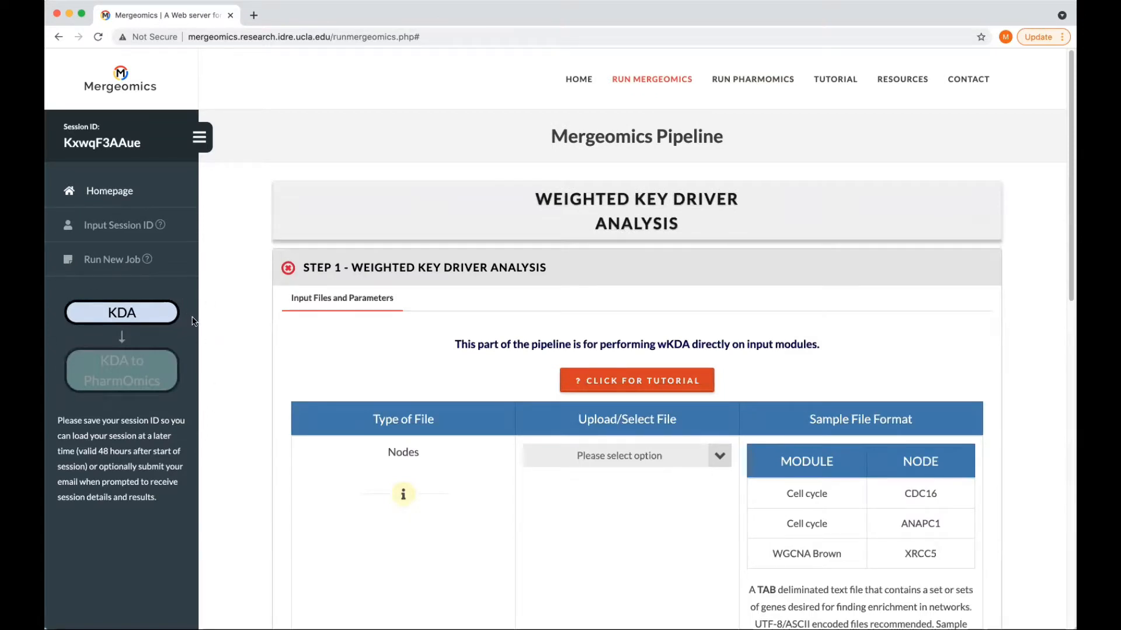
pyautogui.moveTo(186, 323)
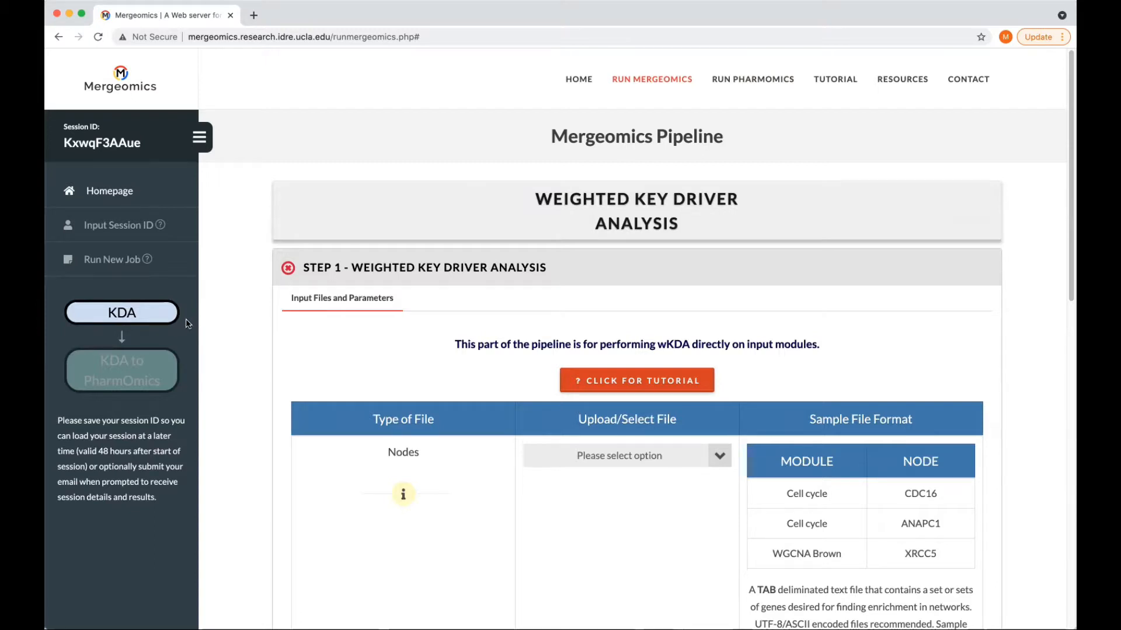
pyautogui.moveTo(151, 409)
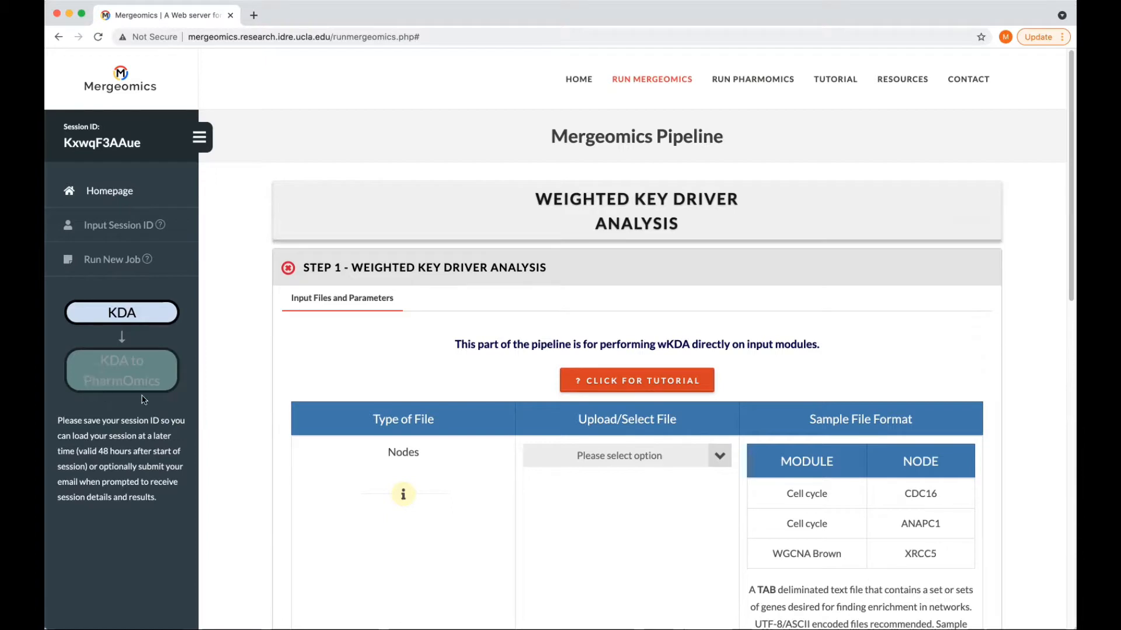
pyautogui.scroll(-3)
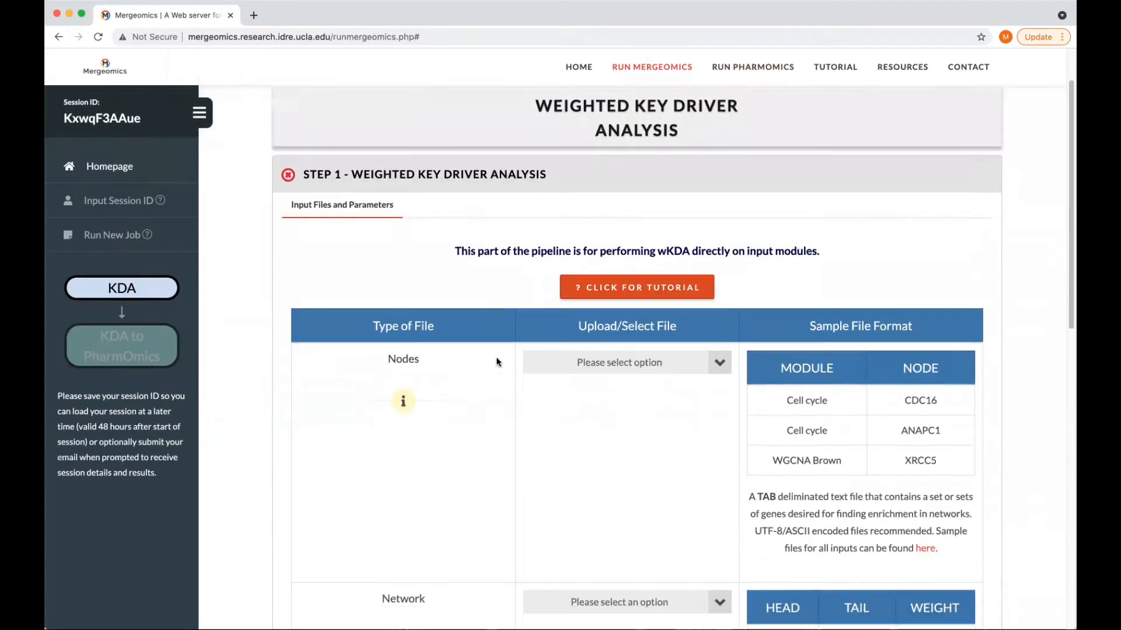
pyautogui.scroll(-3)
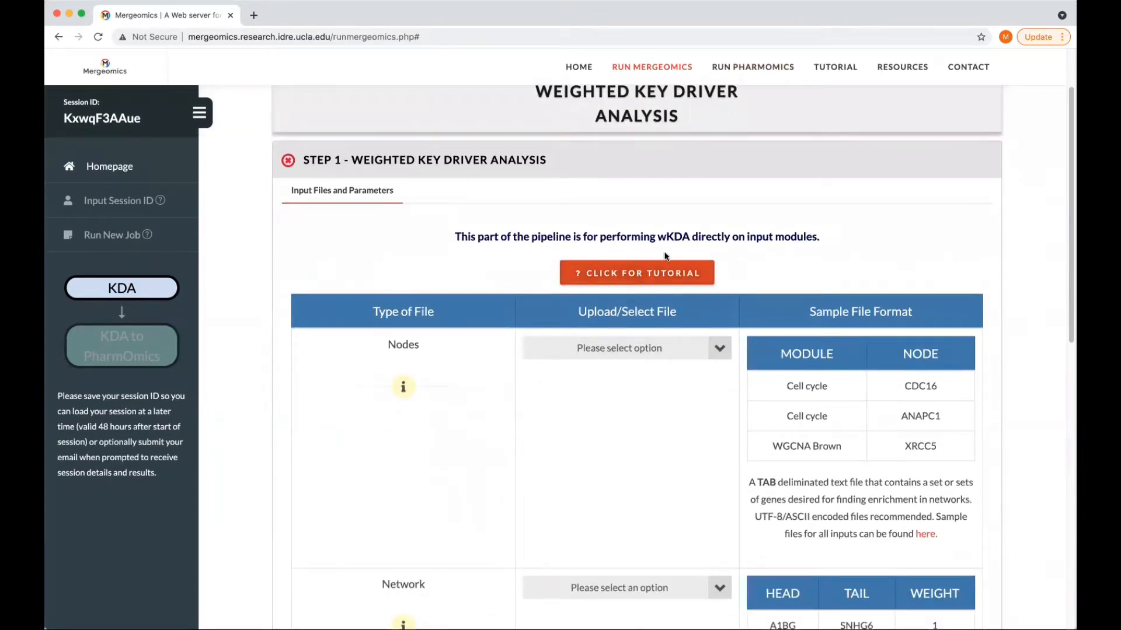
# - Display the wKDA tutorial and read through its input comments and default parameters
pyautogui.click(636, 272)
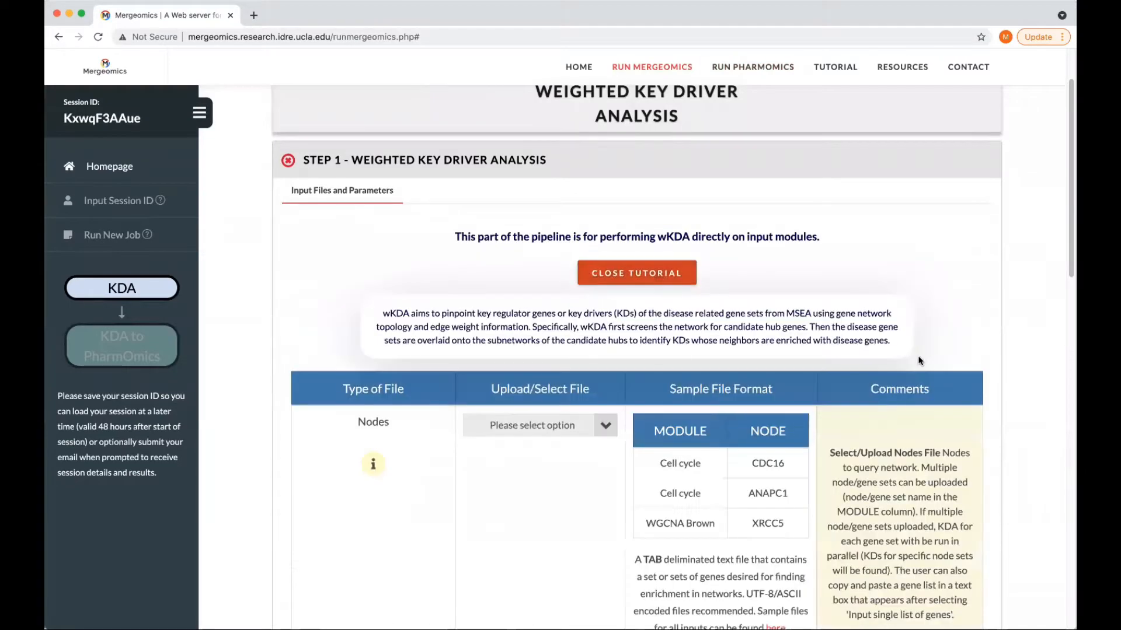
pyautogui.scroll(-3)
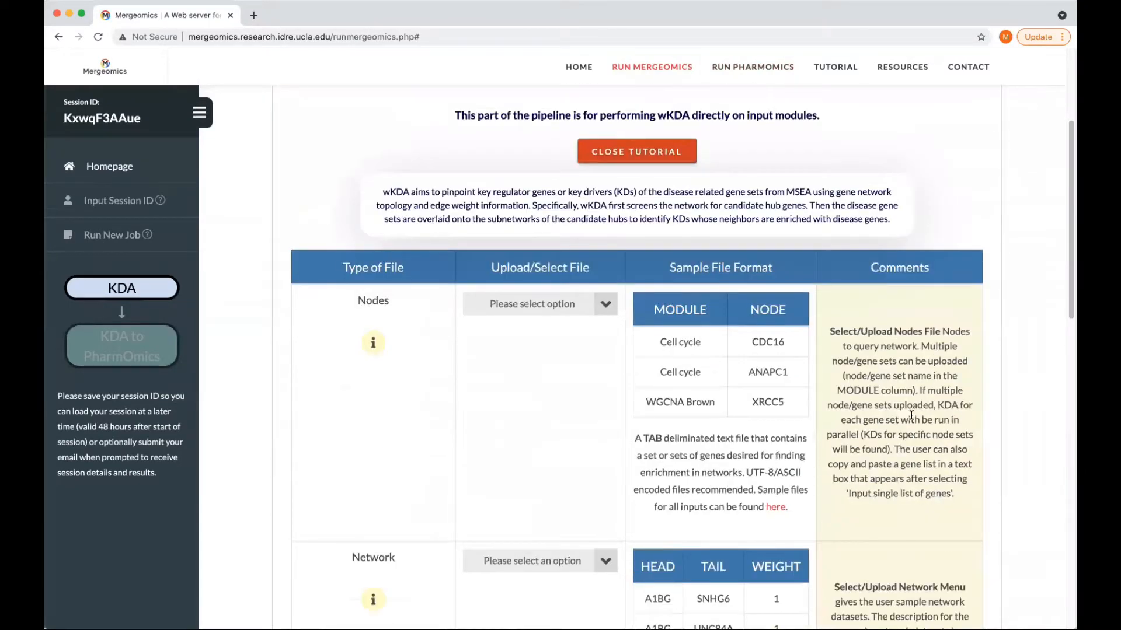
pyautogui.scroll(-3)
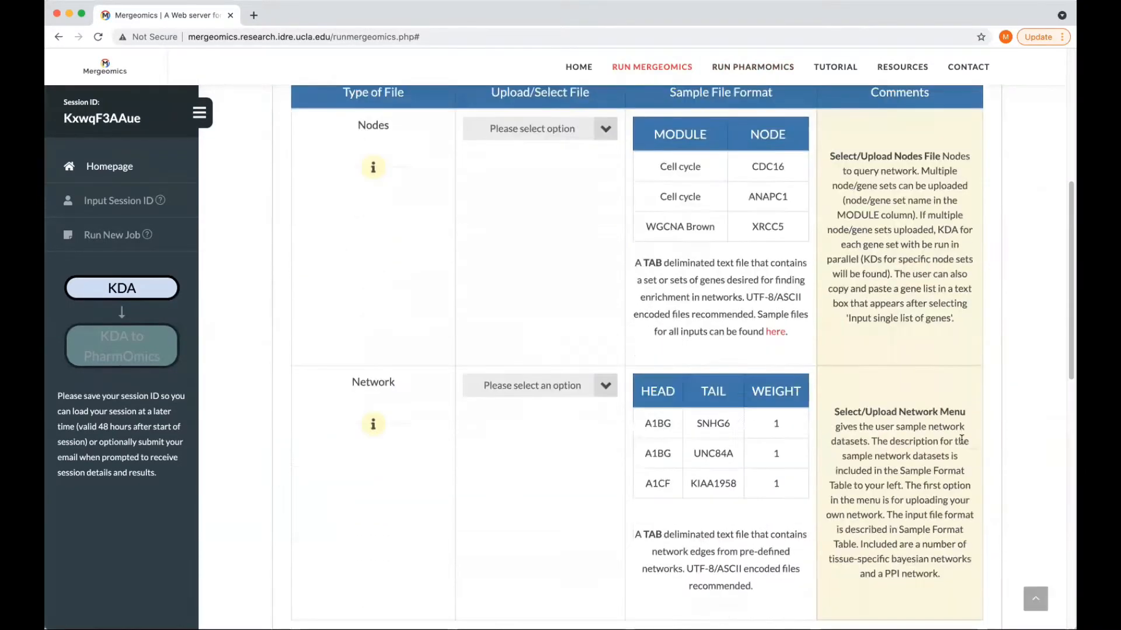
pyautogui.scroll(-3)
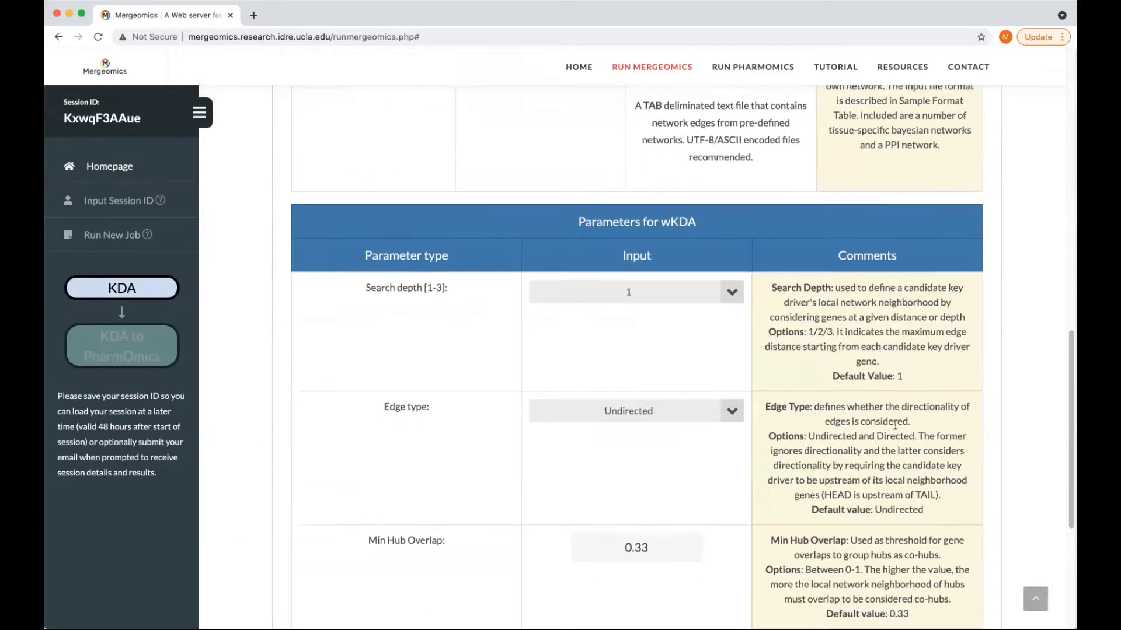
pyautogui.scroll(-3)
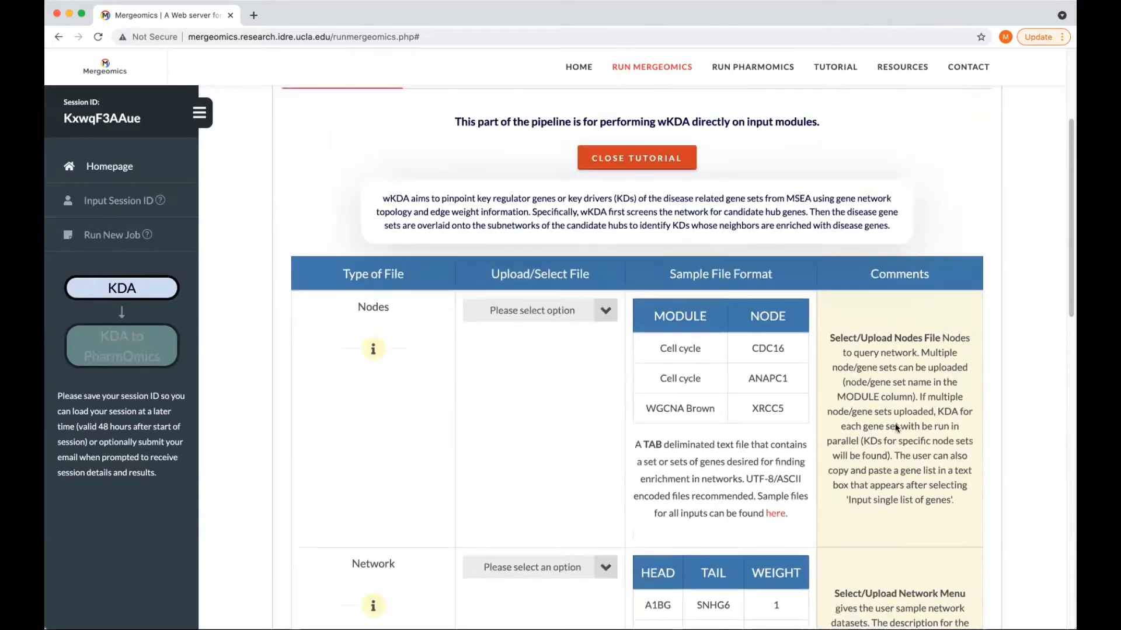
pyautogui.moveTo(330, 346)
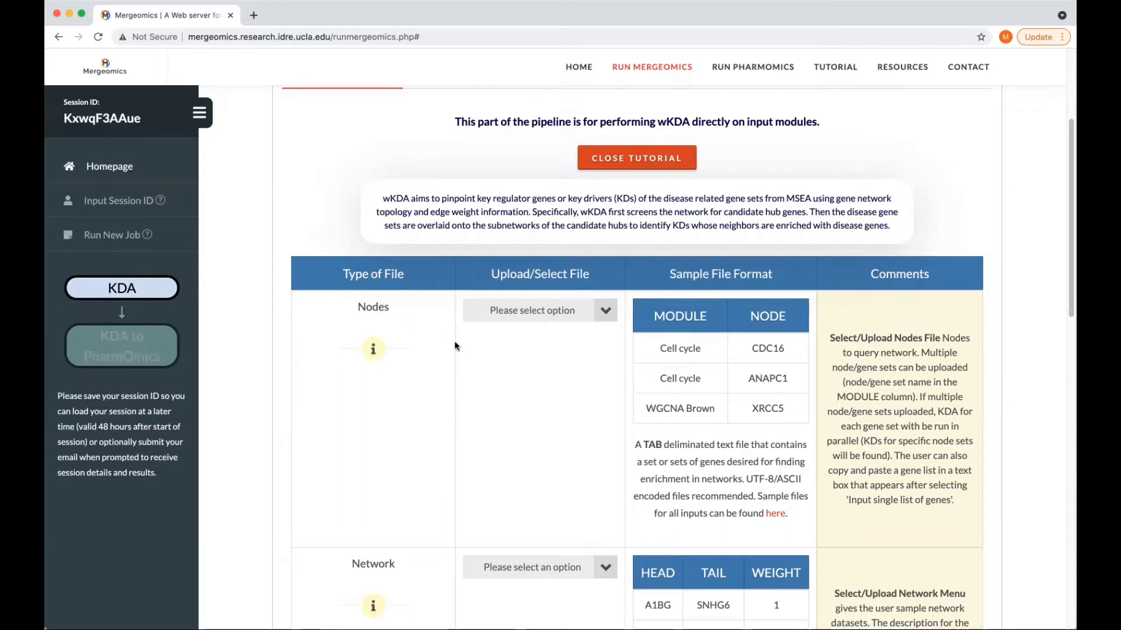
pyautogui.moveTo(477, 362)
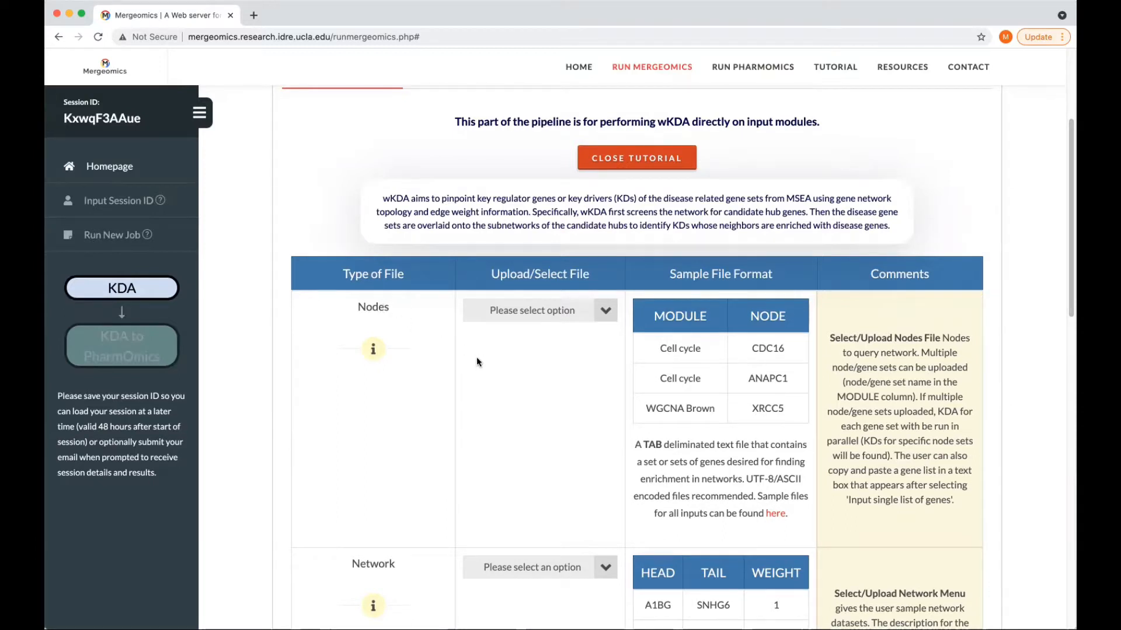
pyautogui.moveTo(757, 296)
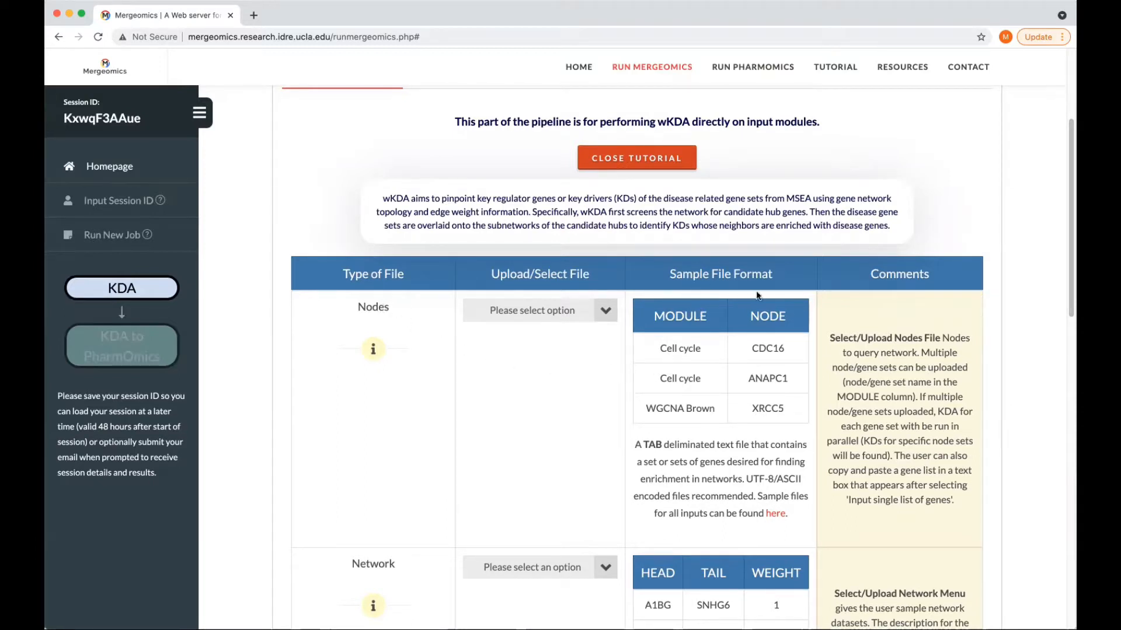
pyautogui.moveTo(681, 339)
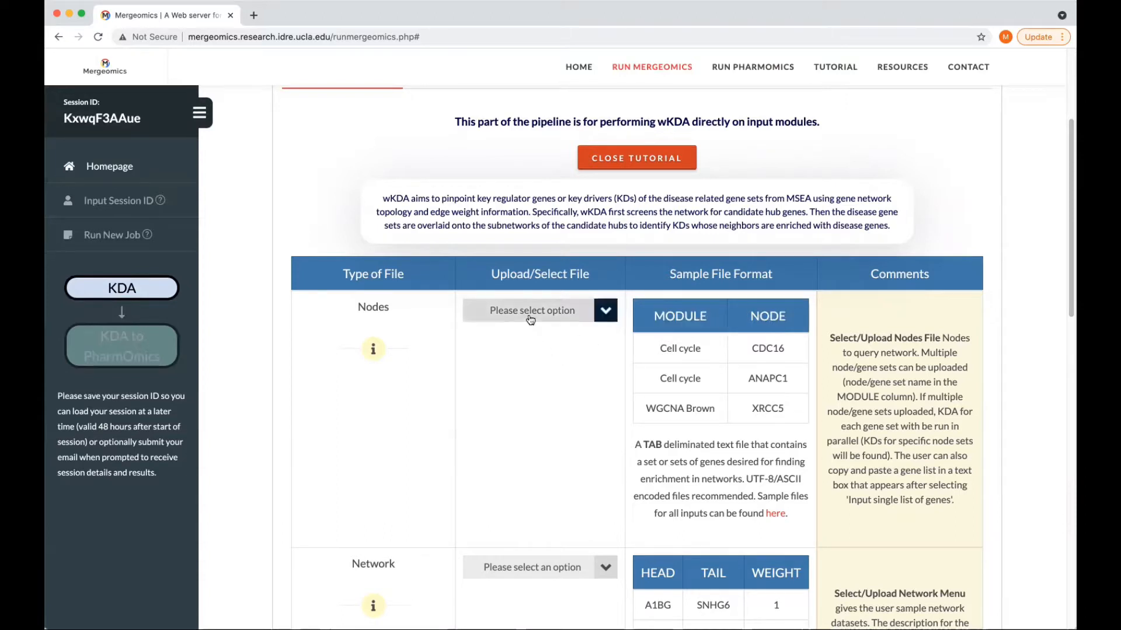
# - Set Nodes to 'Input single list of genes', test the entry box, and view identifier conversions
pyautogui.click(532, 310)
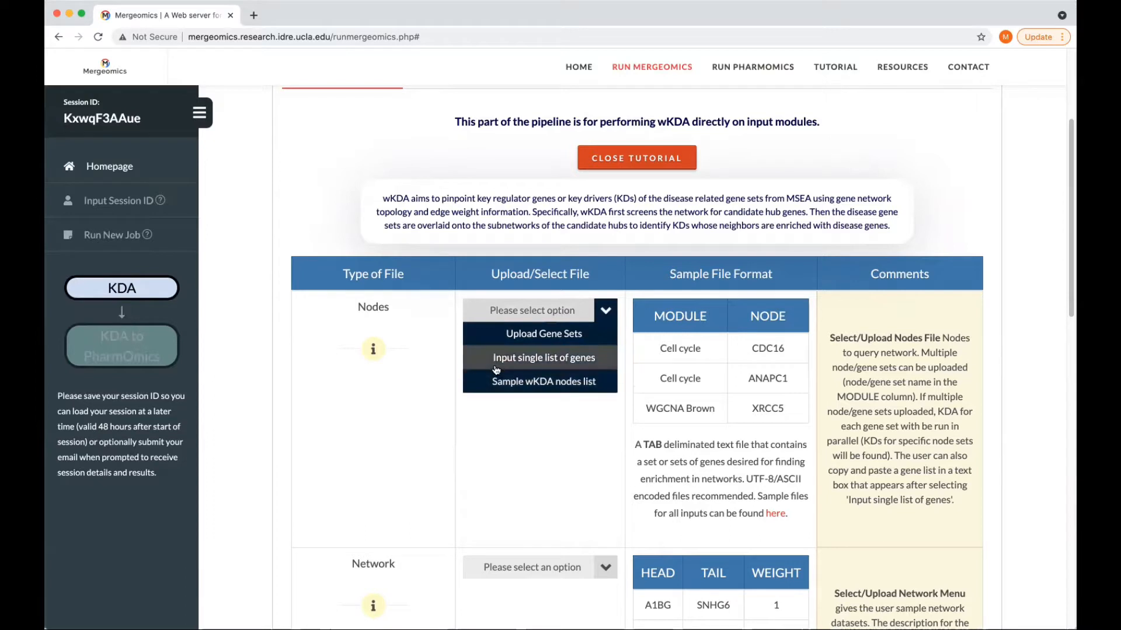
pyautogui.click(543, 357)
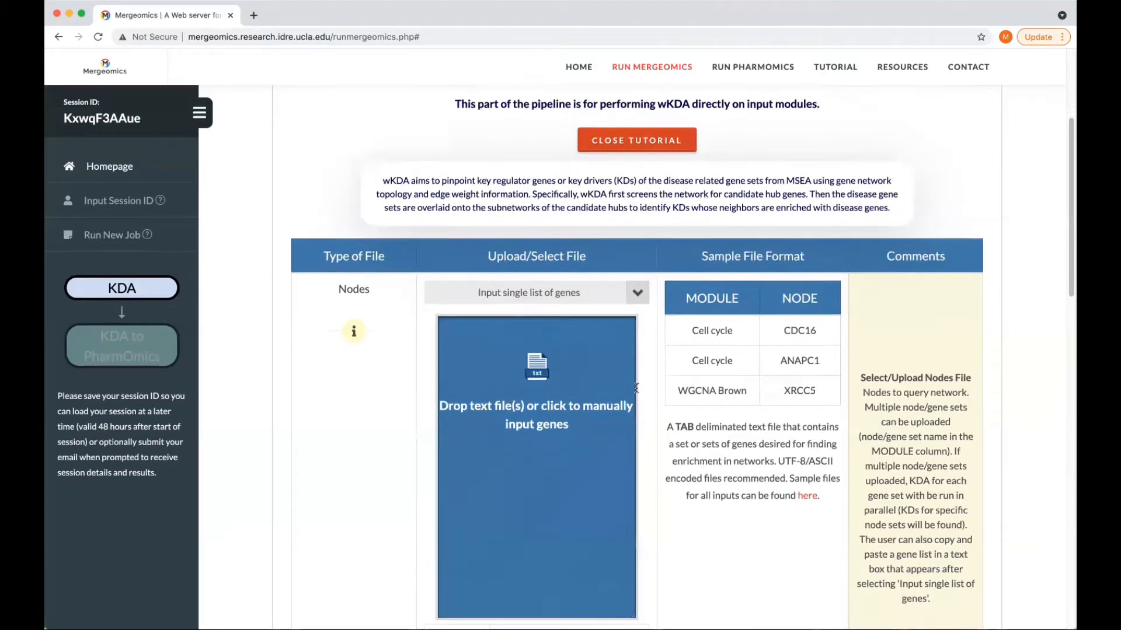
pyautogui.scroll(-3)
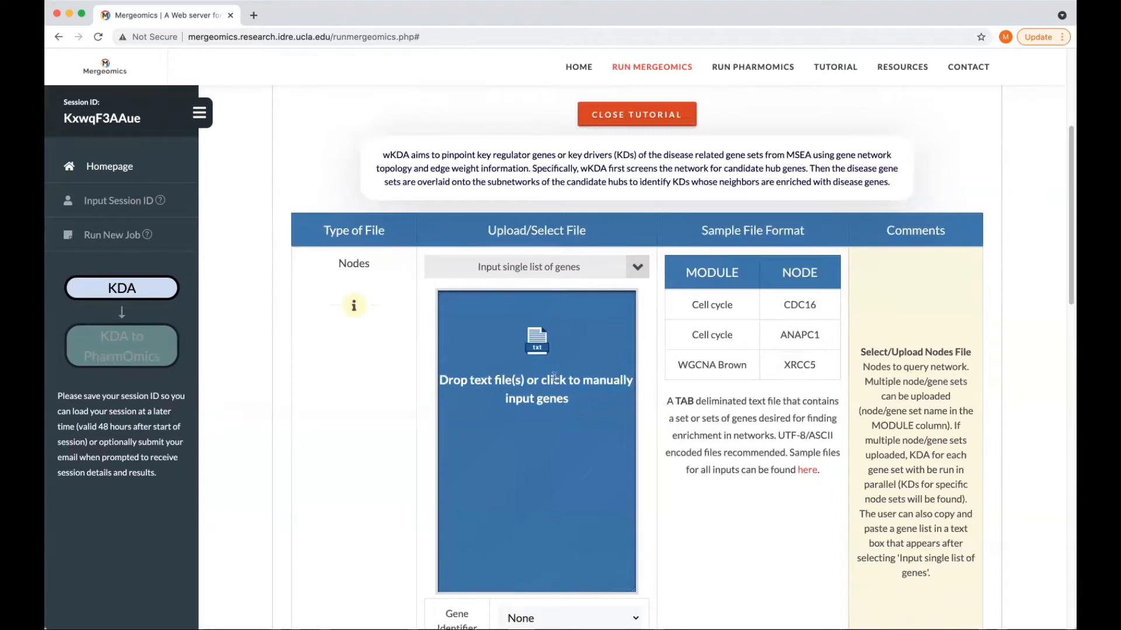
pyautogui.moveTo(497, 541)
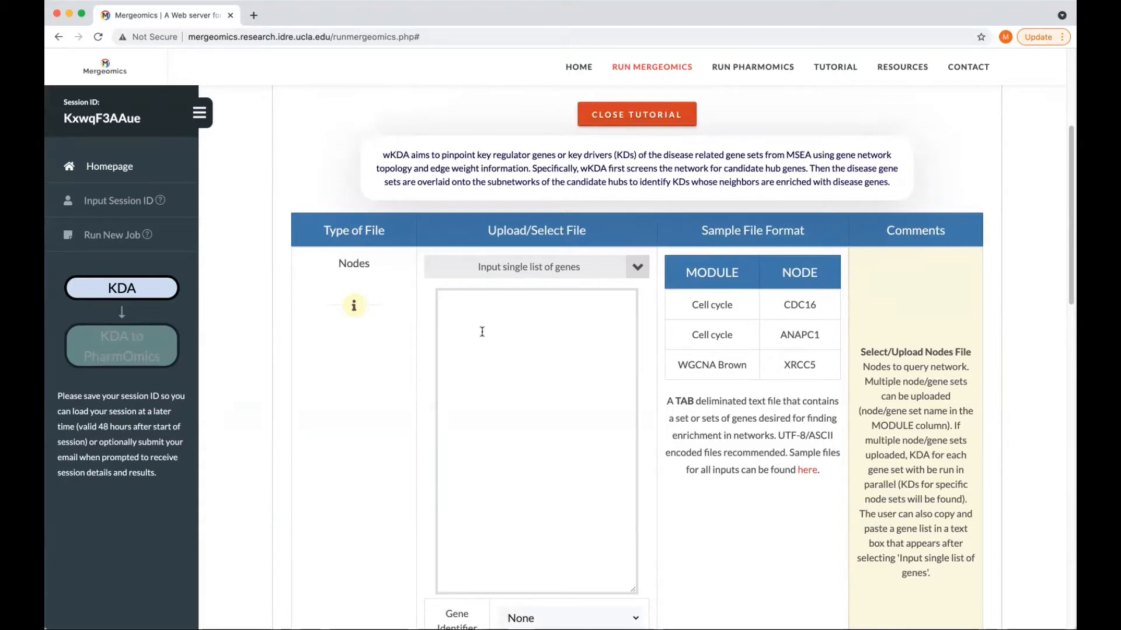
pyautogui.write('HLA')
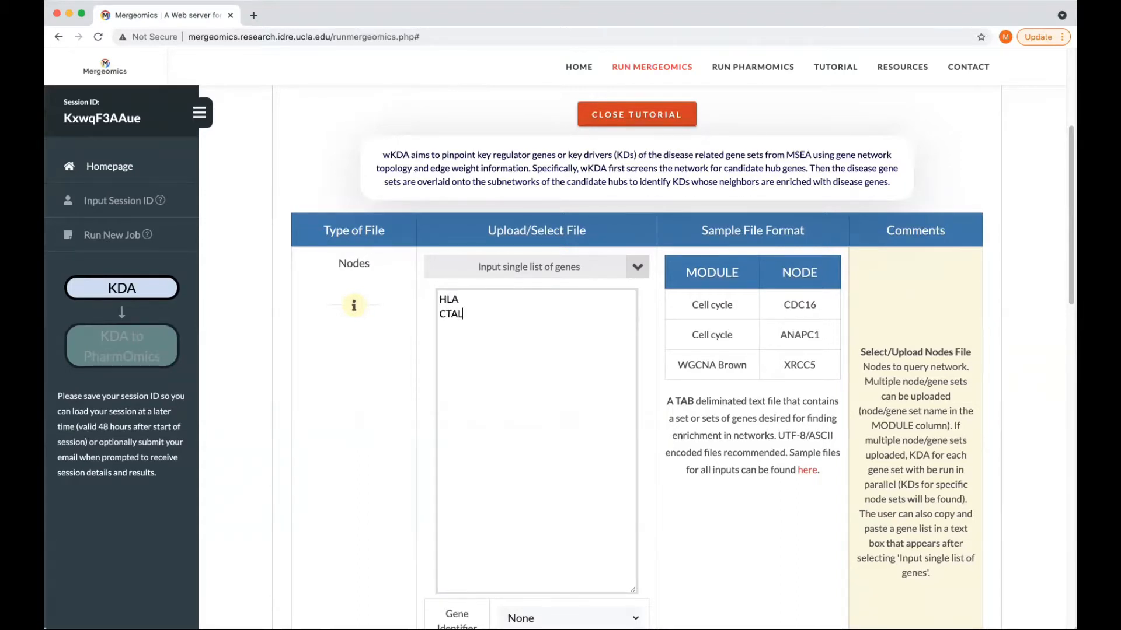
pyautogui.press('Backspace')
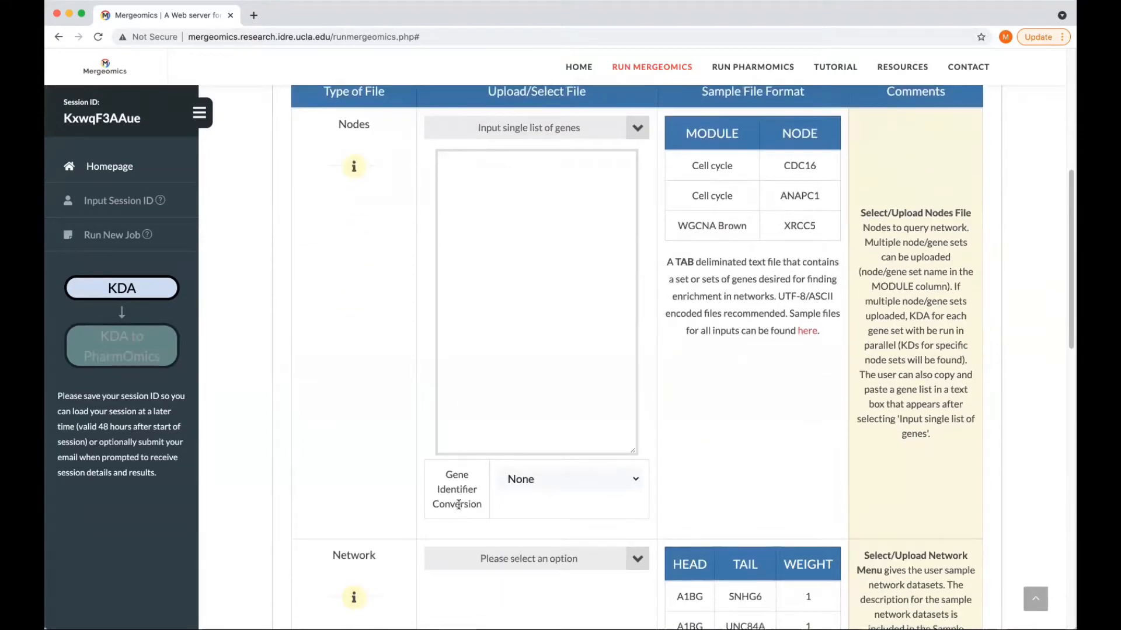
pyautogui.click(567, 479)
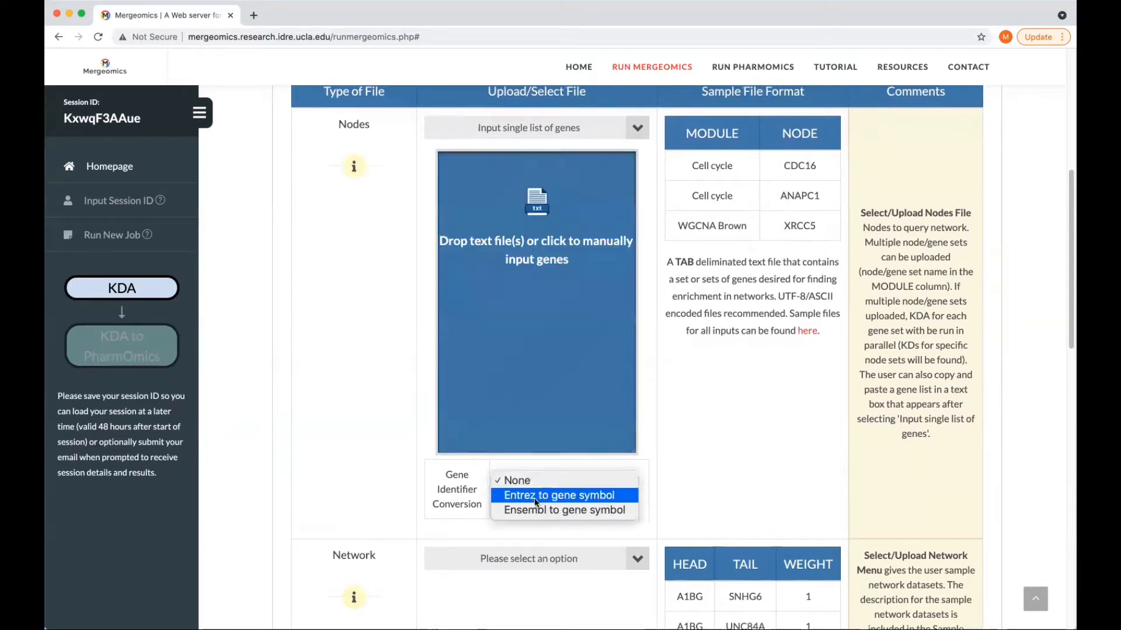
pyautogui.moveTo(562, 509)
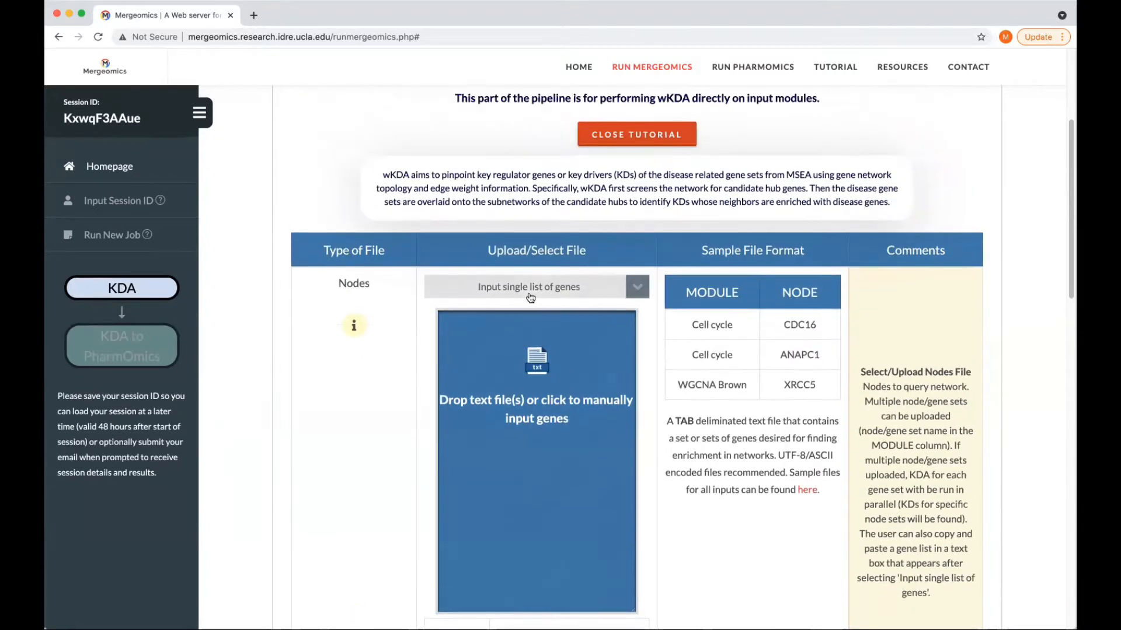
# - Switch the Nodes input to 'Sample wKDA nodes list' and scroll to the Network row
pyautogui.click(535, 286)
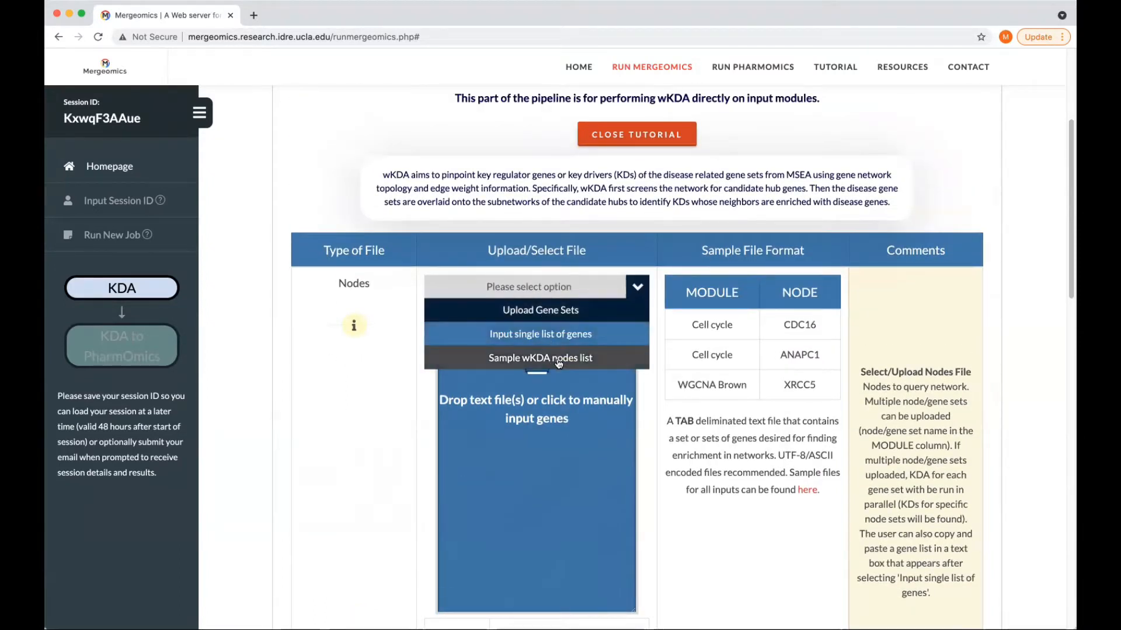
pyautogui.click(540, 357)
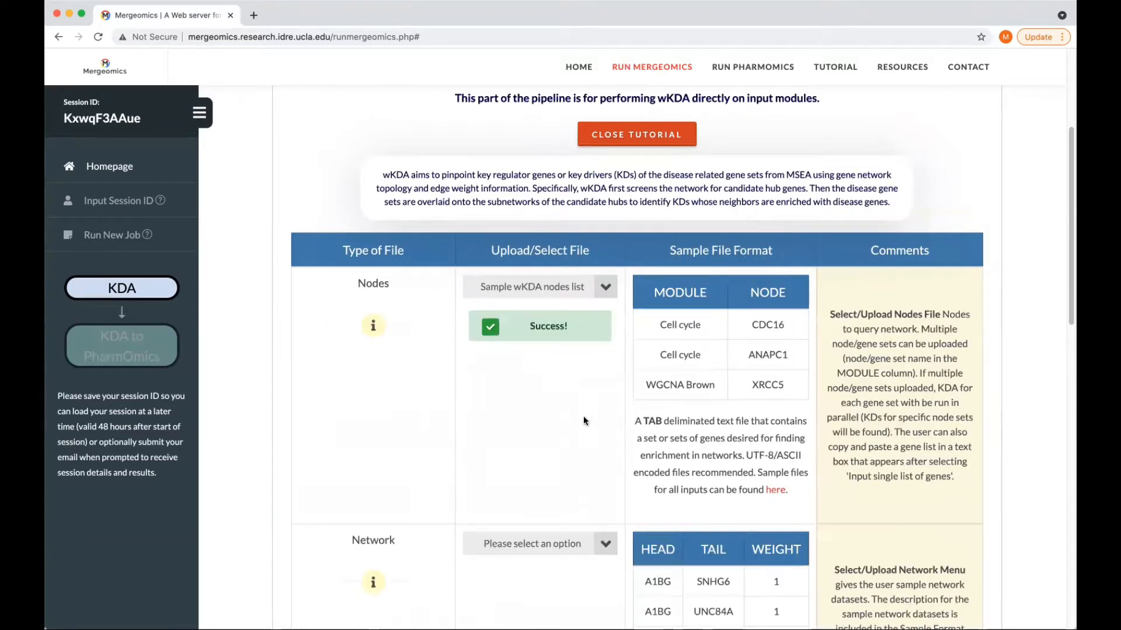
pyautogui.scroll(-3)
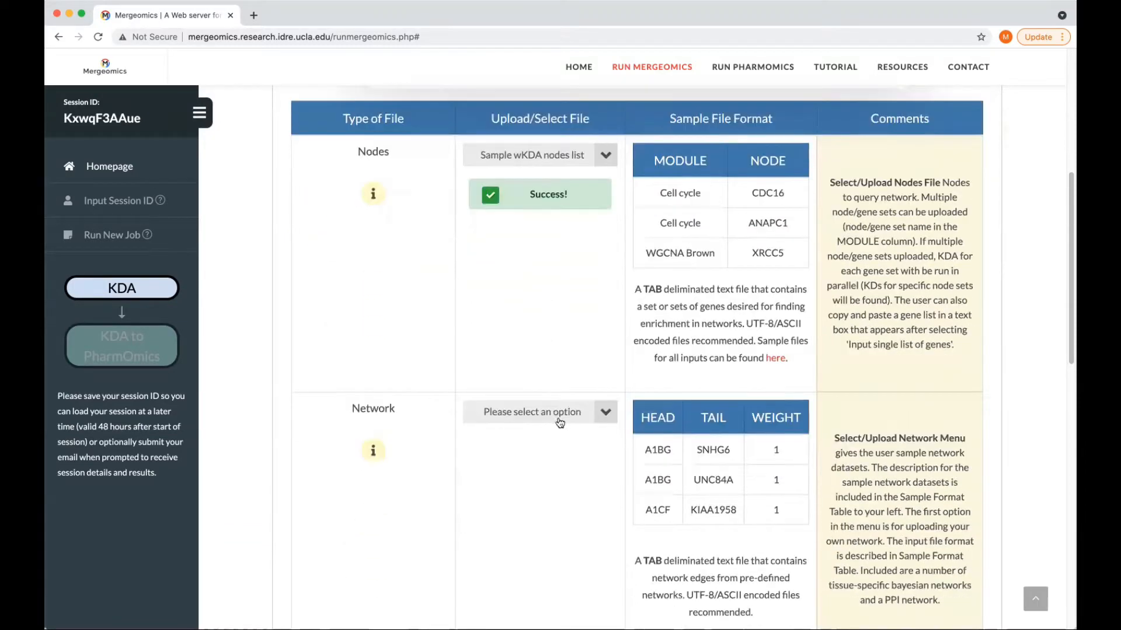
pyautogui.scroll(-3)
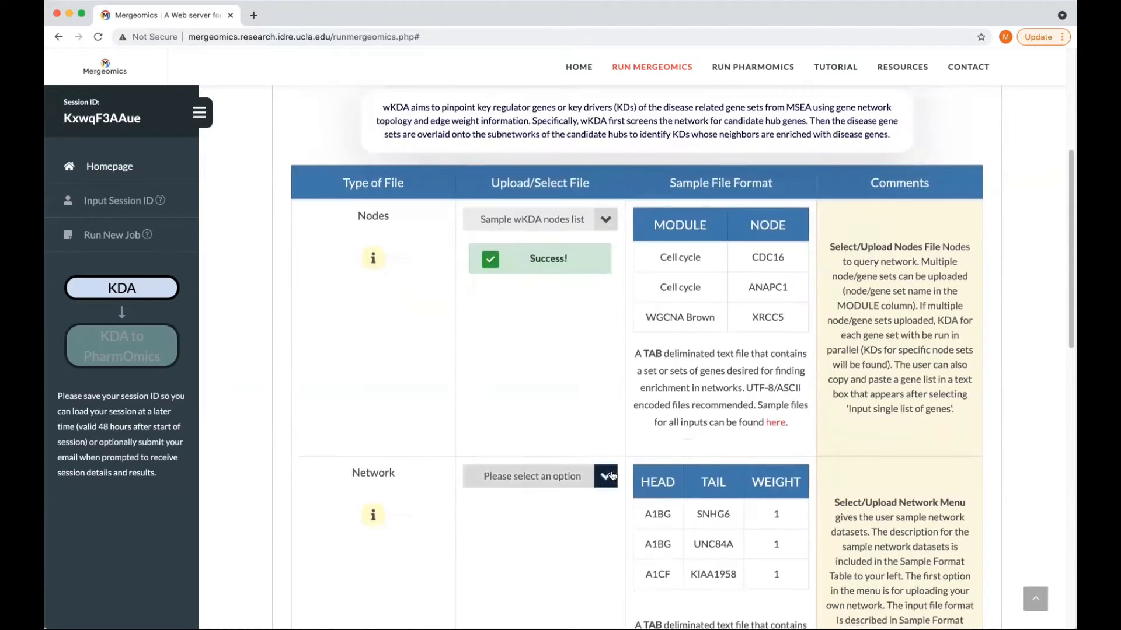
pyautogui.scroll(-3)
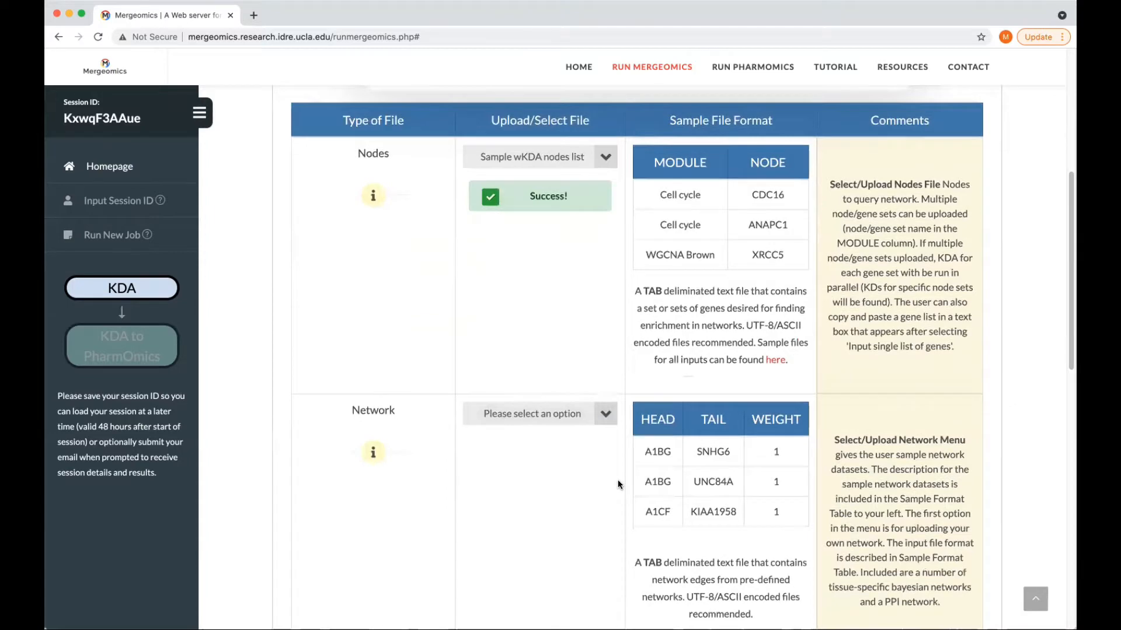
pyautogui.scroll(-3)
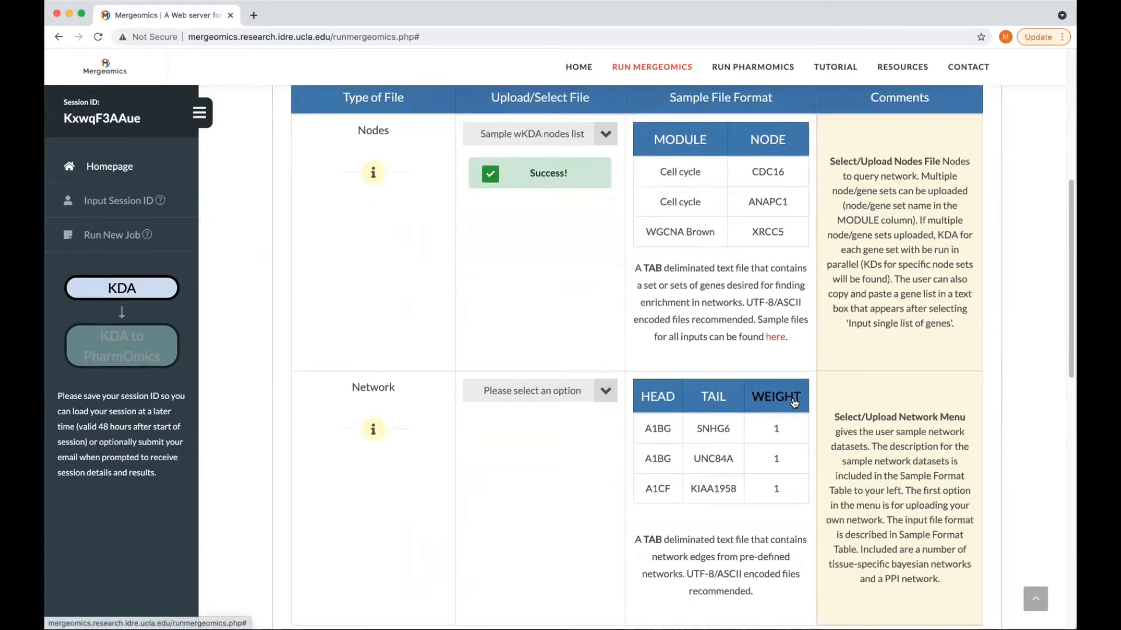
pyautogui.scroll(-3)
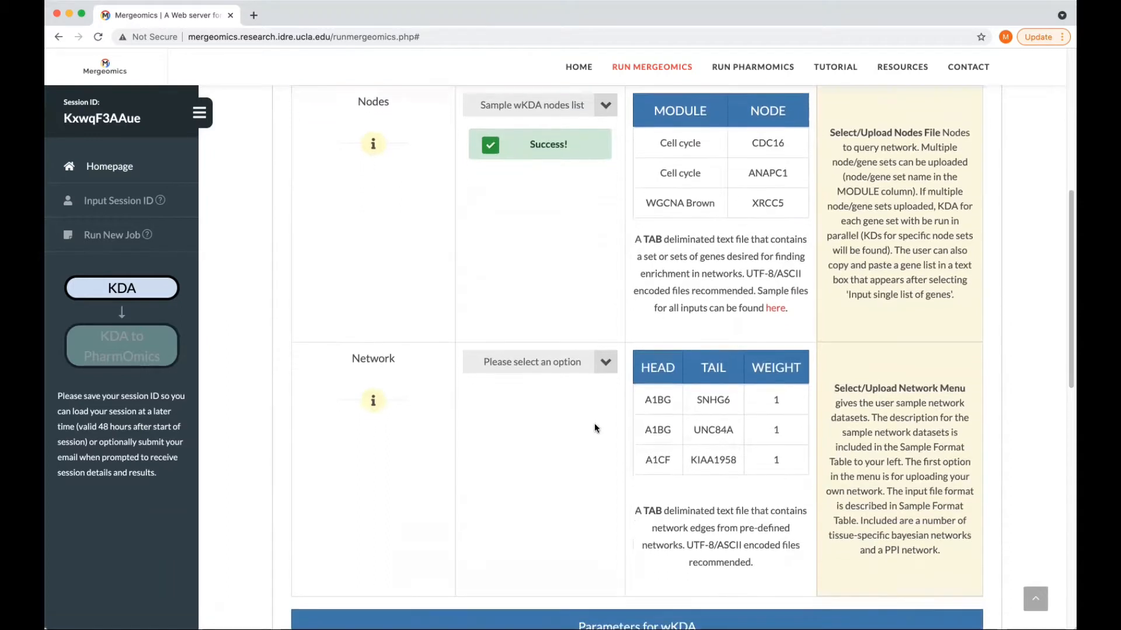
# - Choose 'String PPI Network' from the Network dropdown
pyautogui.click(532, 362)
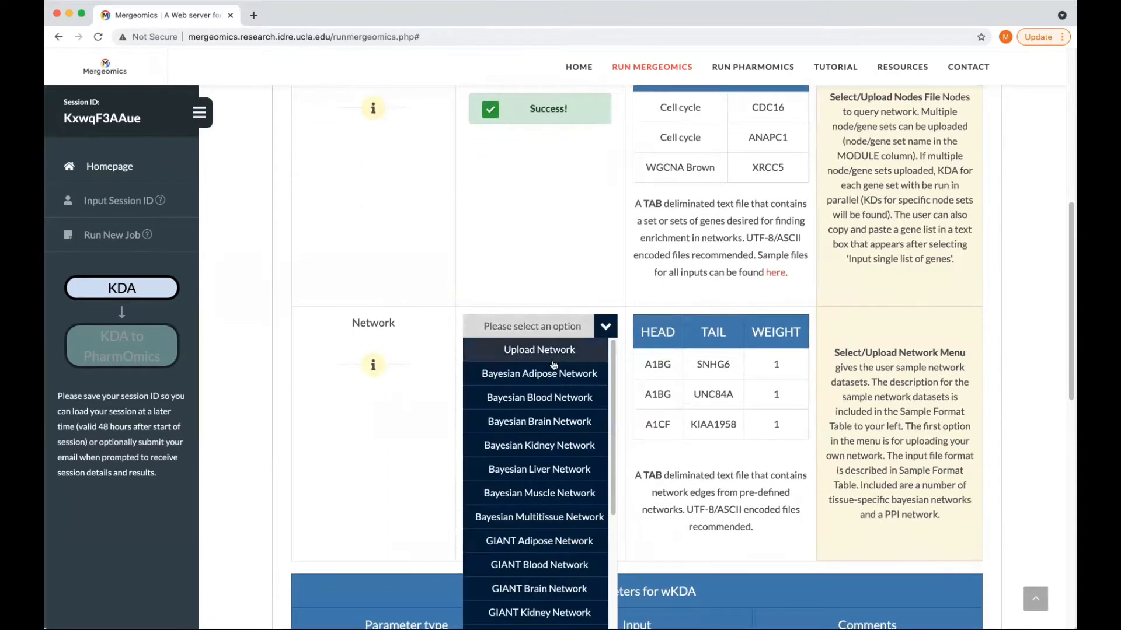
pyautogui.moveTo(539, 373)
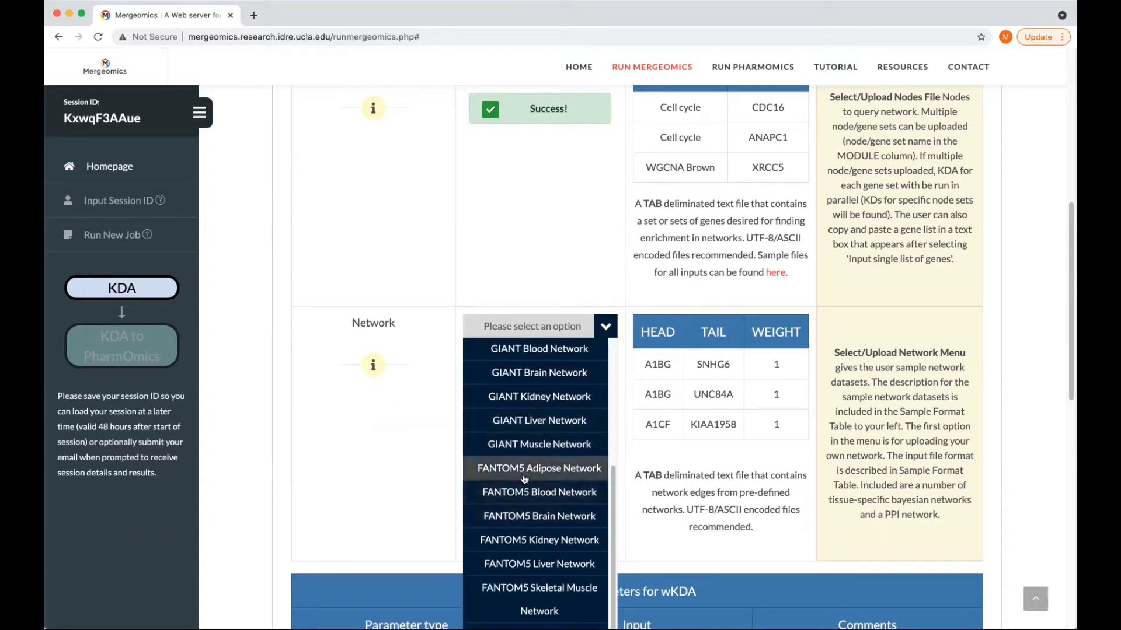
pyautogui.scroll(-3)
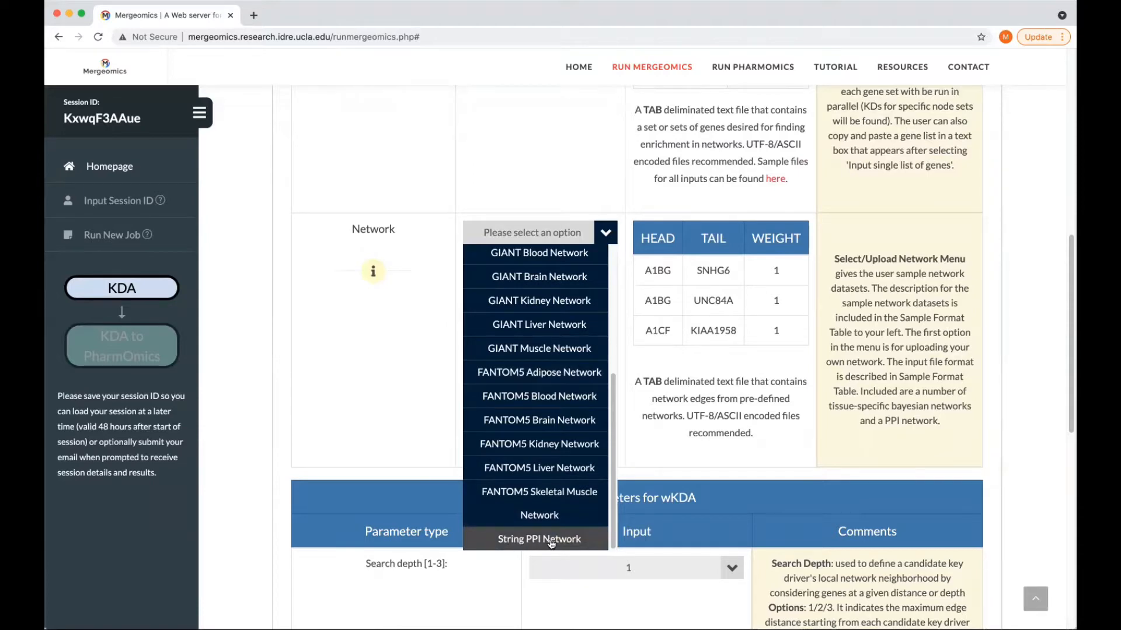
pyautogui.click(539, 538)
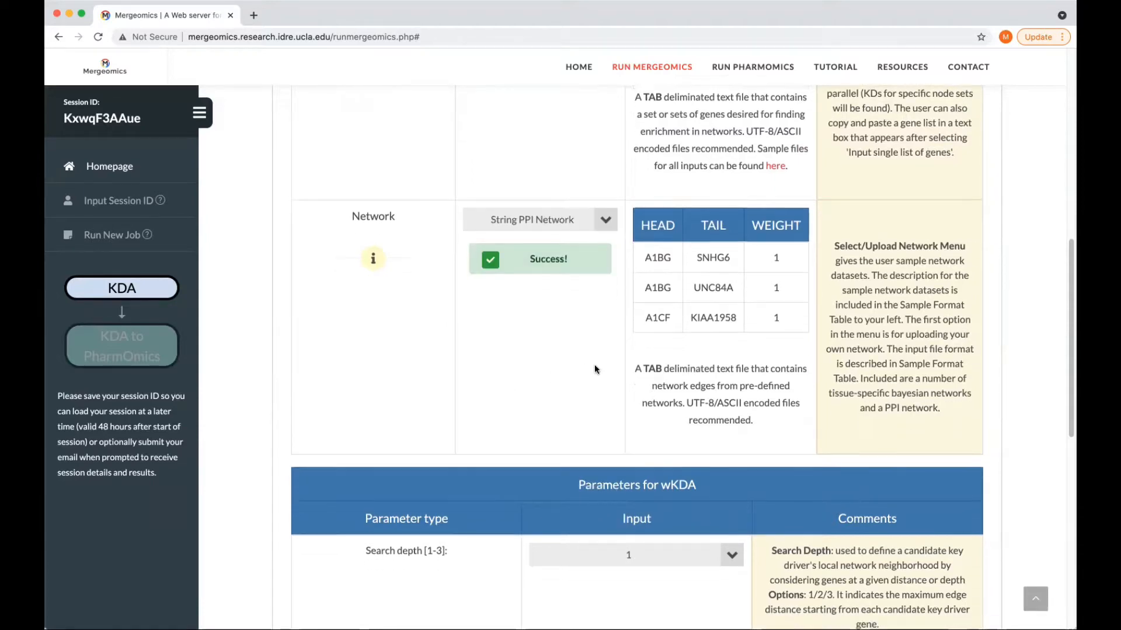
# - Try edge type Directed, then keep the edge type Undirected
pyautogui.scroll(-3)
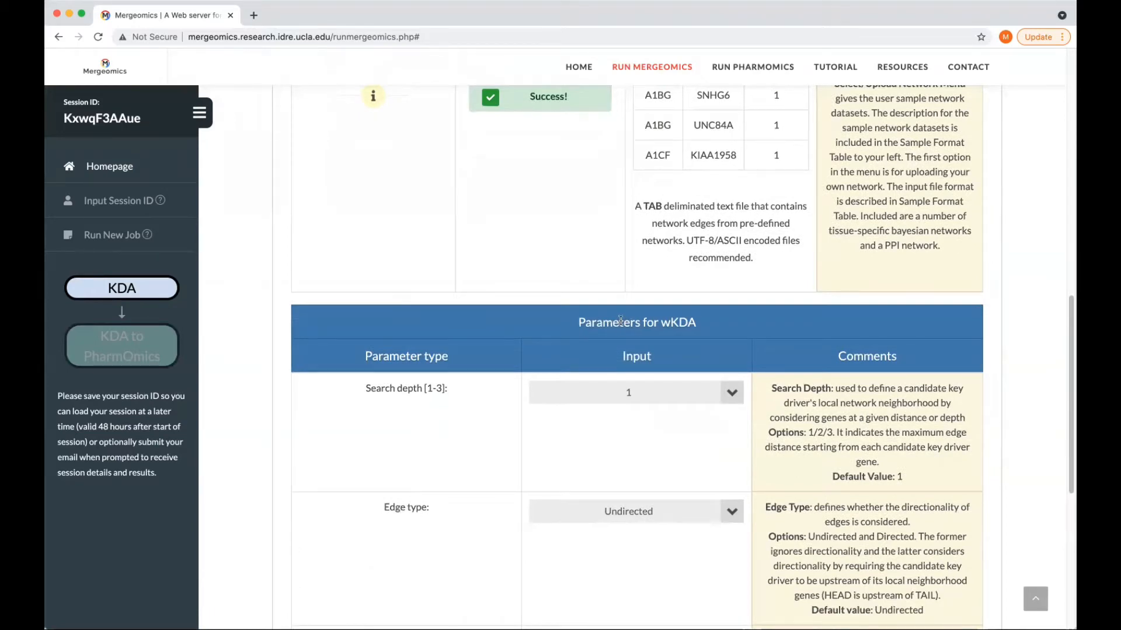
pyautogui.scroll(-3)
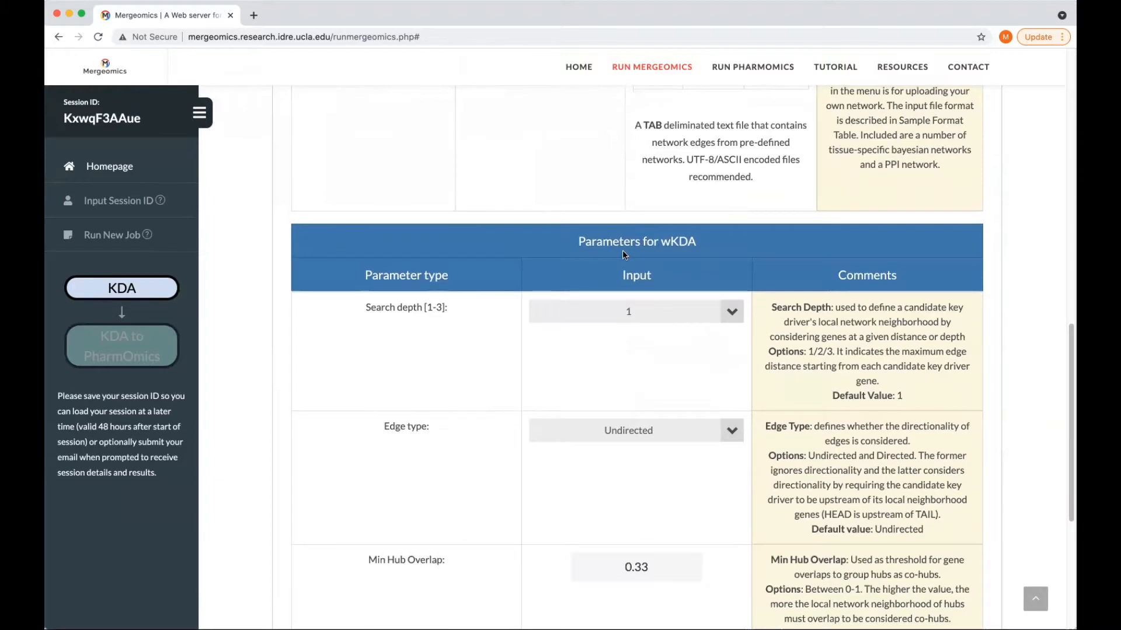
pyautogui.scroll(-3)
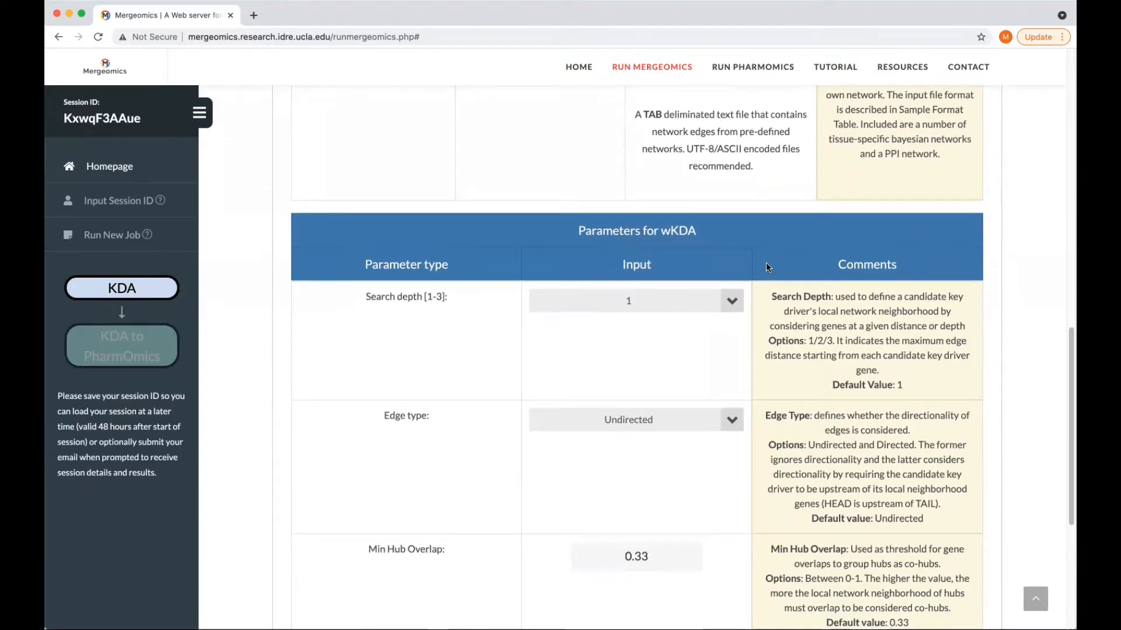
pyautogui.scroll(-3)
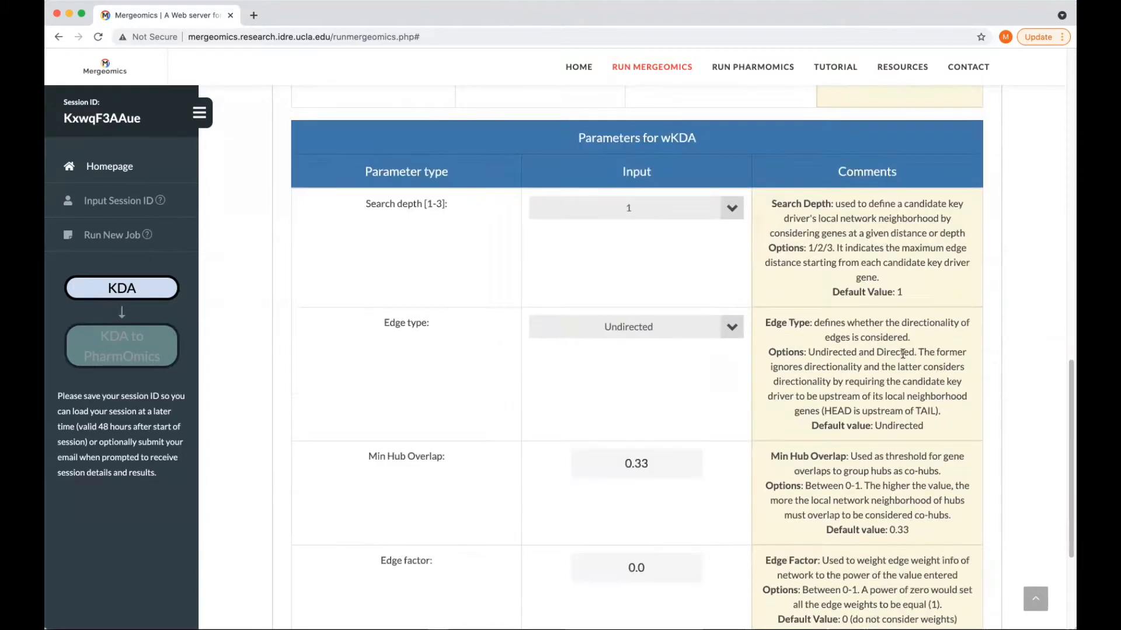
pyautogui.scroll(-3)
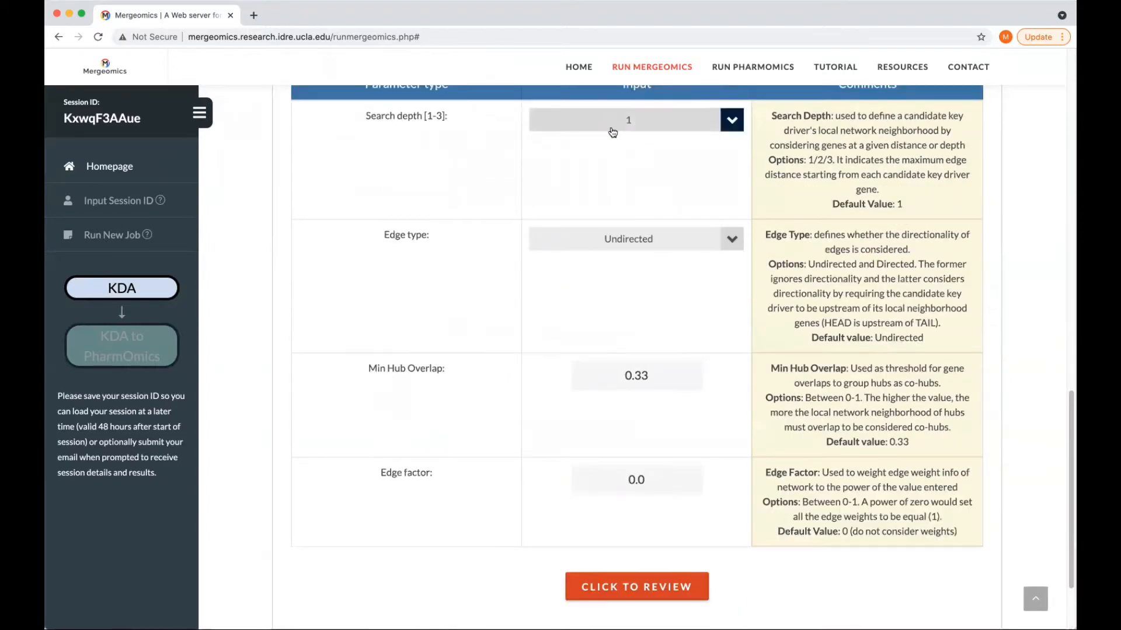
pyautogui.moveTo(640, 178)
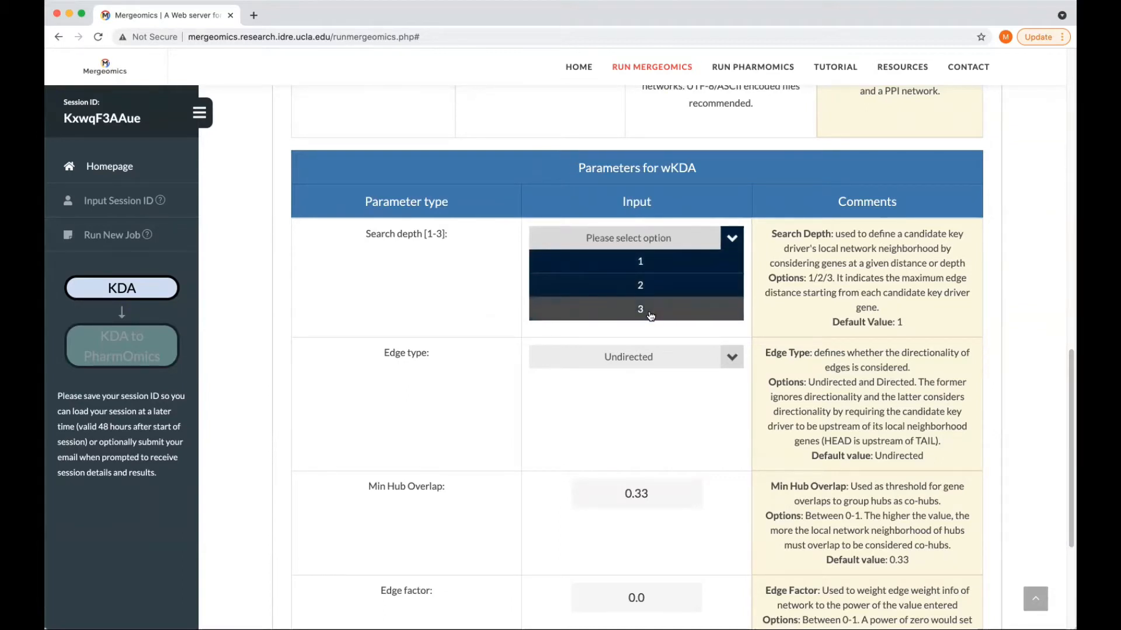
pyautogui.moveTo(639, 261)
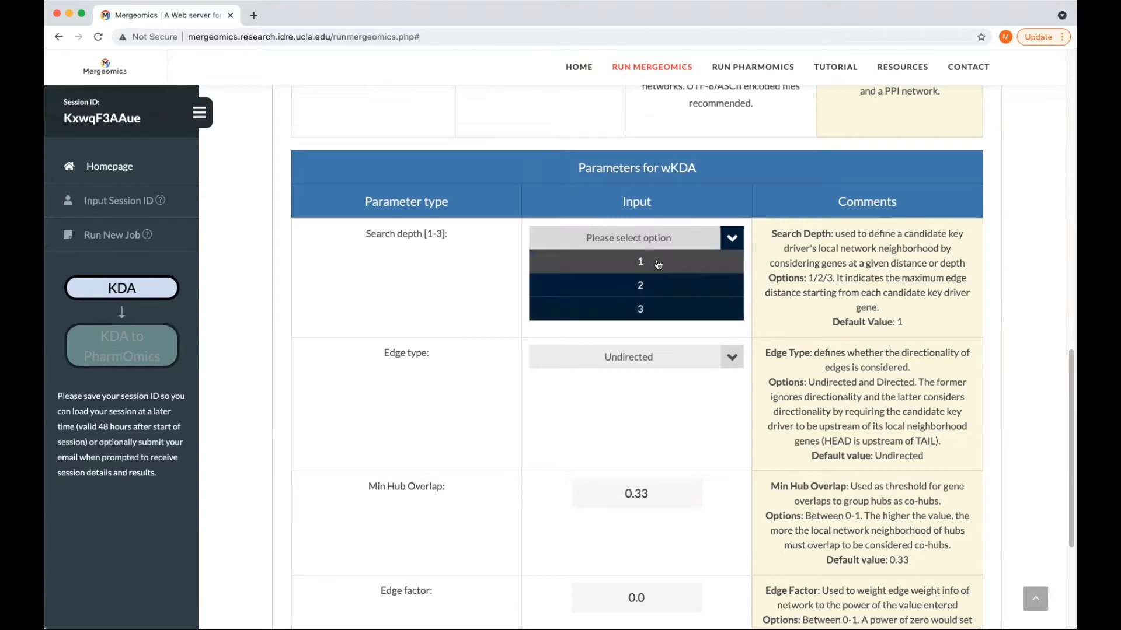
pyautogui.moveTo(640, 285)
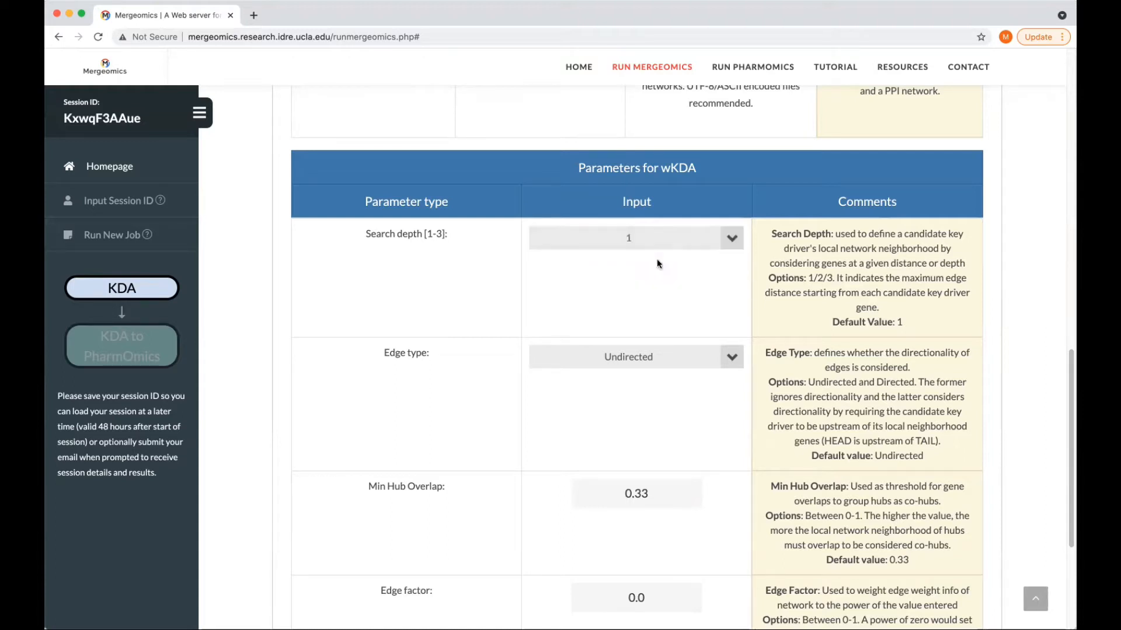
pyautogui.scroll(-3)
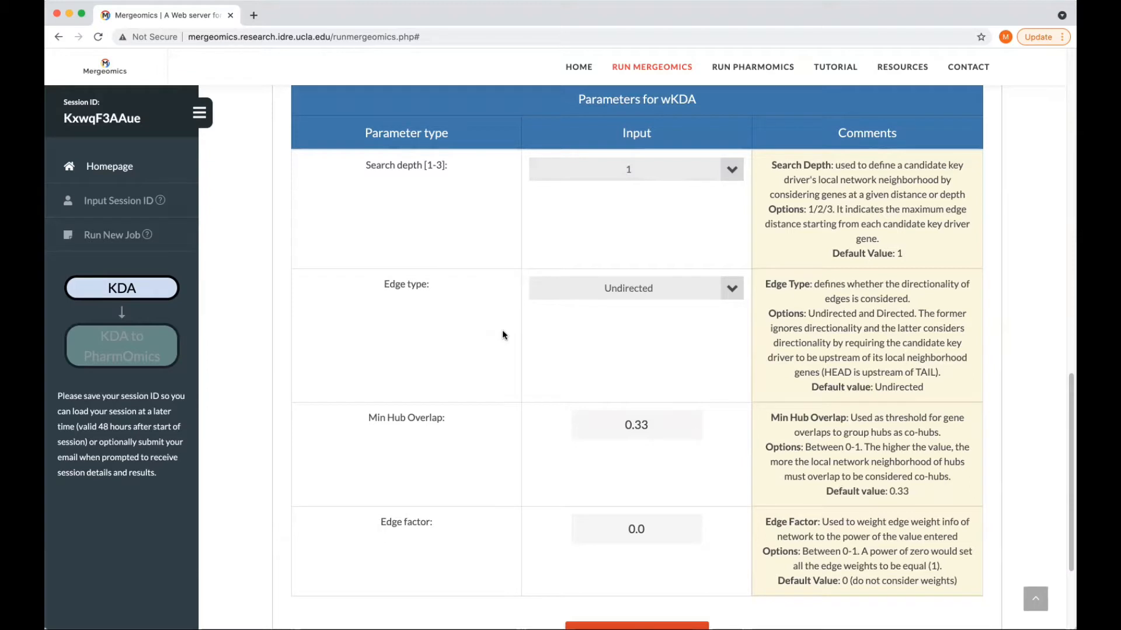
pyautogui.click(635, 288)
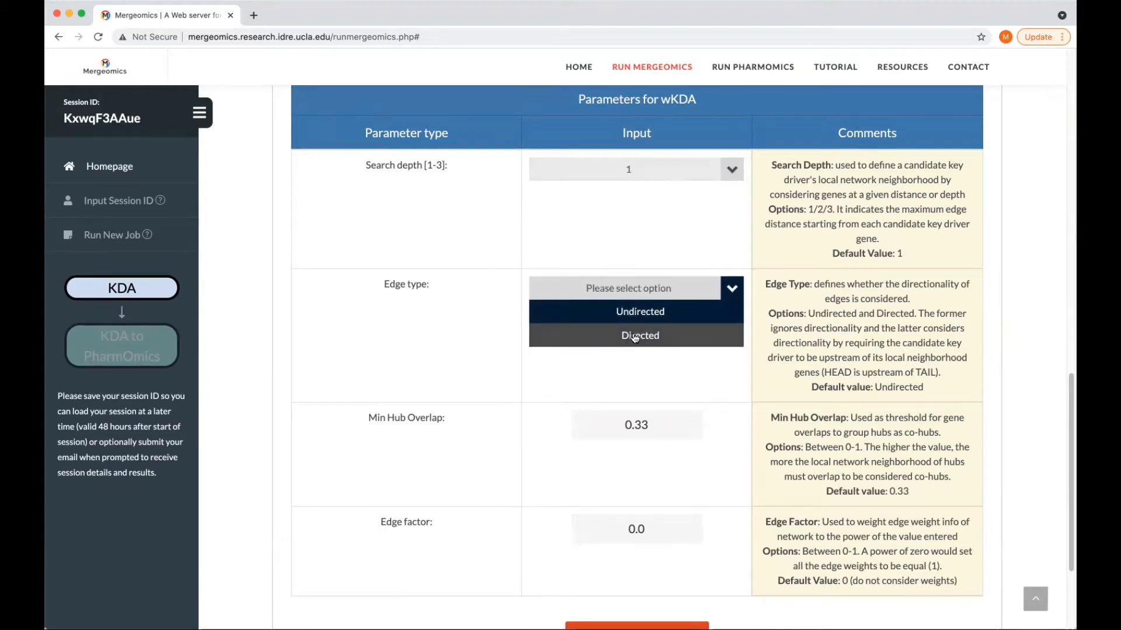
pyautogui.click(640, 335)
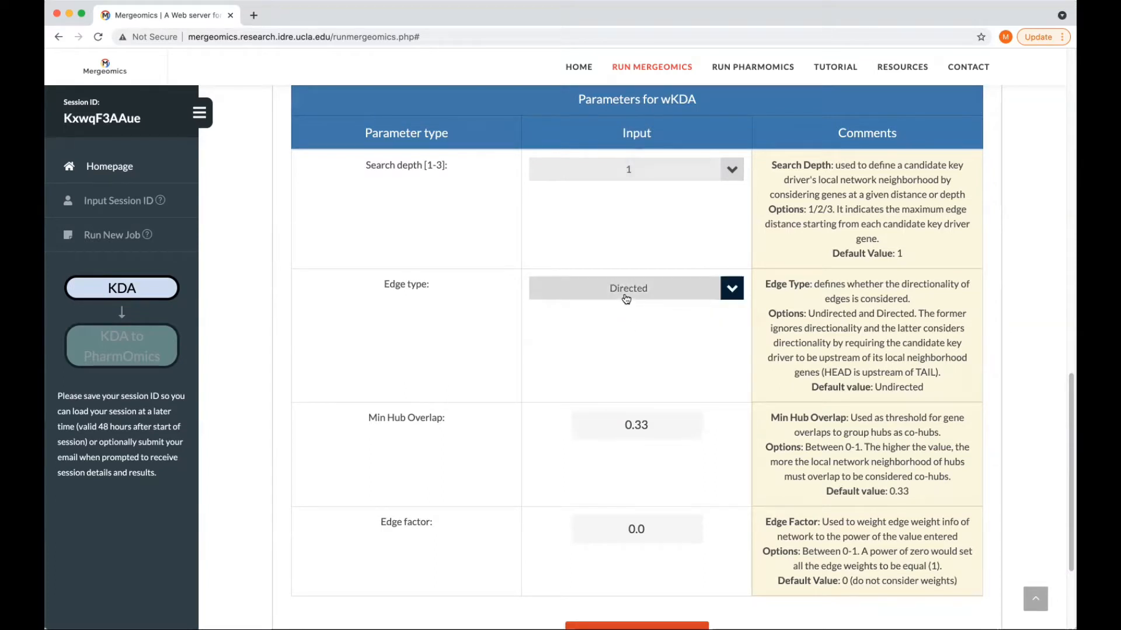
pyautogui.click(634, 288)
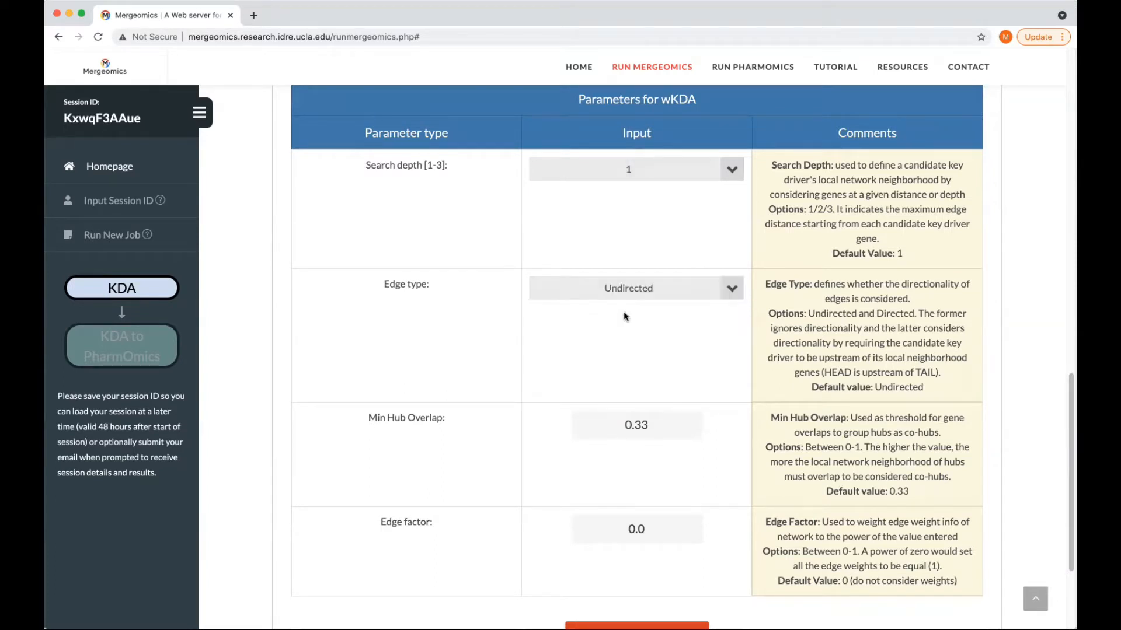
pyautogui.moveTo(608, 338)
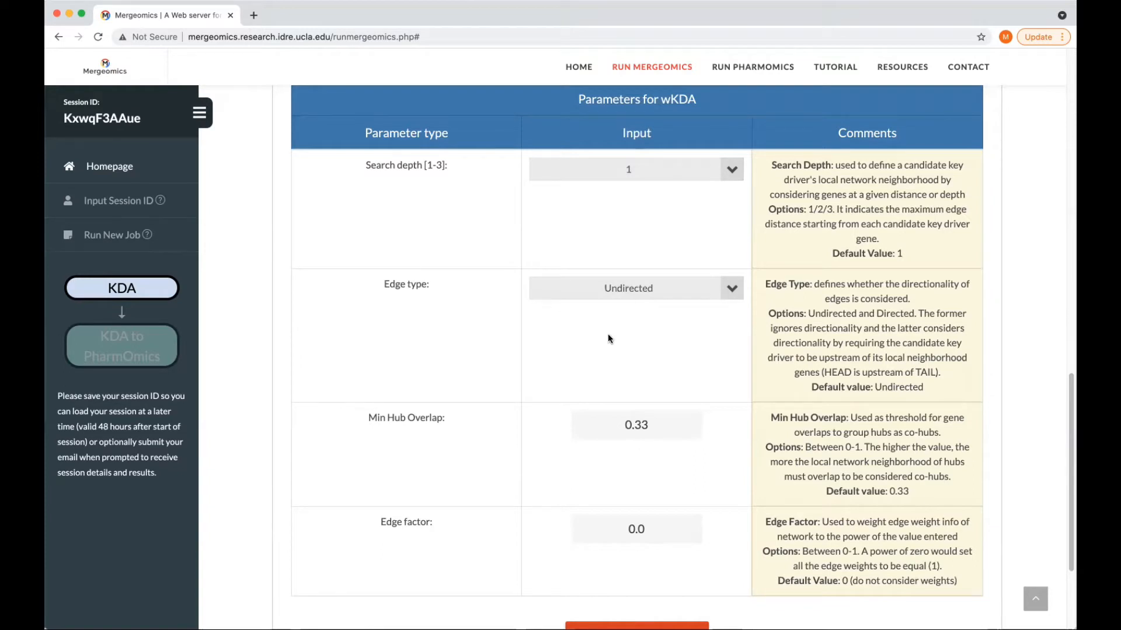
# - Try other Edge factor values, then set Edge factor to 0.0
pyautogui.scroll(-3)
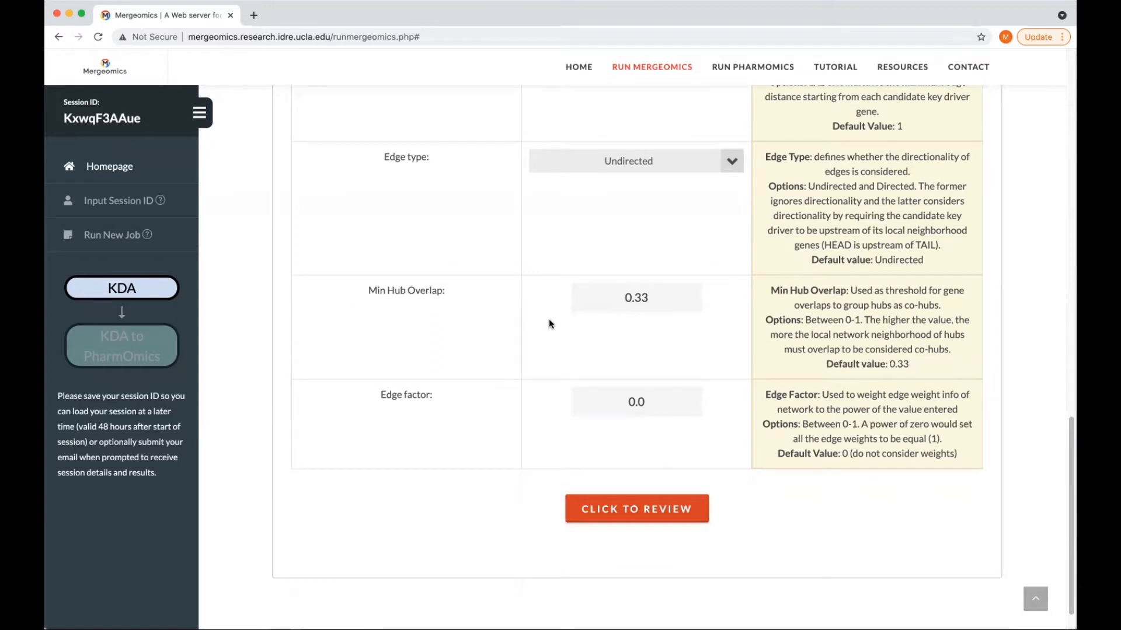
pyautogui.moveTo(557, 320)
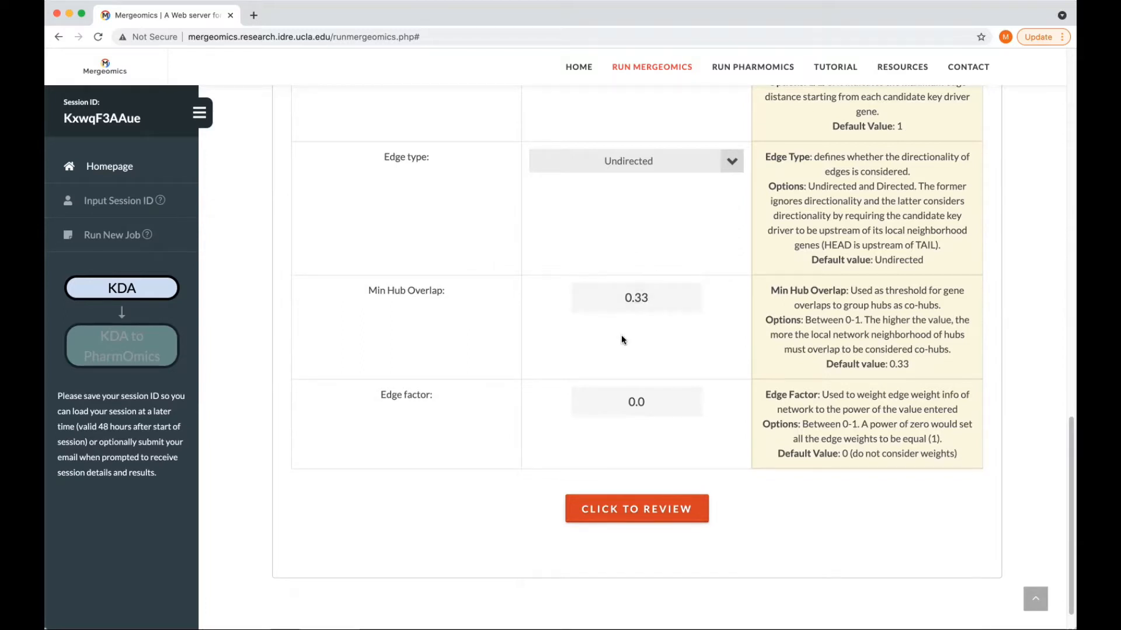
pyautogui.moveTo(642, 329)
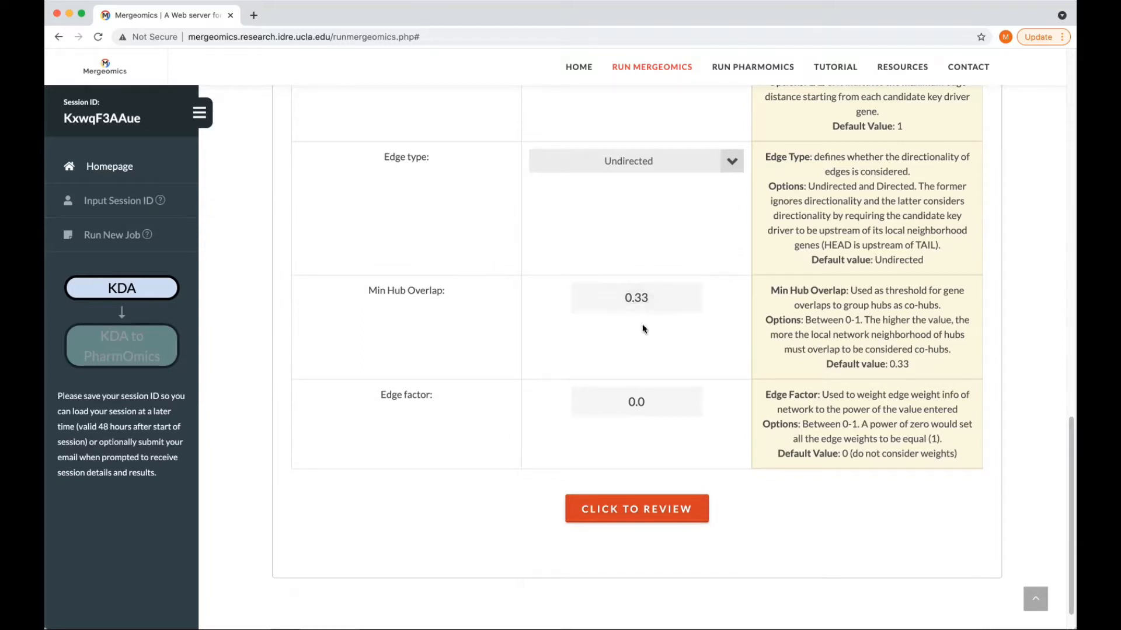
pyautogui.scroll(-3)
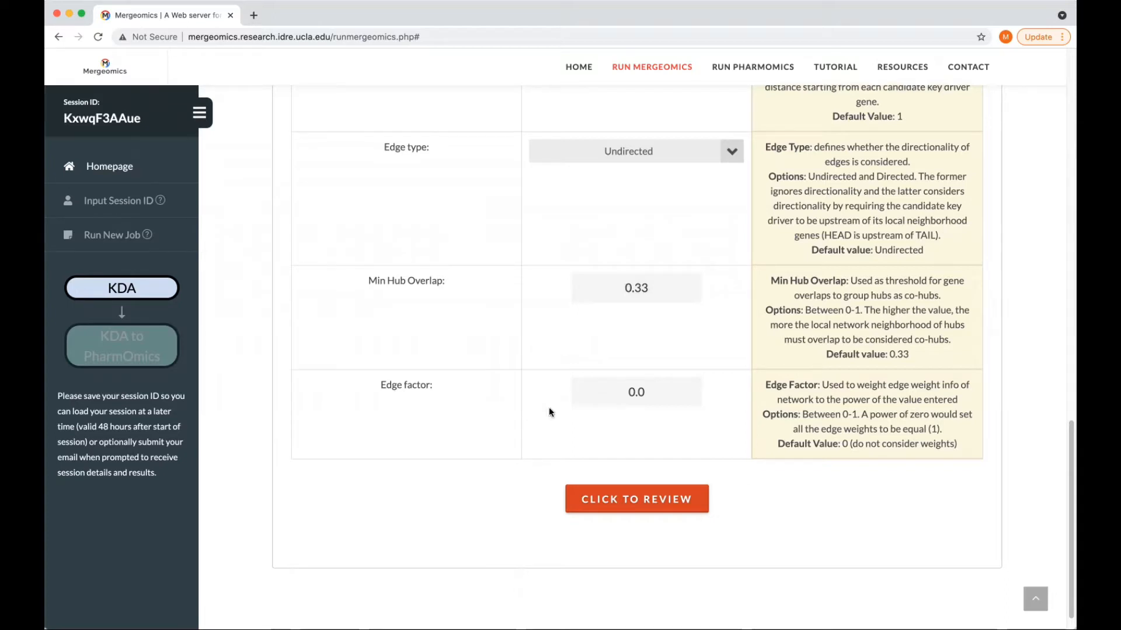
pyautogui.click(635, 391)
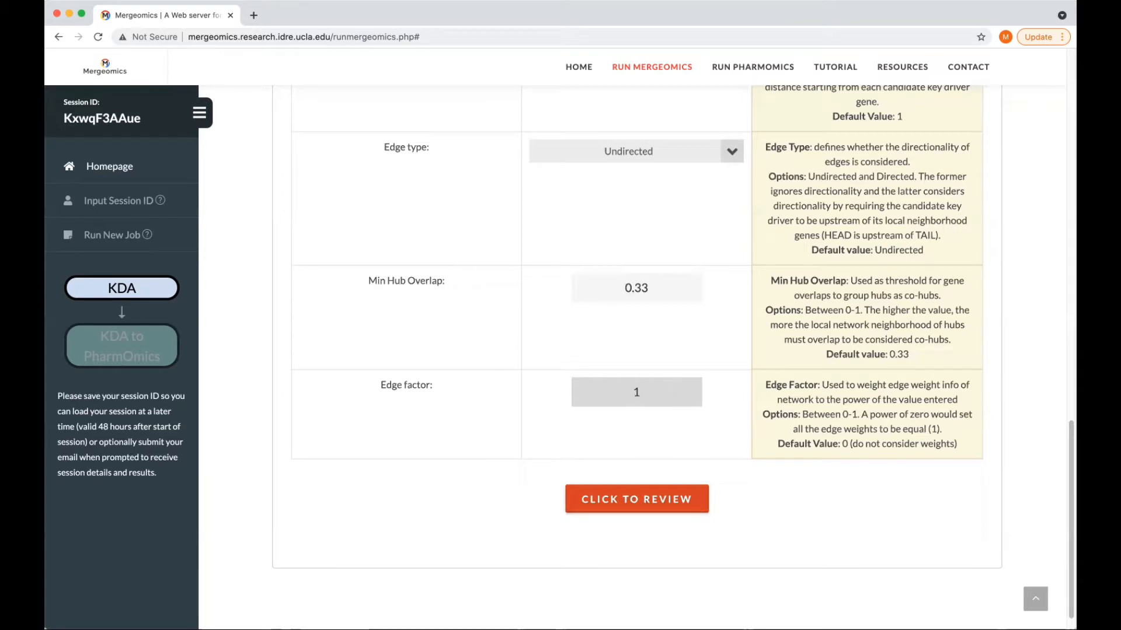
pyautogui.write('0')
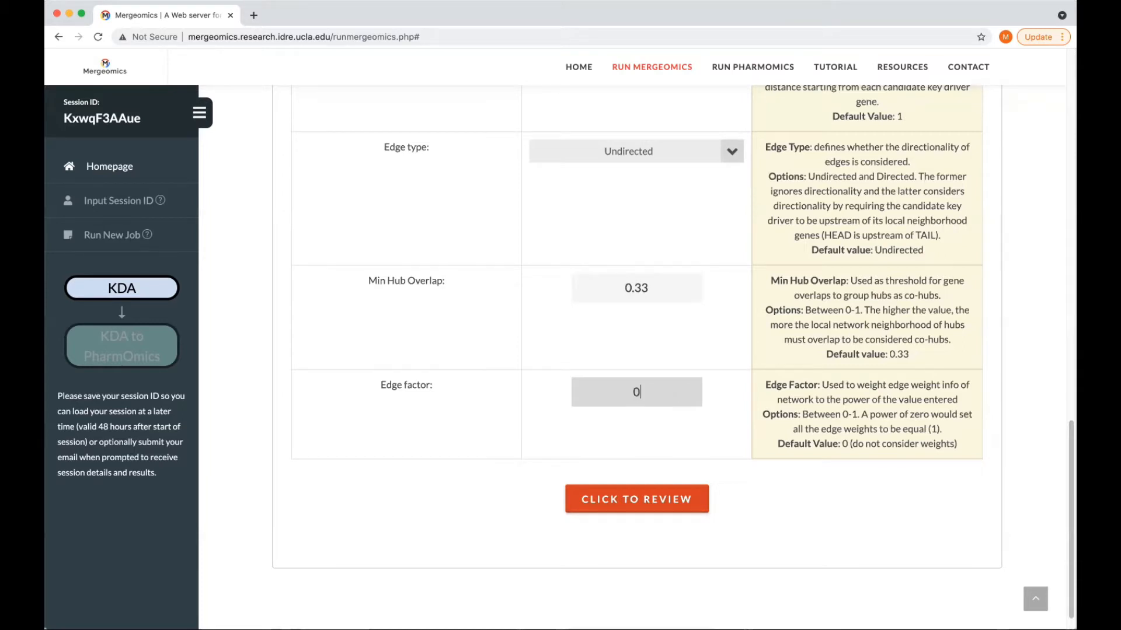
pyautogui.write('.5')
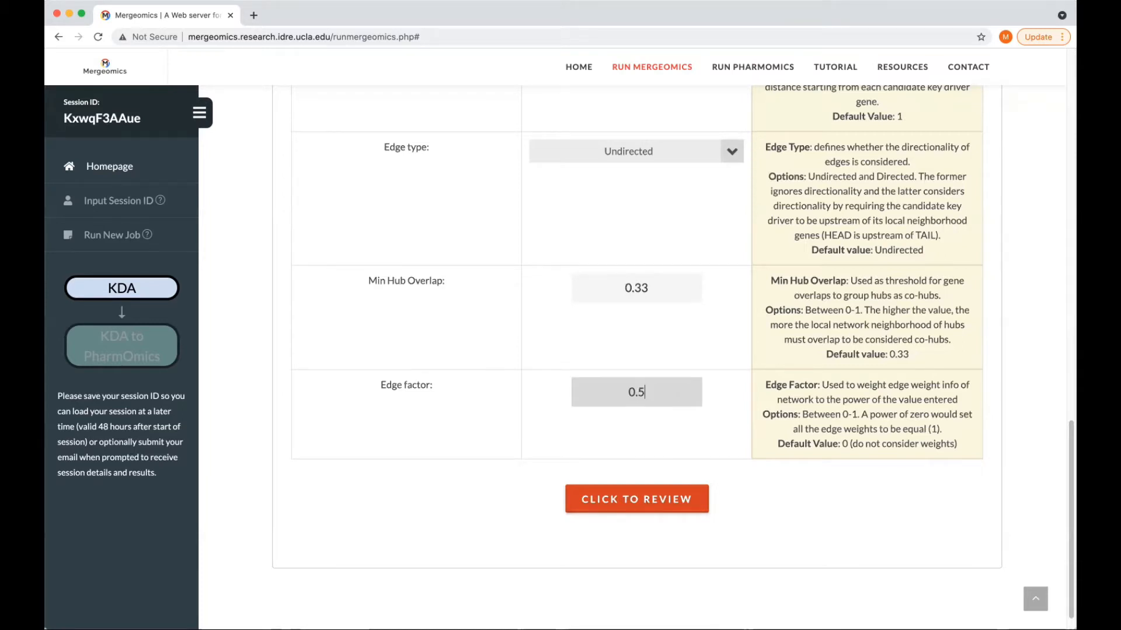
pyautogui.write('00.0')
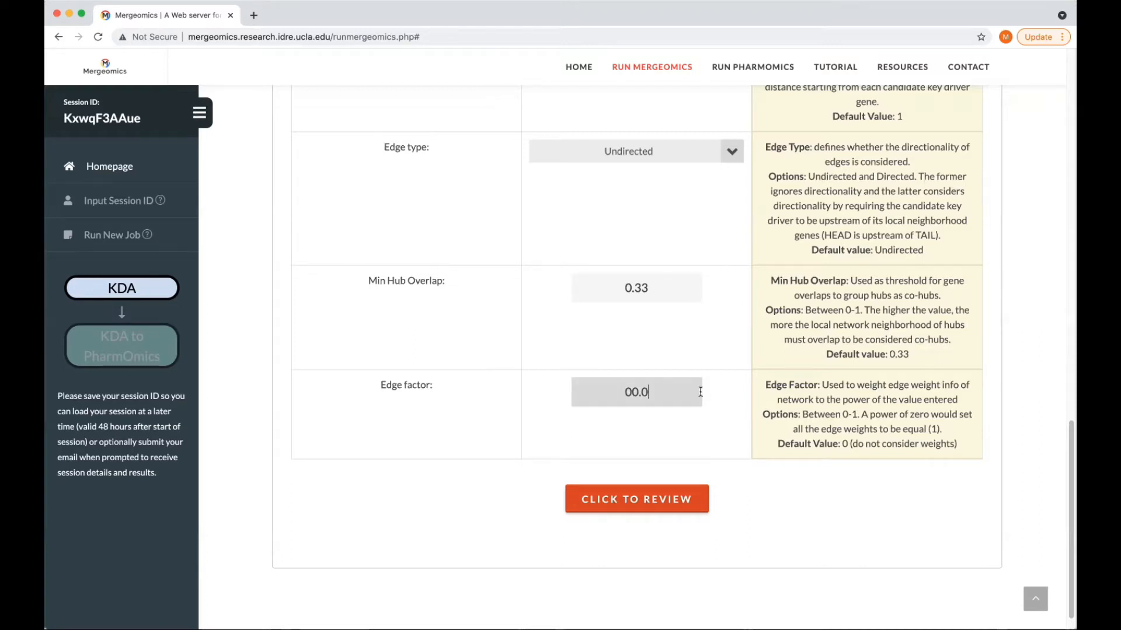
pyautogui.scroll(-3)
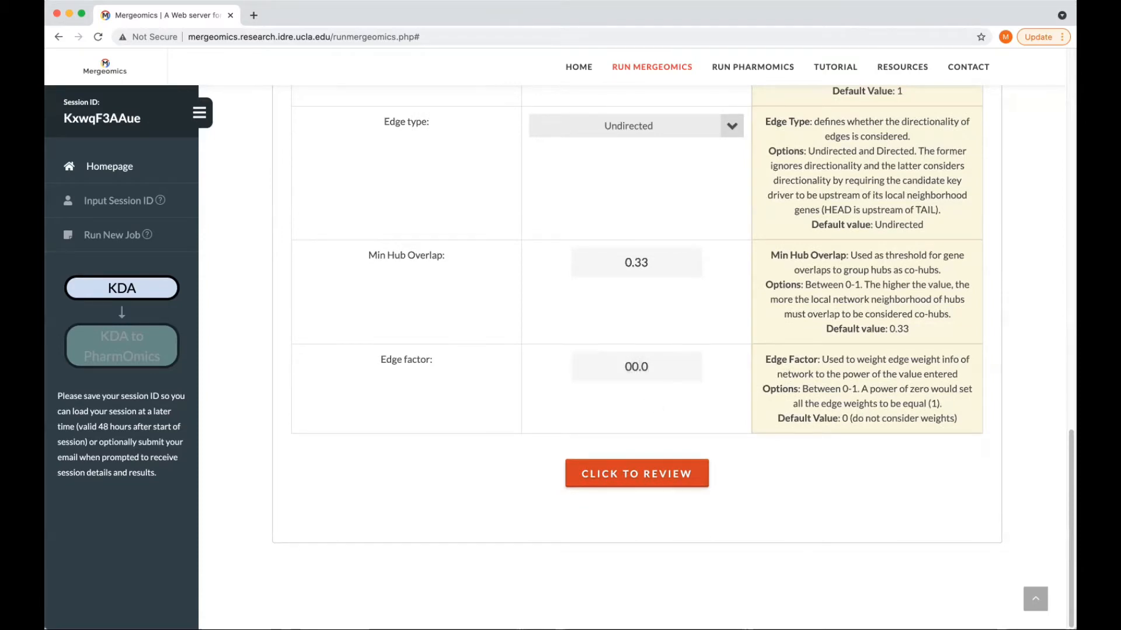
# - Open the review summary of chosen wKDA files and parameters
pyautogui.click(636, 473)
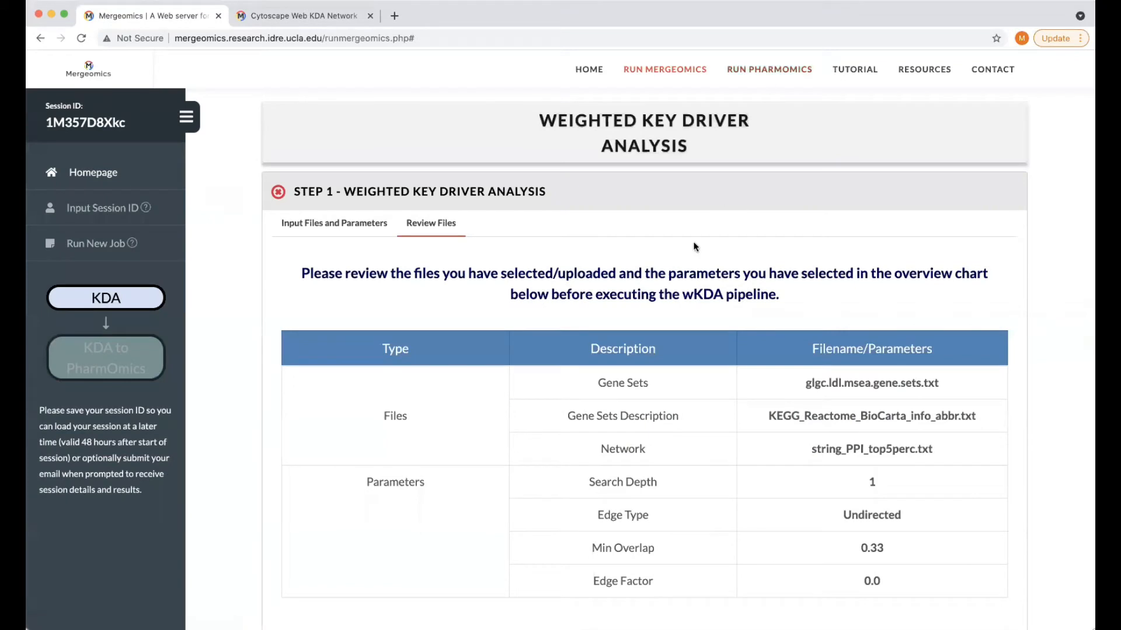
pyautogui.scroll(-3)
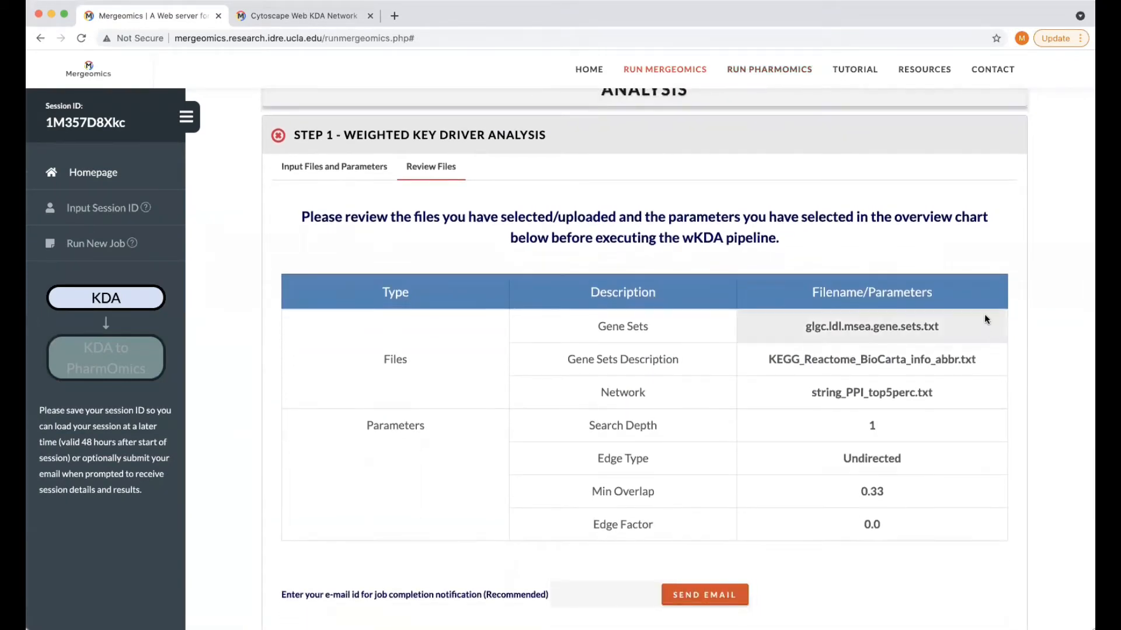
pyautogui.scroll(-3)
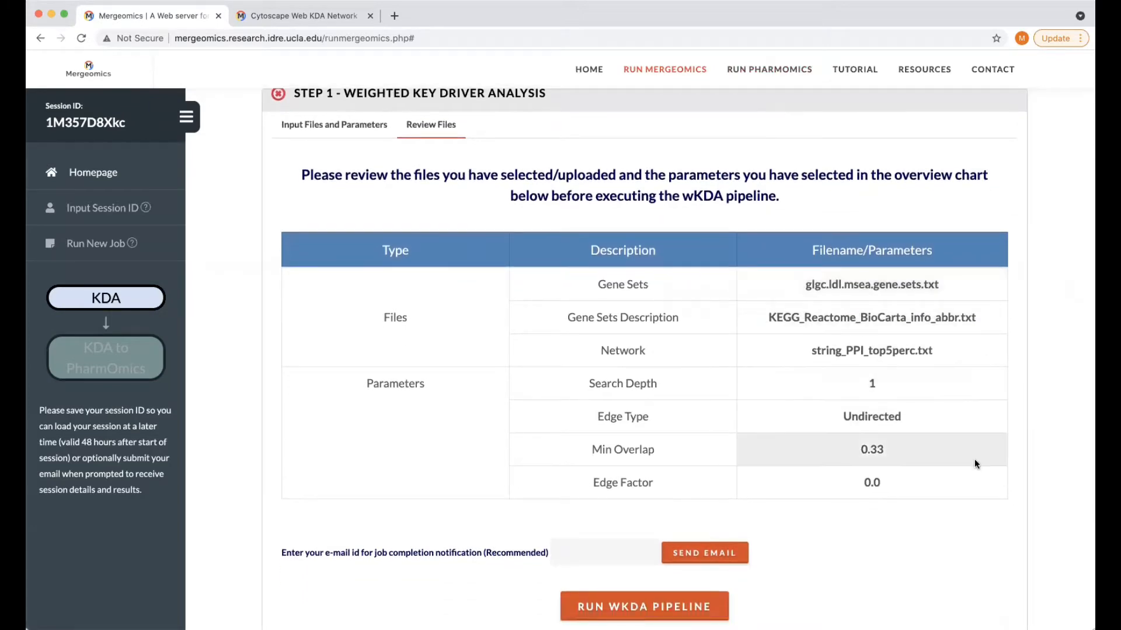
pyautogui.scroll(-3)
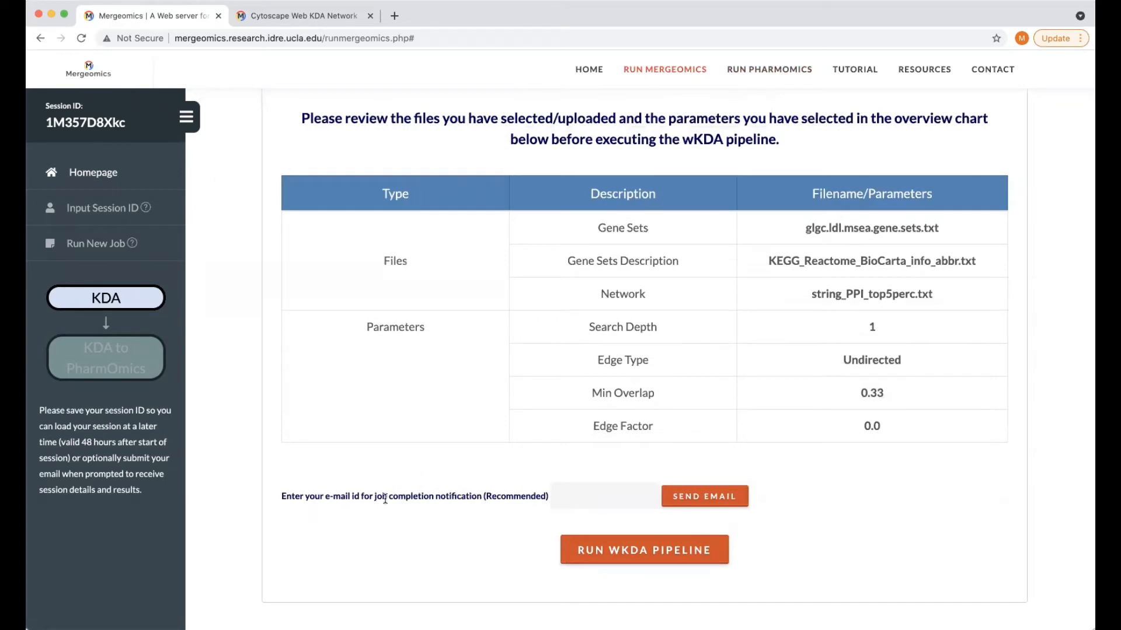
pyautogui.click(604, 496)
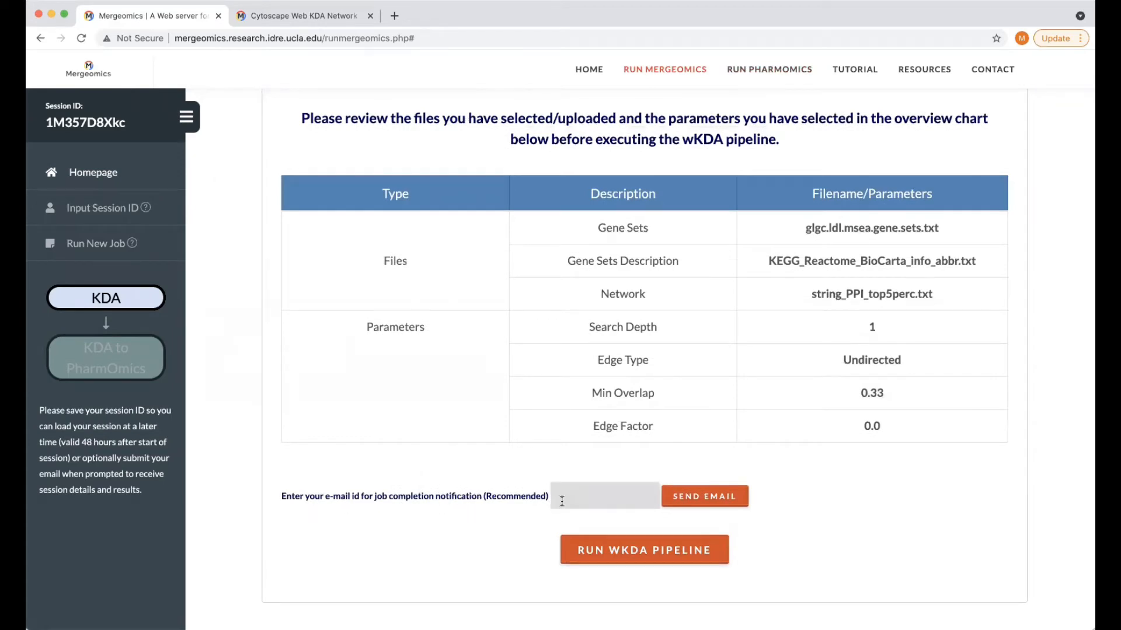
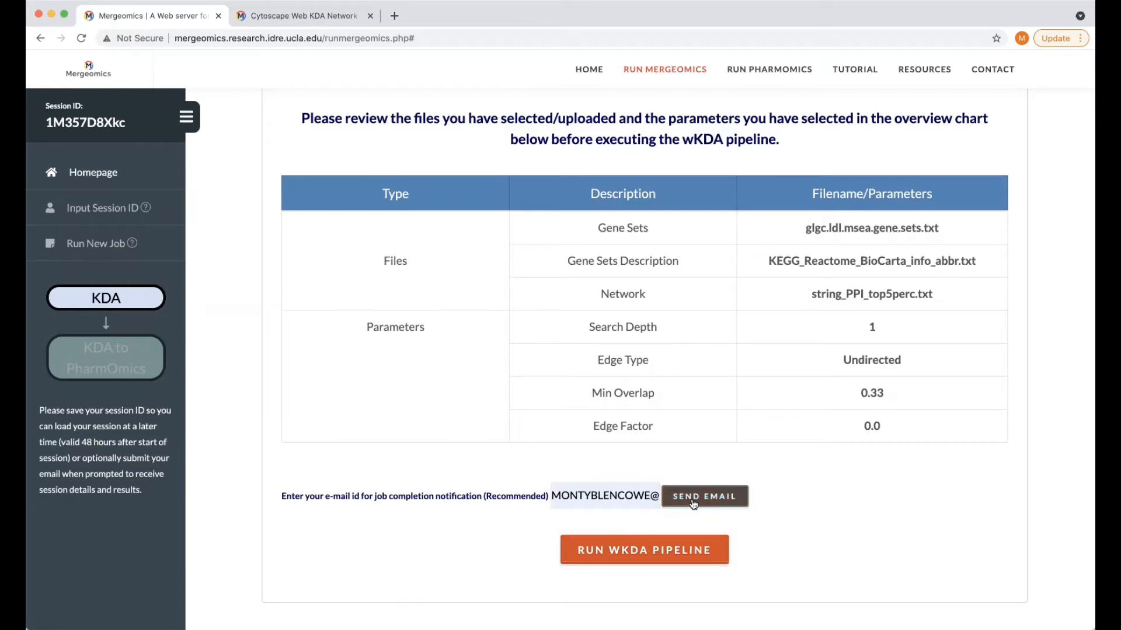
pyautogui.click(703, 496)
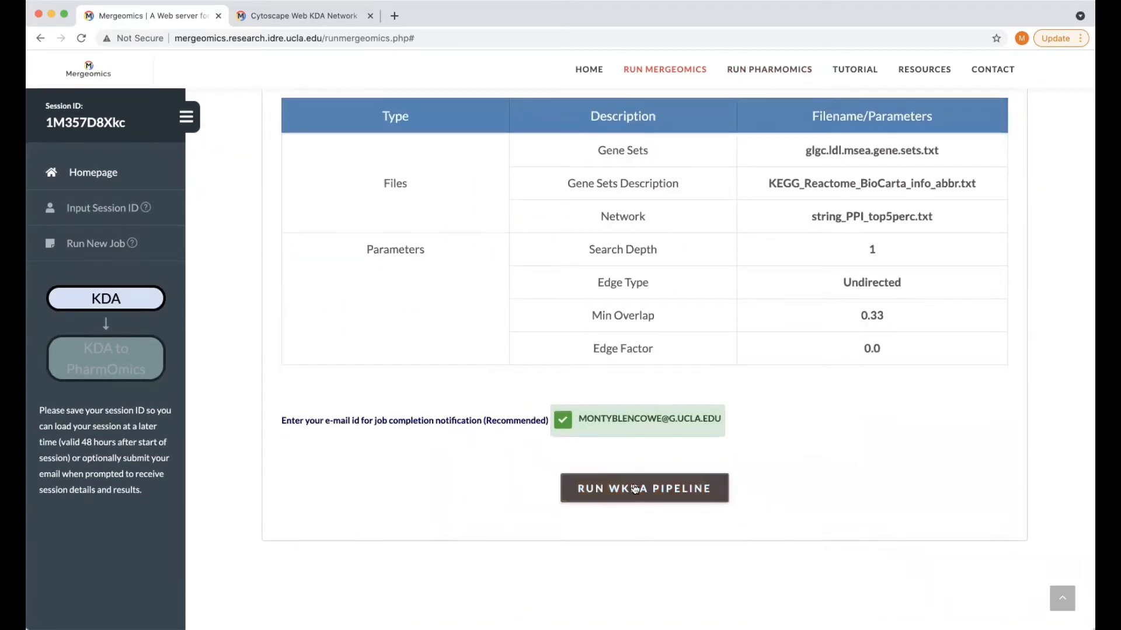
# - Run the wKDA pipeline and expand its runtime log
pyautogui.click(643, 488)
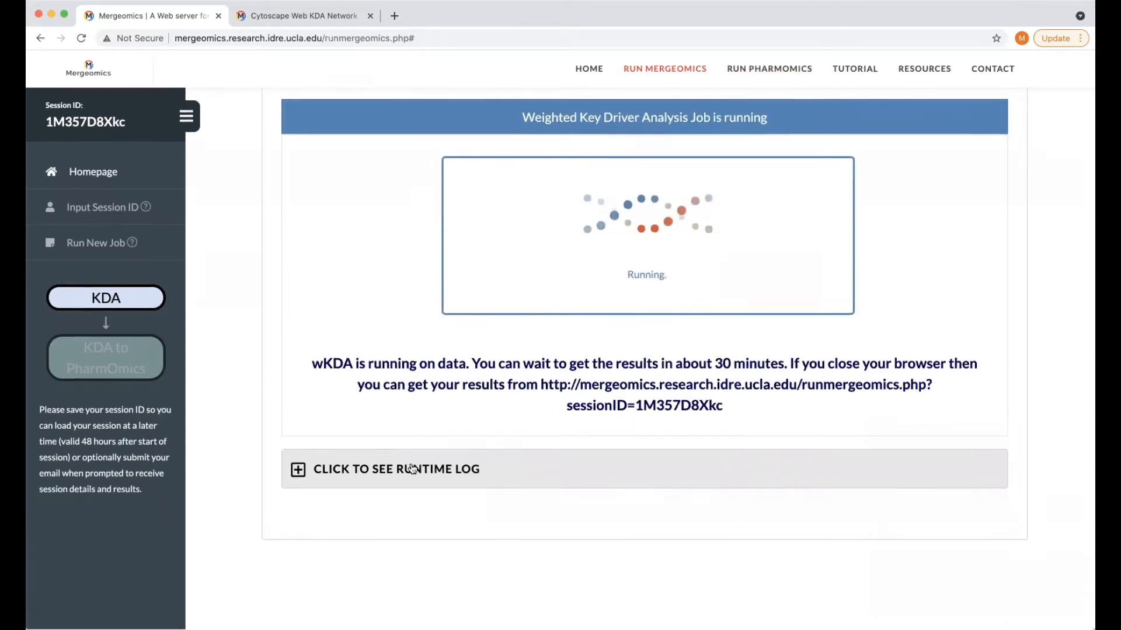
pyautogui.click(298, 469)
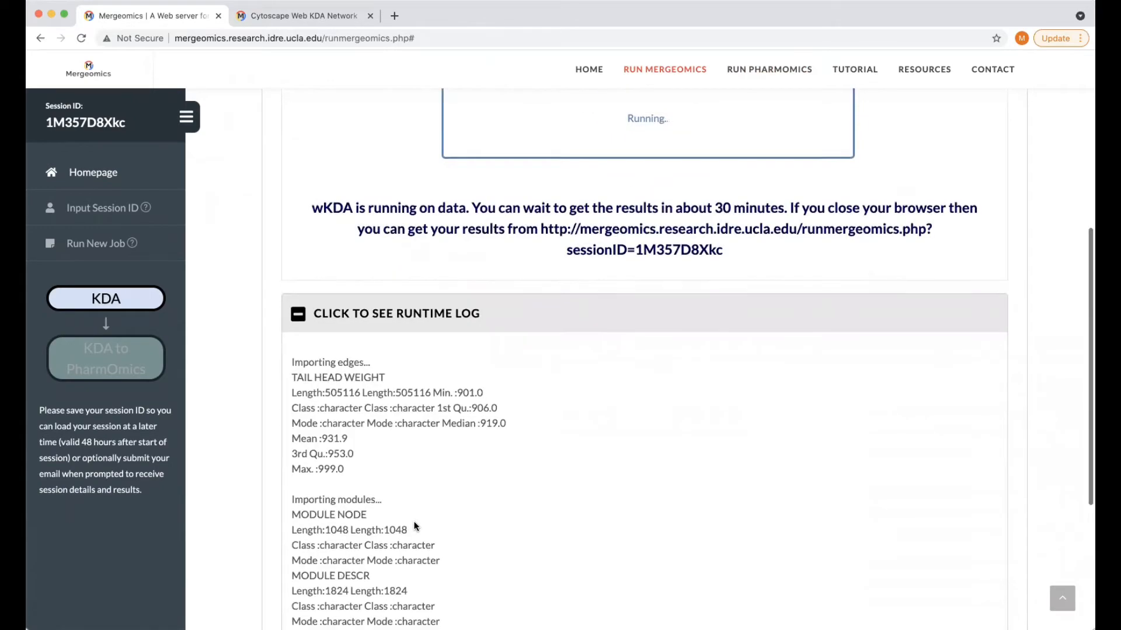
pyautogui.scroll(-3)
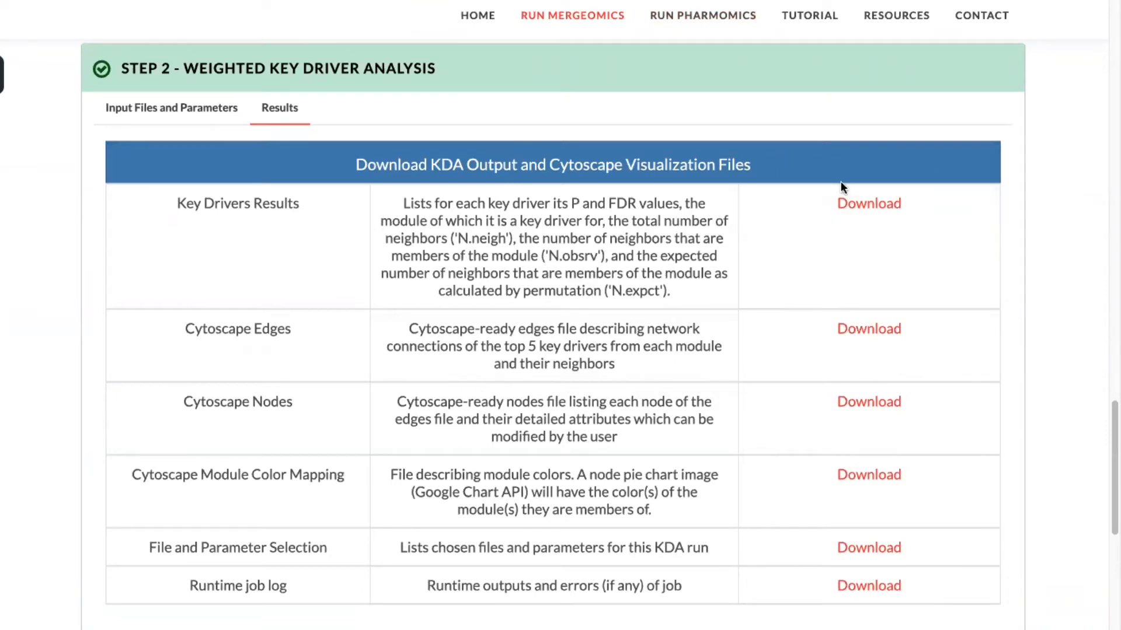
pyautogui.scroll(-3)
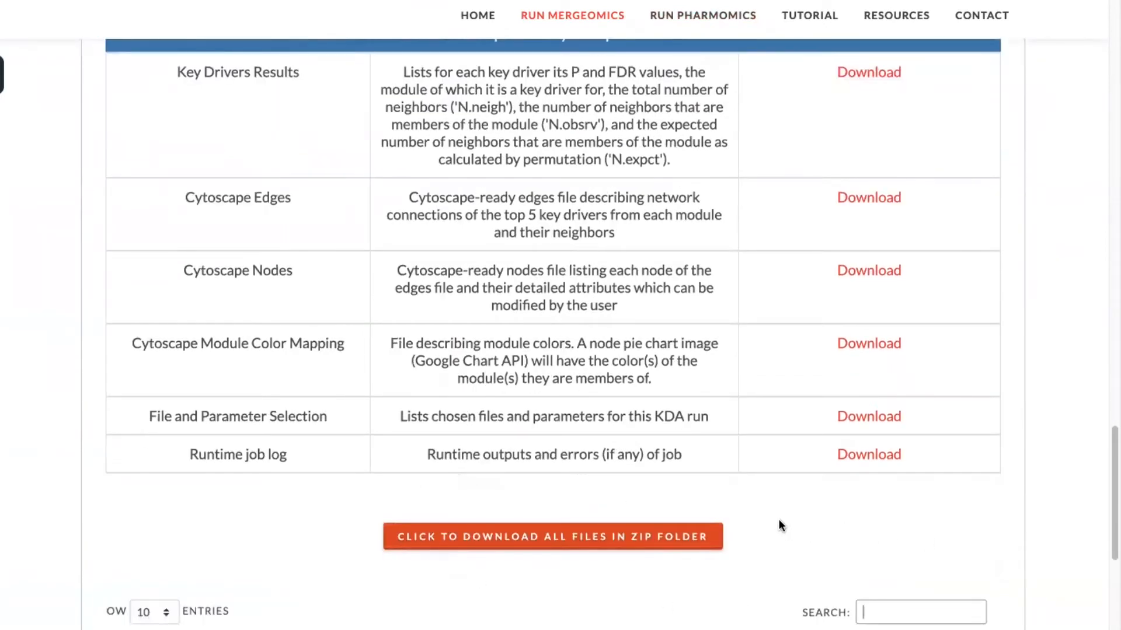
pyautogui.moveTo(405, 585)
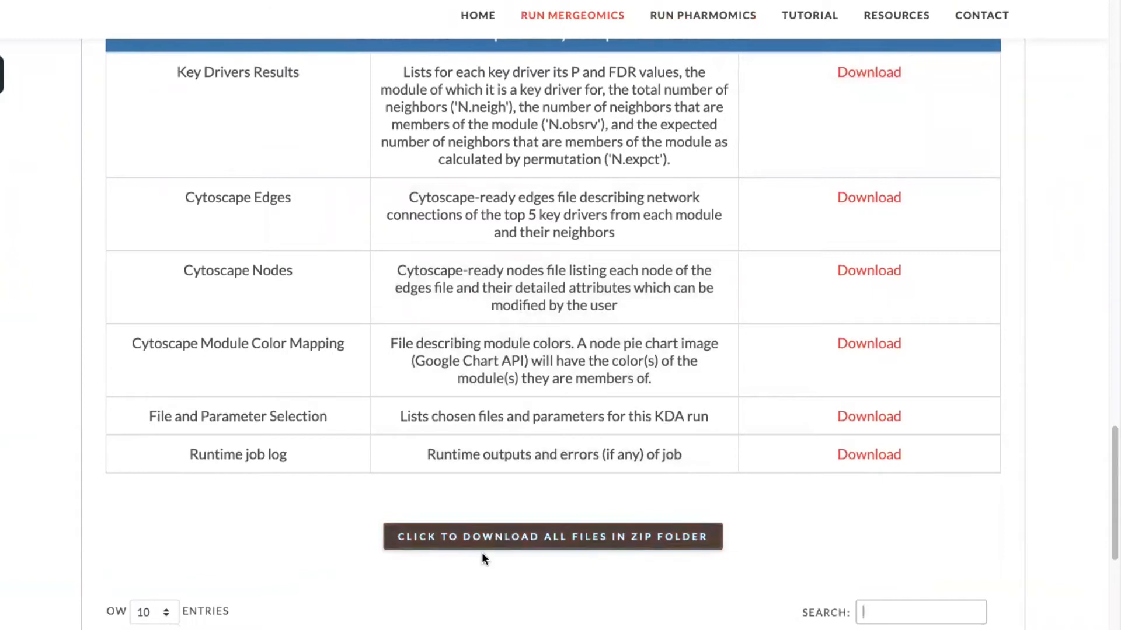
pyautogui.scroll(-3)
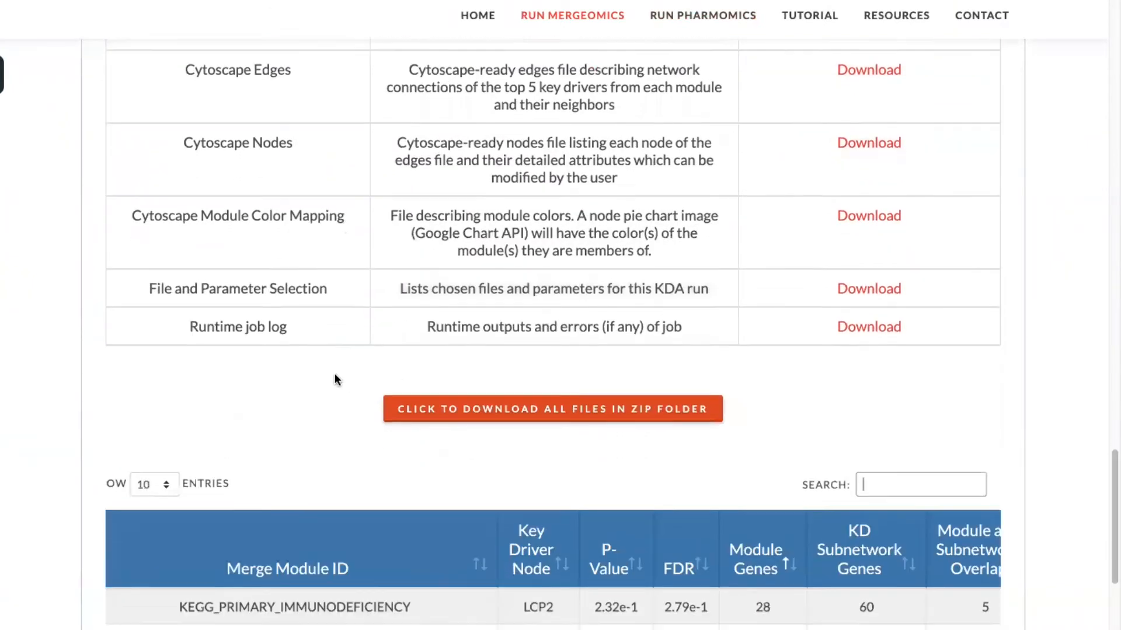
pyautogui.scroll(-3)
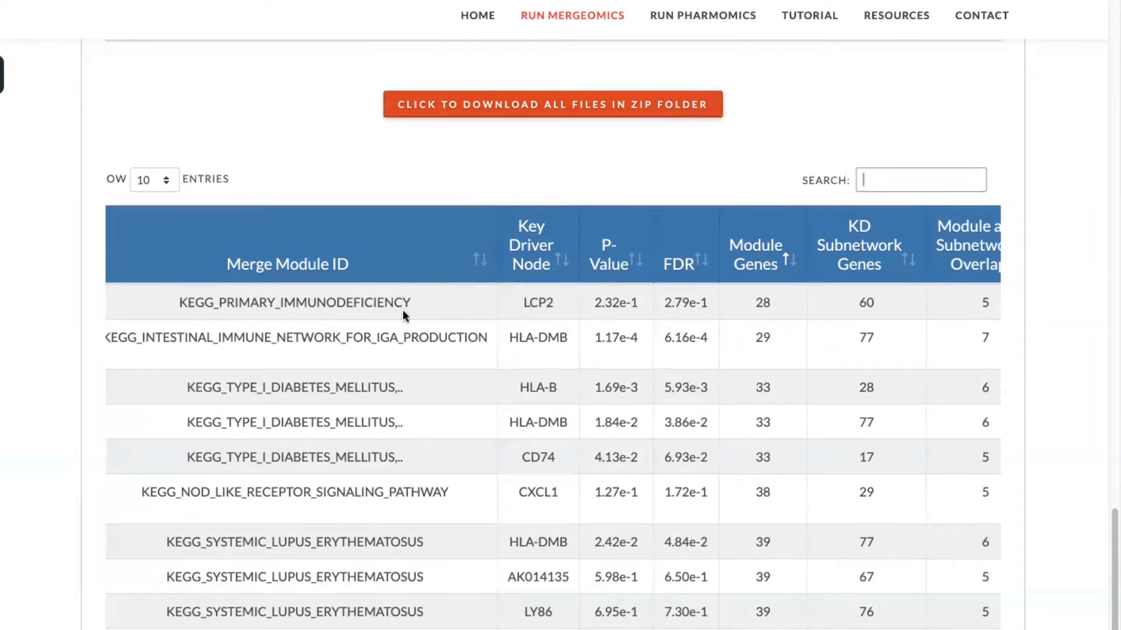
pyautogui.moveTo(621, 315)
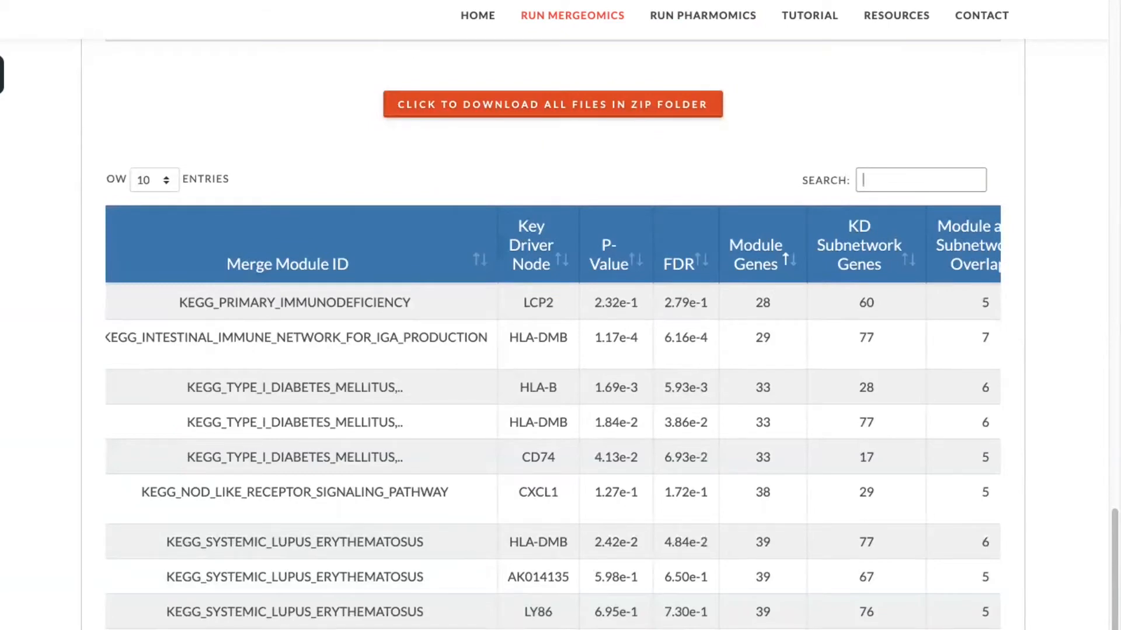
pyautogui.hscroll(3)
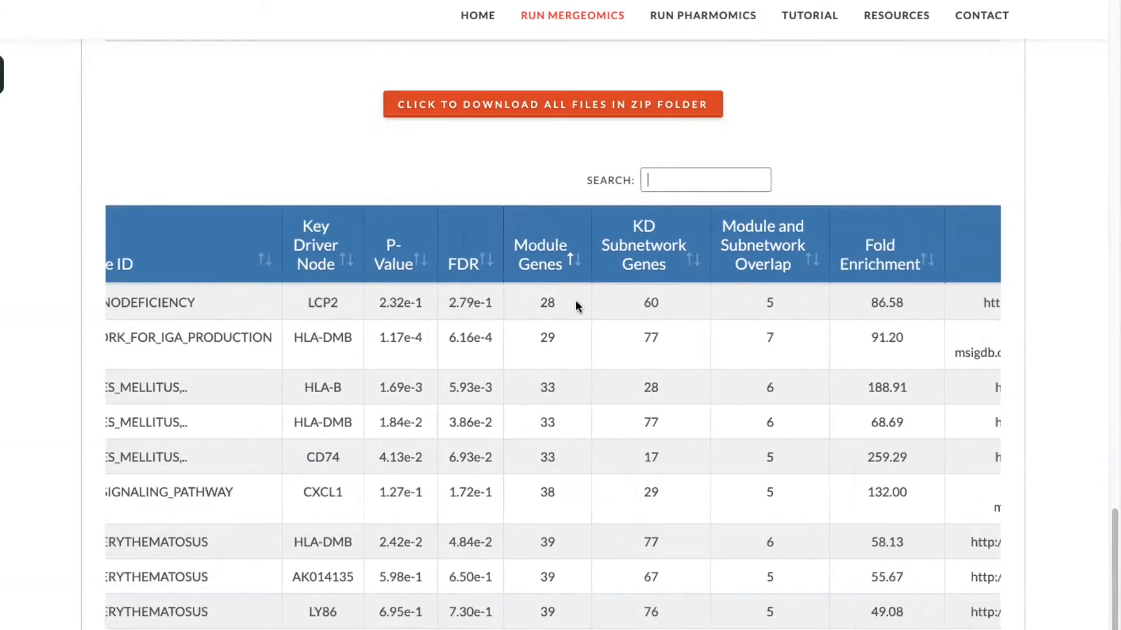
pyautogui.moveTo(620, 330)
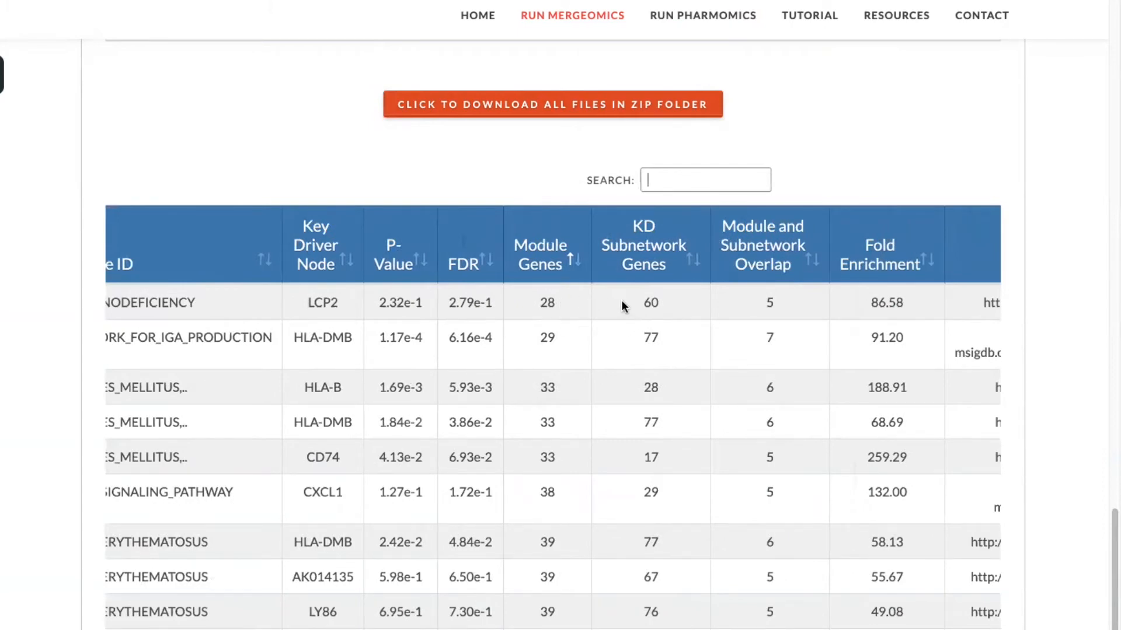
pyautogui.moveTo(779, 246)
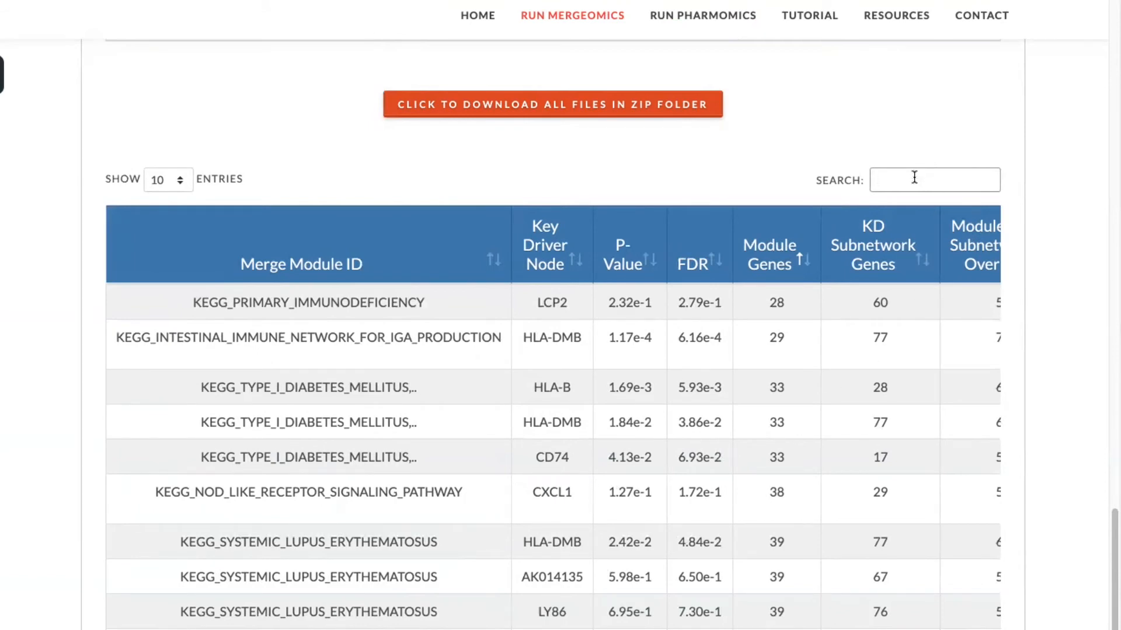
pyautogui.write('HLA')
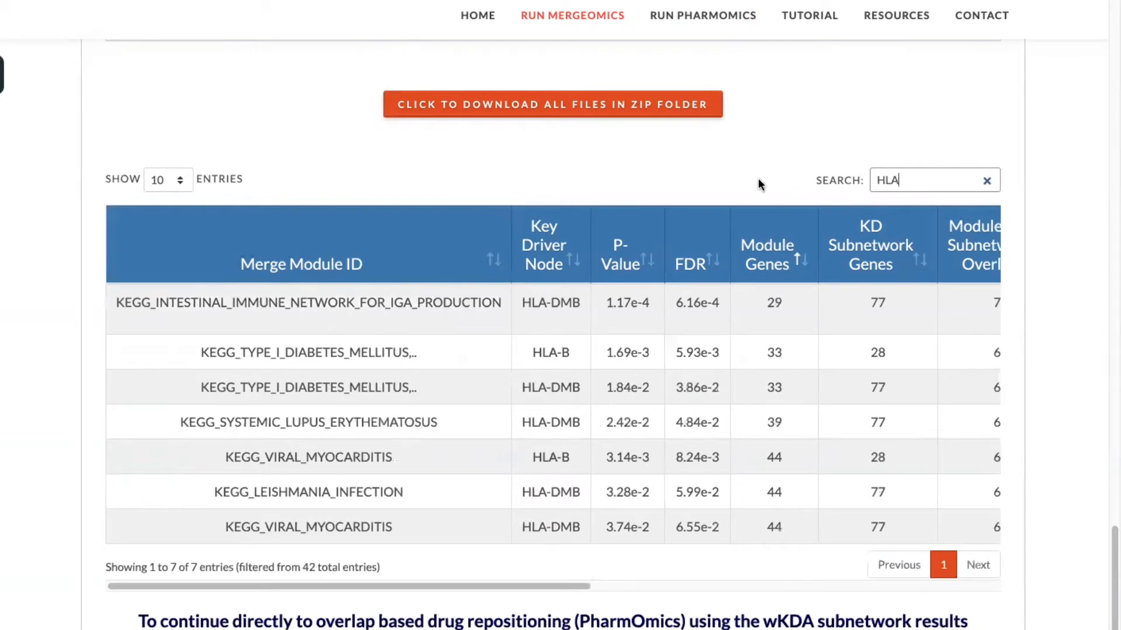
pyautogui.moveTo(685, 227)
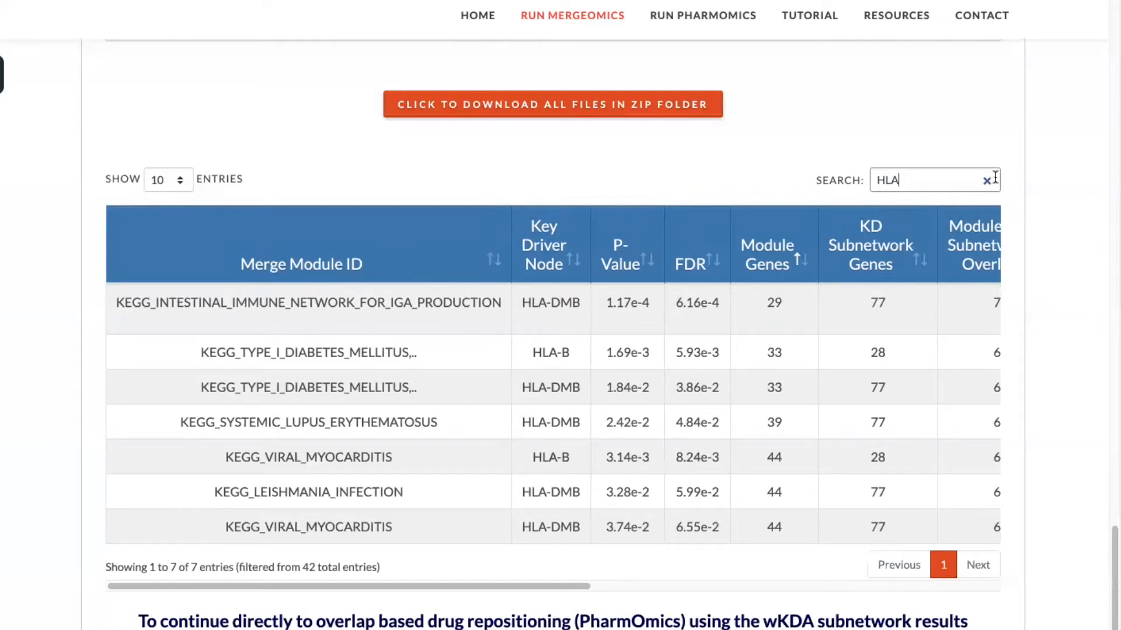
pyautogui.click(984, 179)
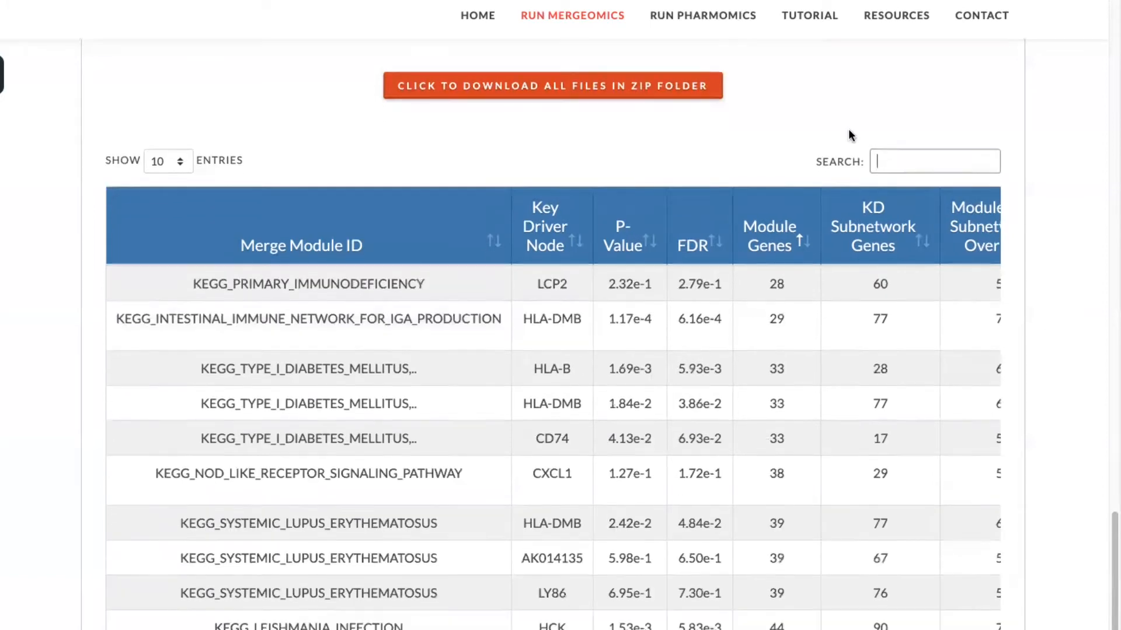
pyautogui.scroll(-3)
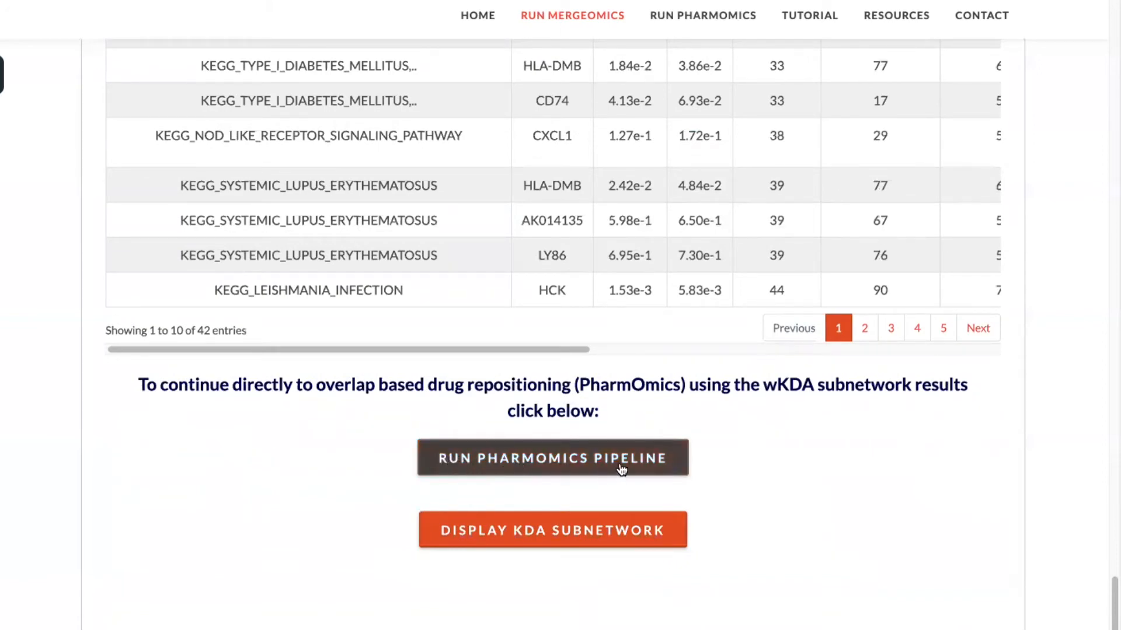
pyautogui.moveTo(442, 552)
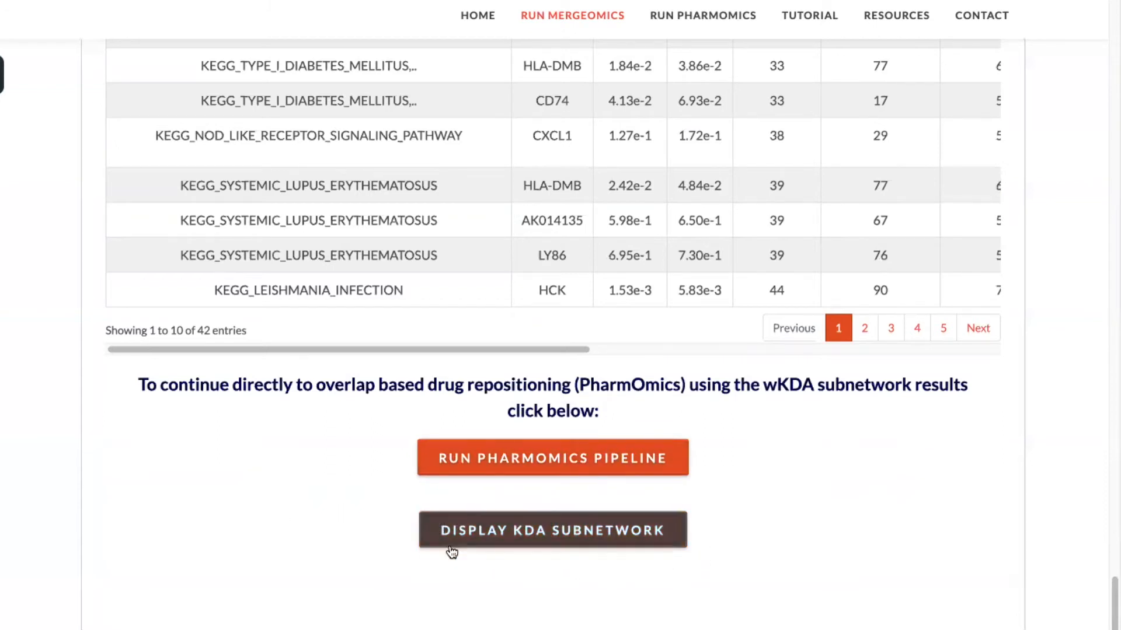
pyautogui.moveTo(392, 560)
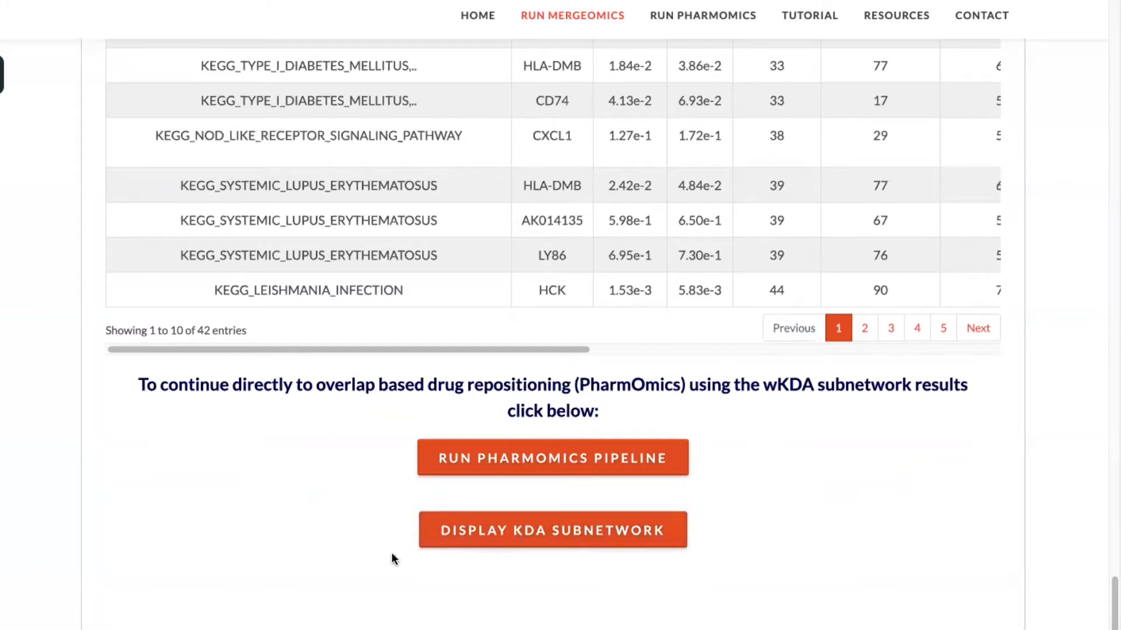
pyautogui.moveTo(520, 561)
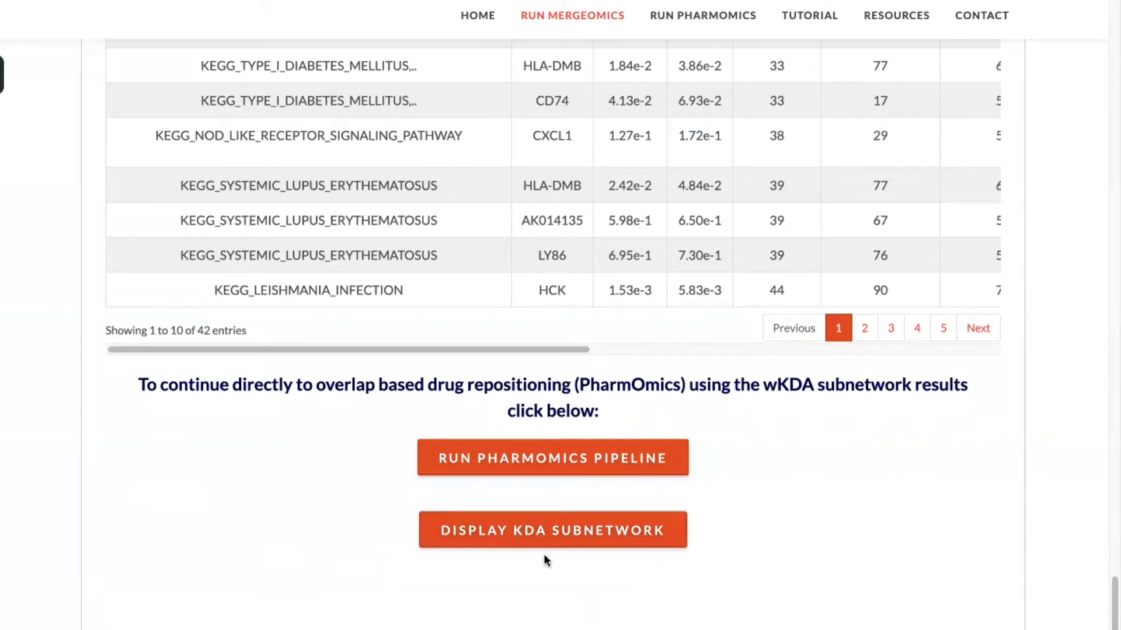
# - Open the KDA subnetwork; drag MMT00072401, HLA-DMA, FLT3, GABARAP, ITGB2 outward
pyautogui.click(551, 530)
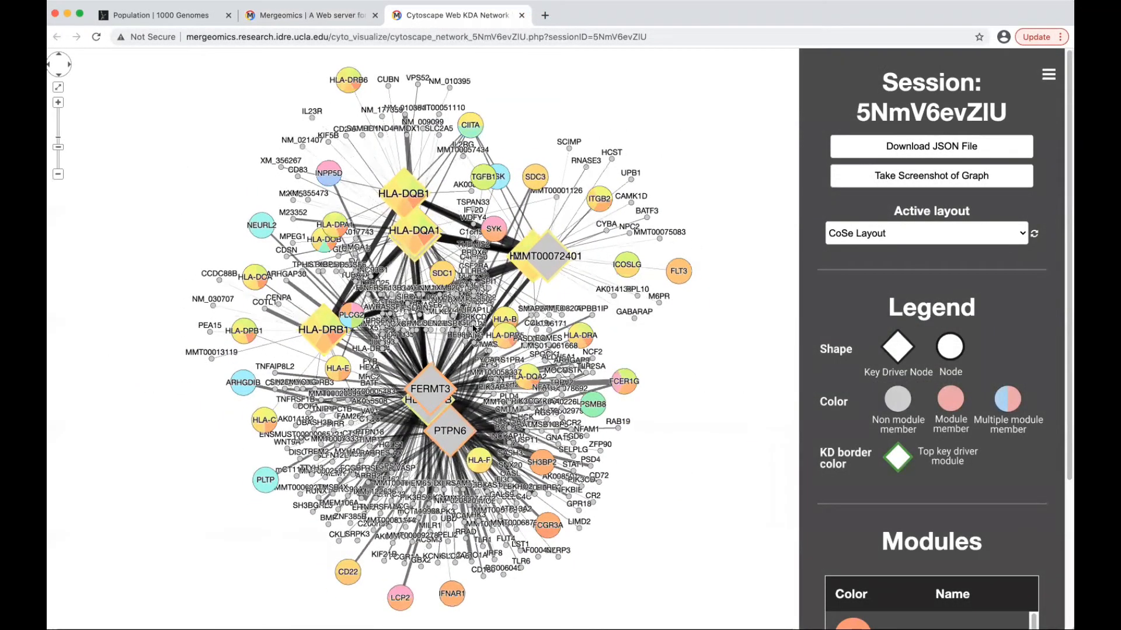
pyautogui.moveTo(682, 283)
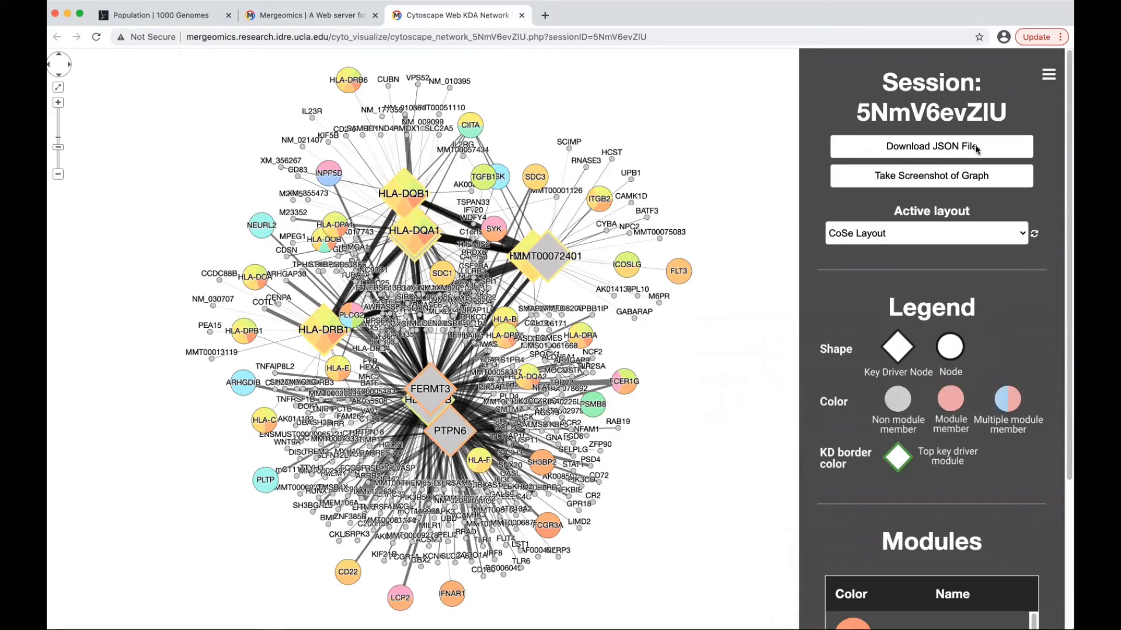
pyautogui.moveTo(965, 178)
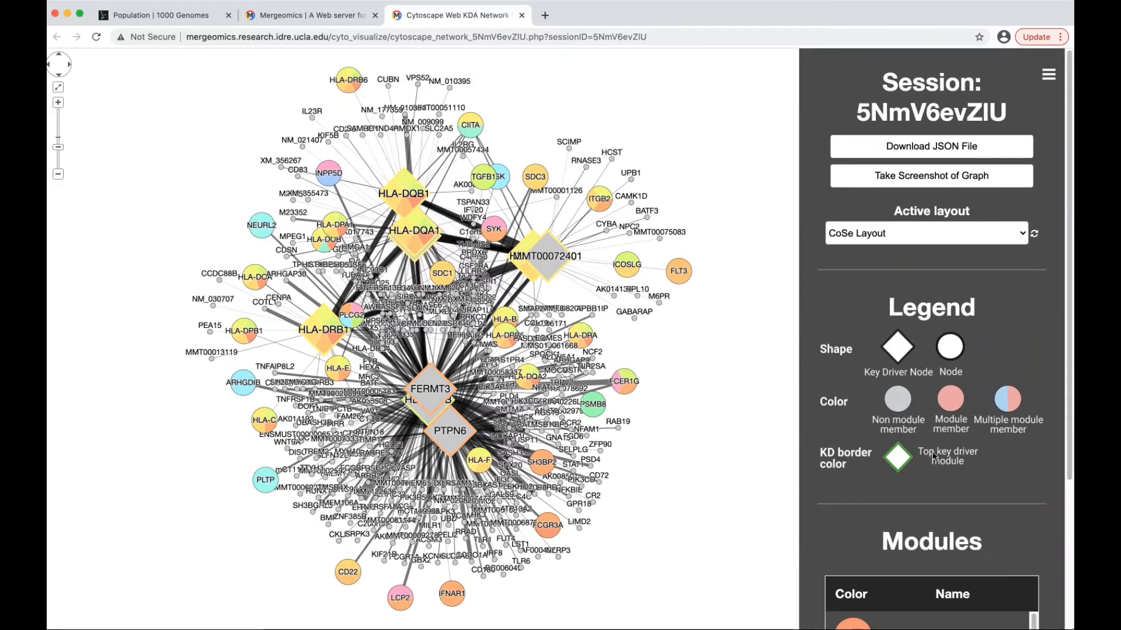
pyautogui.click(547, 256)
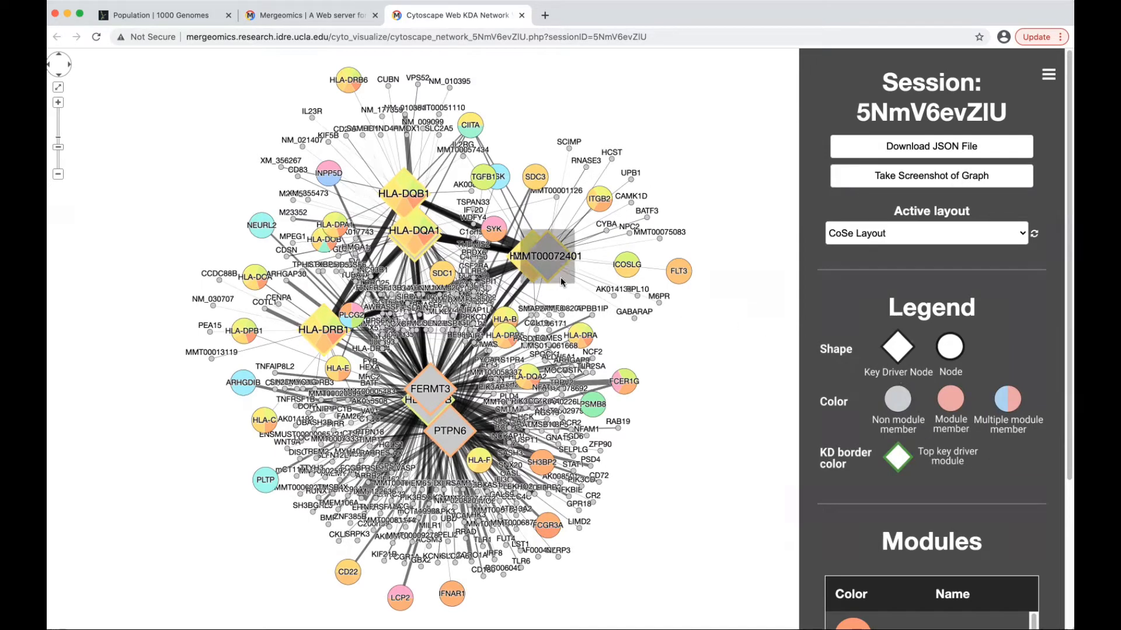
pyautogui.moveTo(546, 255); pyautogui.dragTo(679, 381)
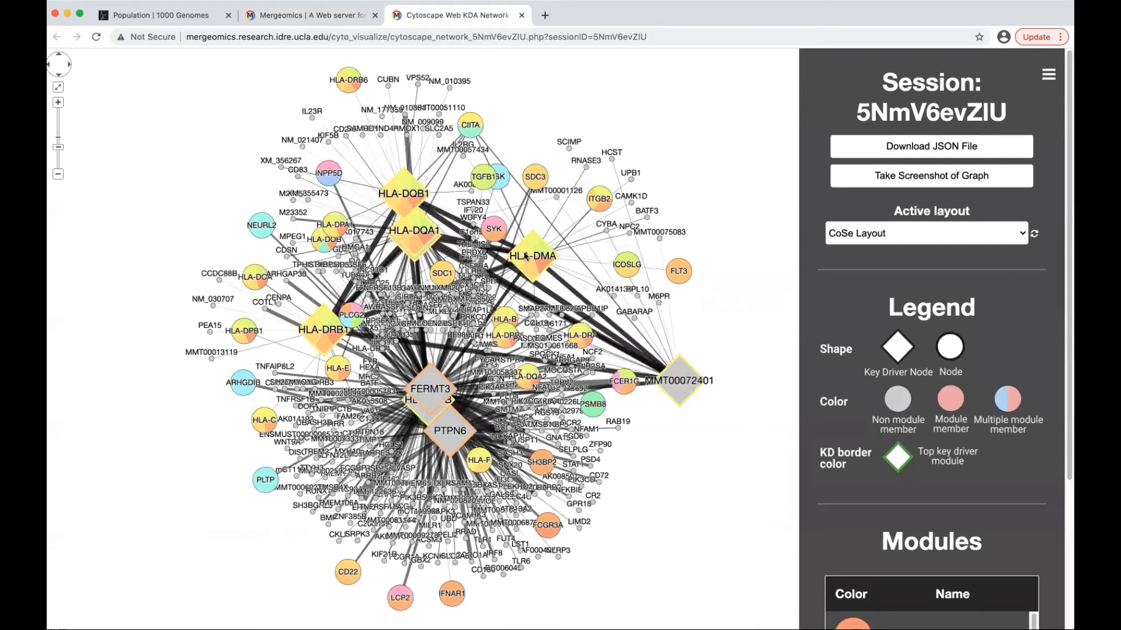
pyautogui.moveTo(533, 255); pyautogui.dragTo(687, 127)
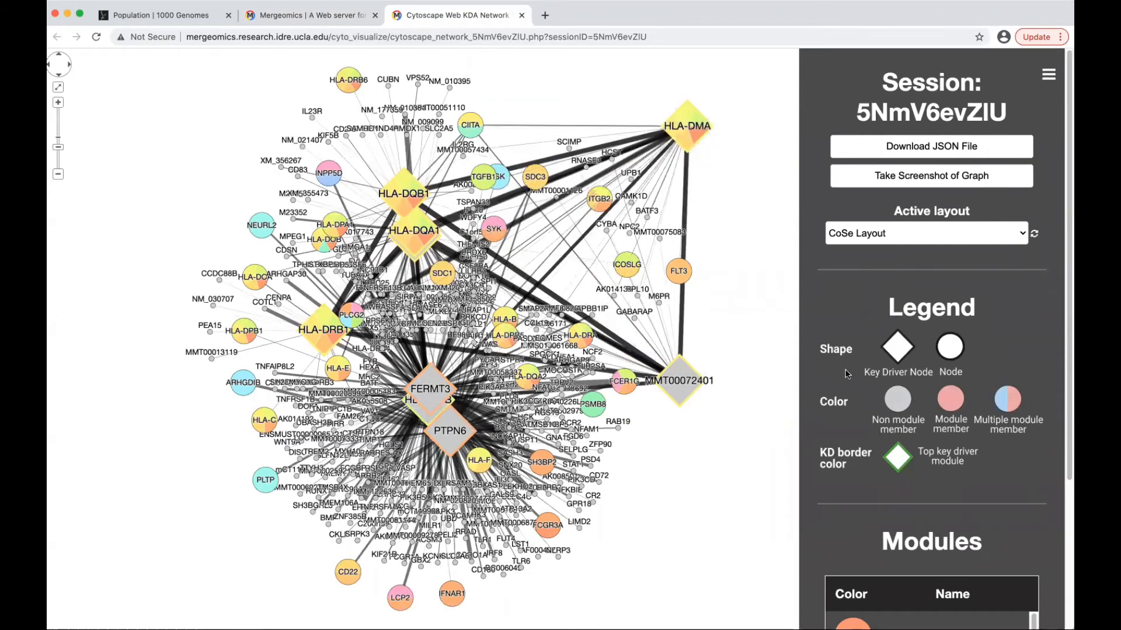
pyautogui.moveTo(909, 380)
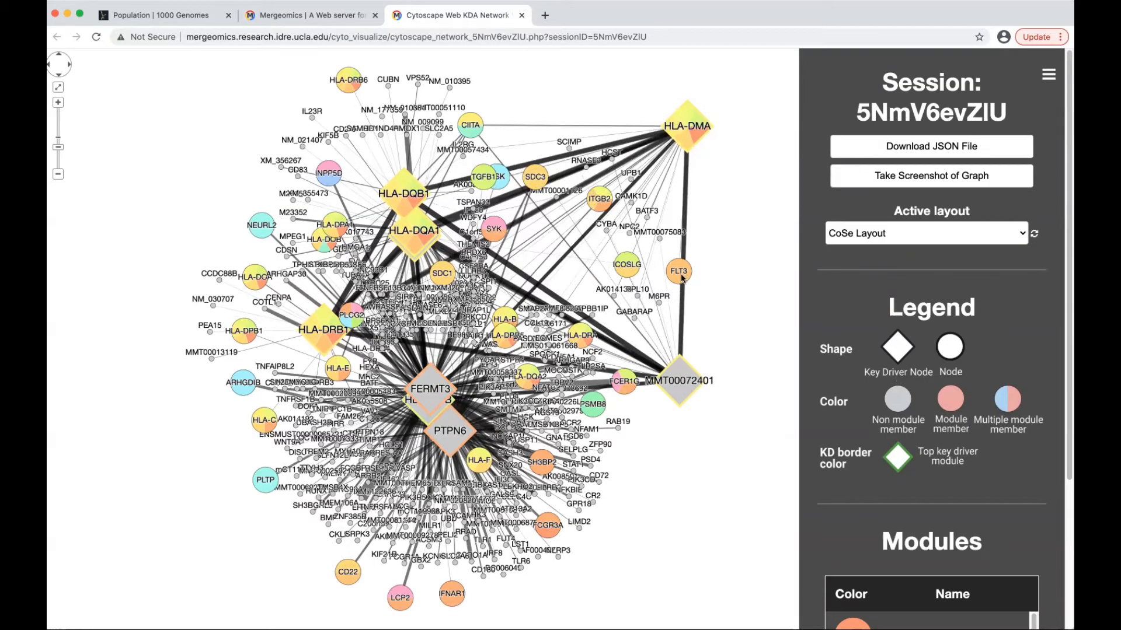
pyautogui.moveTo(678, 271); pyautogui.dragTo(720, 206)
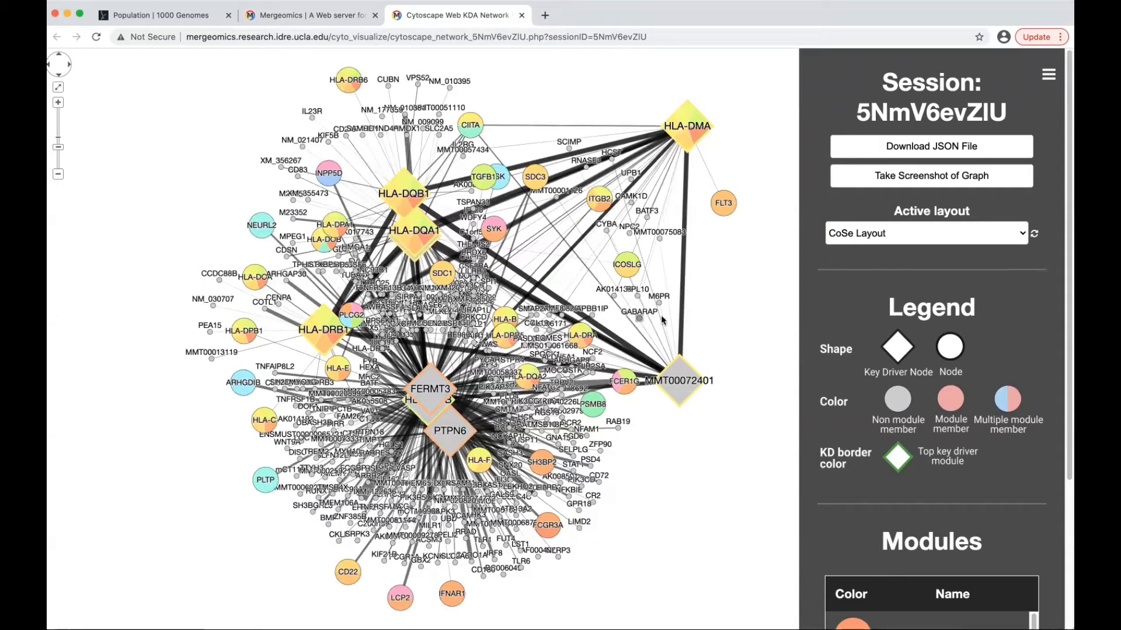
pyautogui.moveTo(638, 311); pyautogui.dragTo(736, 333)
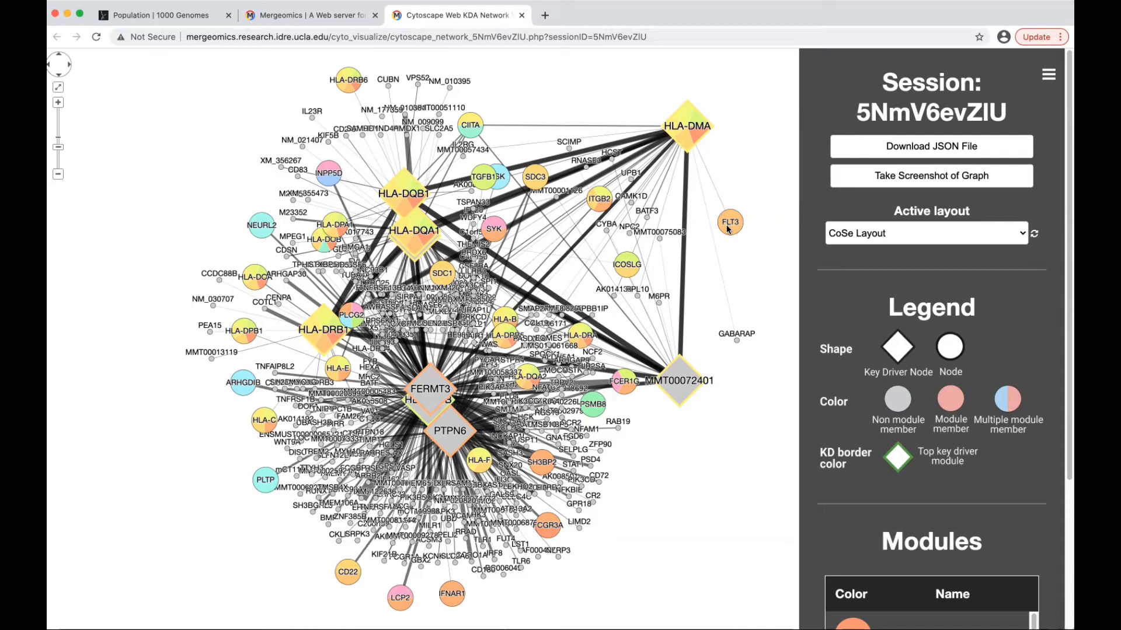
pyautogui.moveTo(599, 198); pyautogui.dragTo(613, 86)
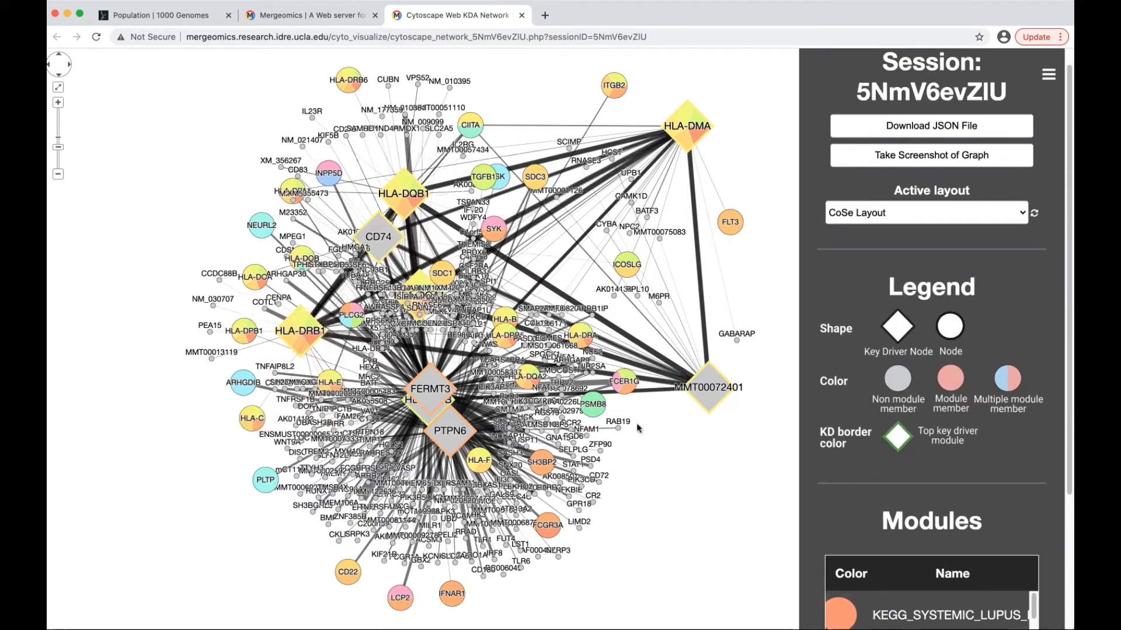
pyautogui.moveTo(951, 200)
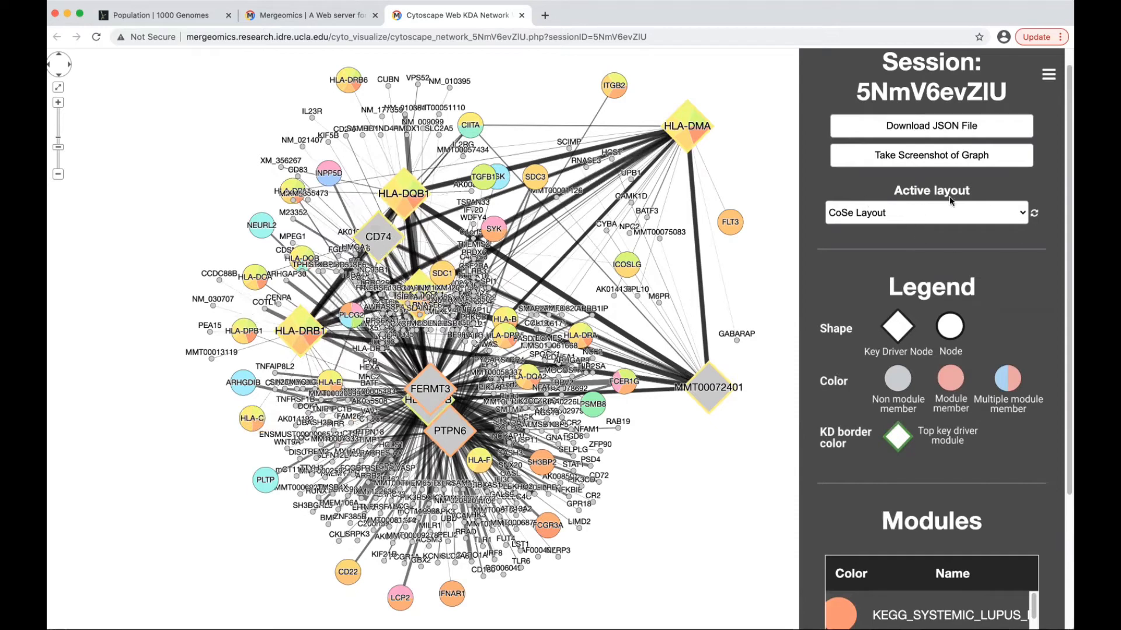
# - Try Concentric and Hierarchy by centrality layouts, then settle on Grid Layout by Name
pyautogui.click(925, 213)
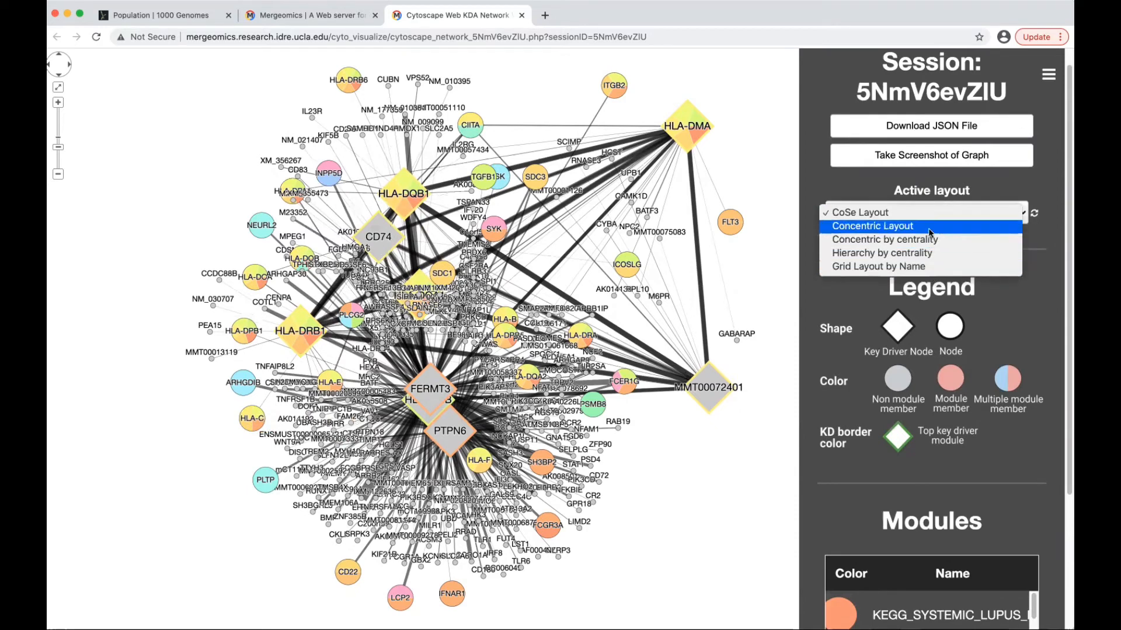
pyautogui.click(871, 226)
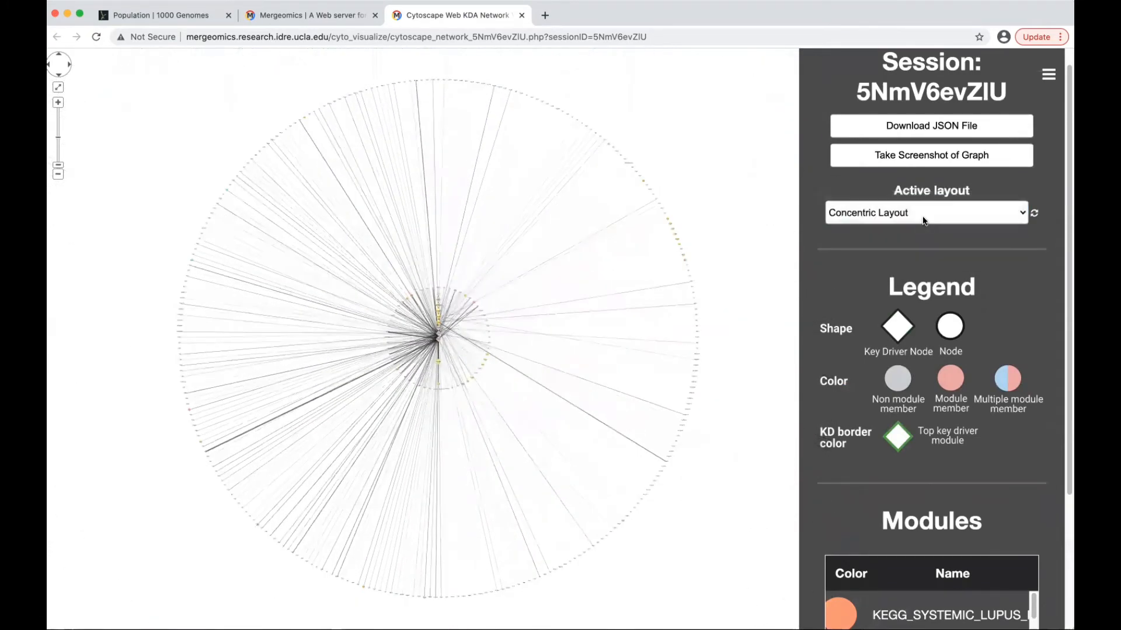
pyautogui.click(925, 212)
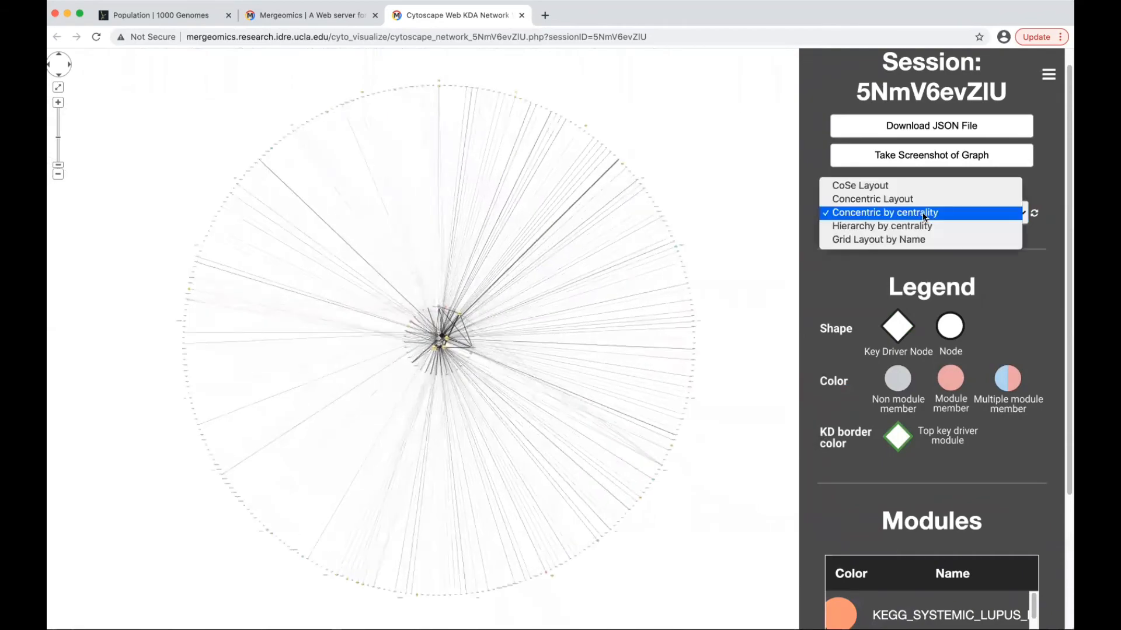
pyautogui.click(881, 226)
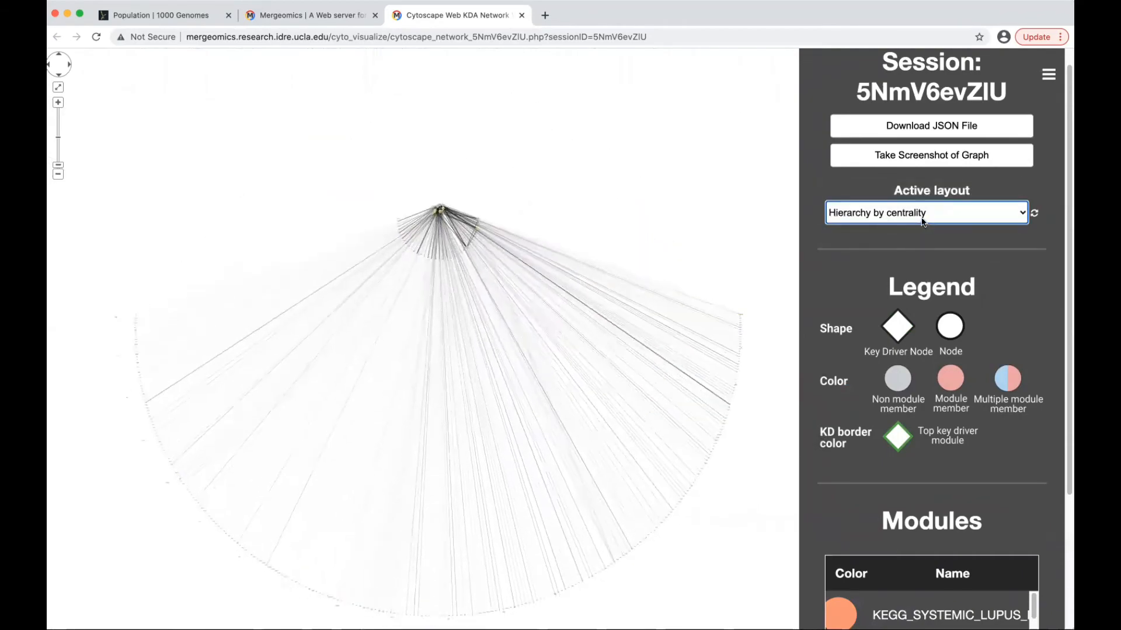
pyautogui.click(925, 212)
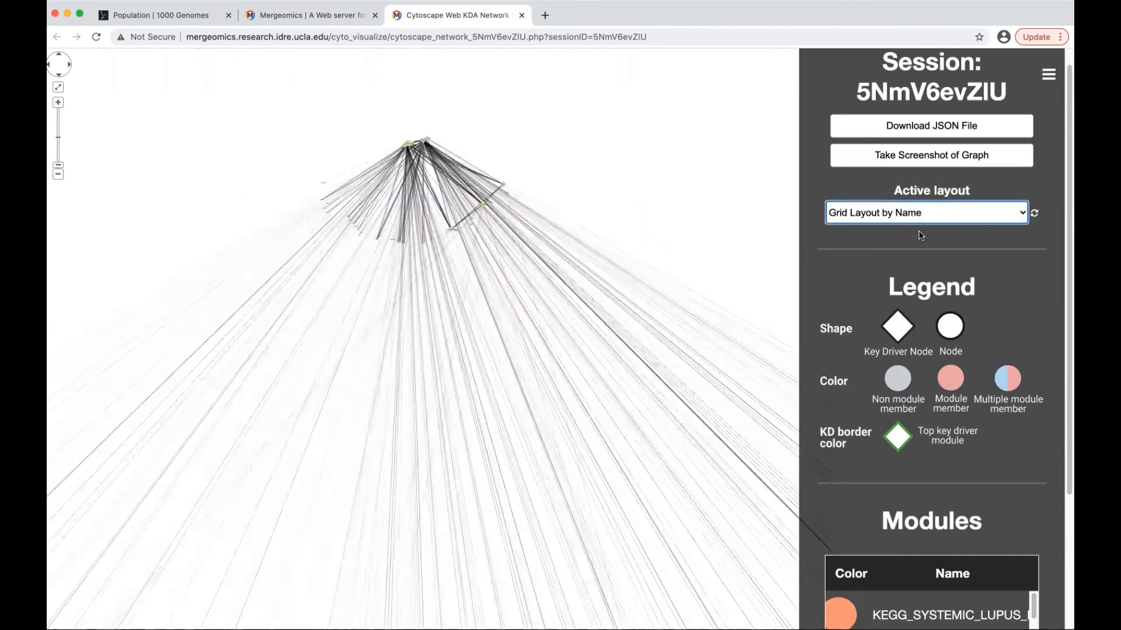
pyautogui.click(1034, 212)
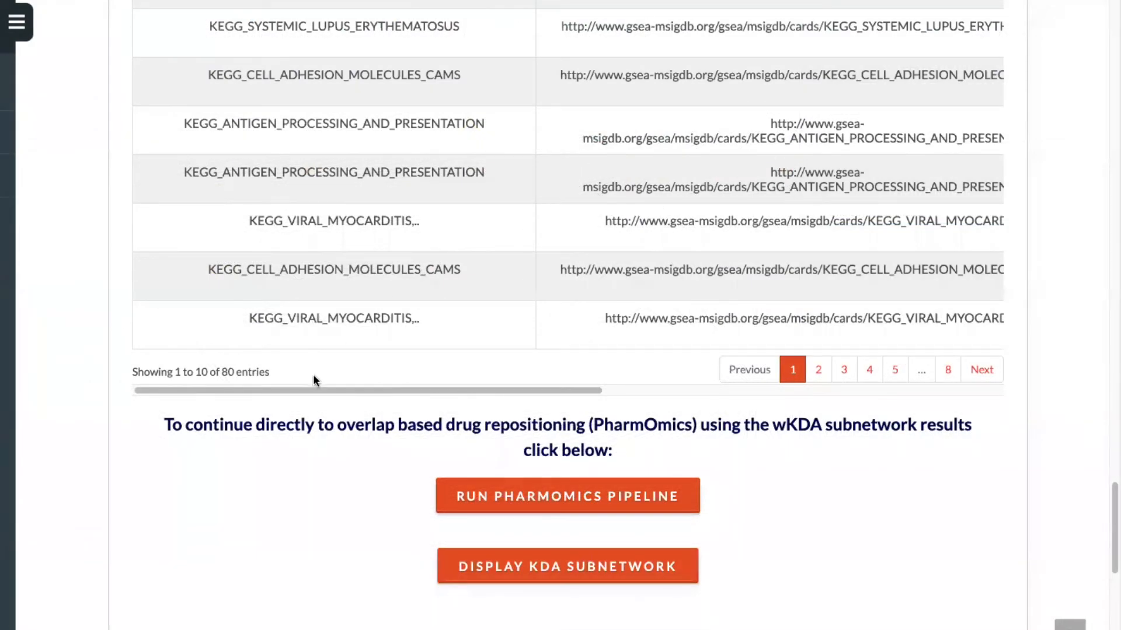
pyautogui.moveTo(227, 443)
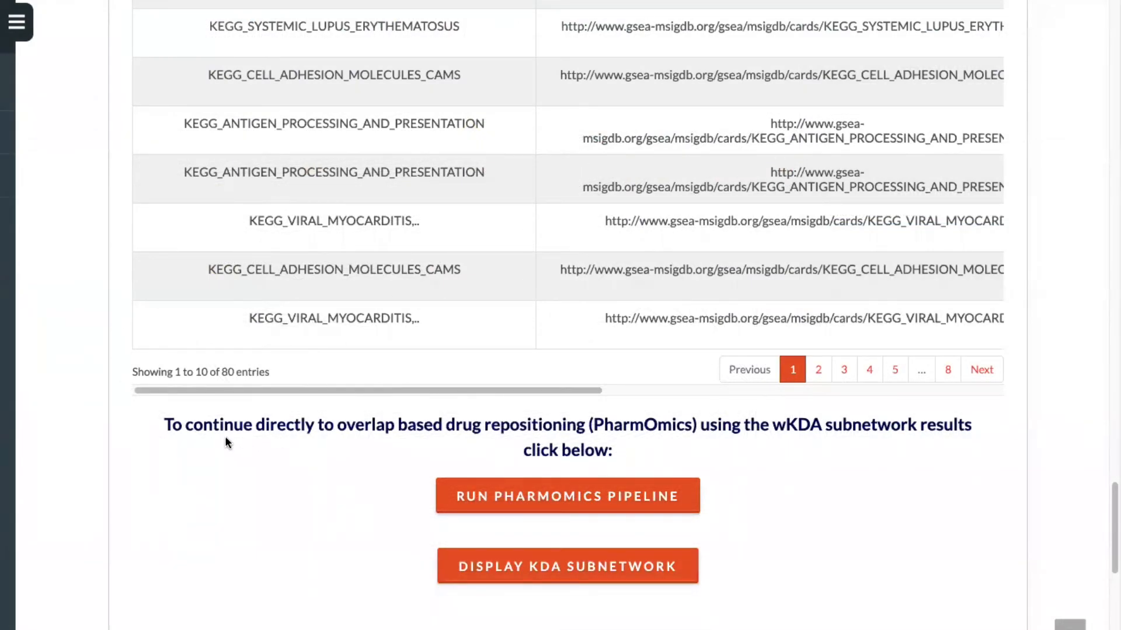
pyautogui.moveTo(258, 483)
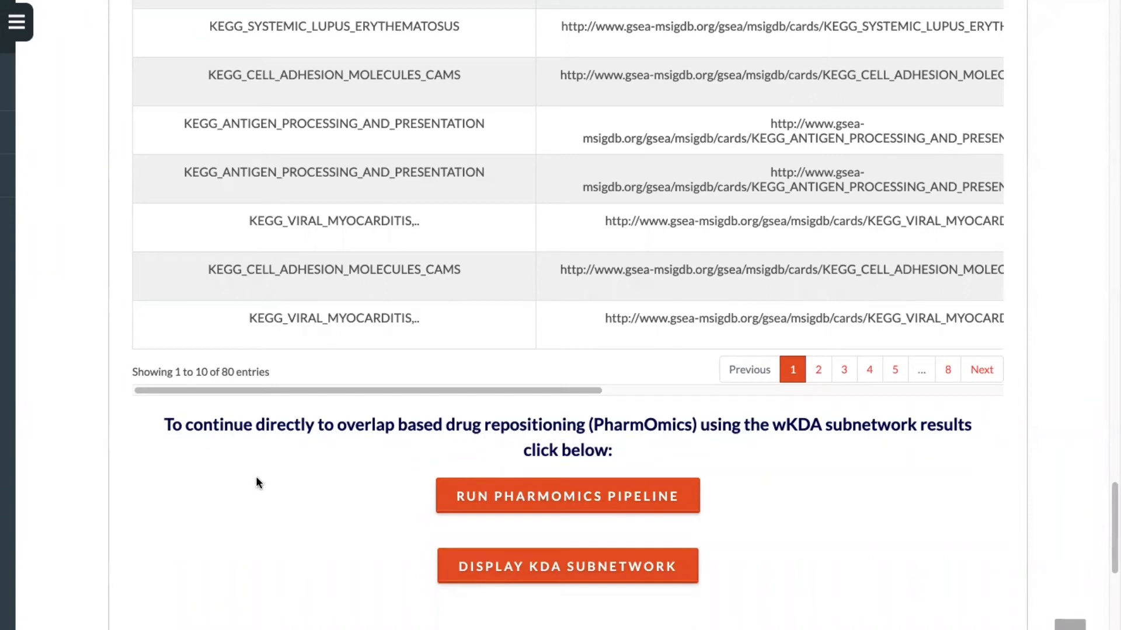
pyautogui.moveTo(601, 614)
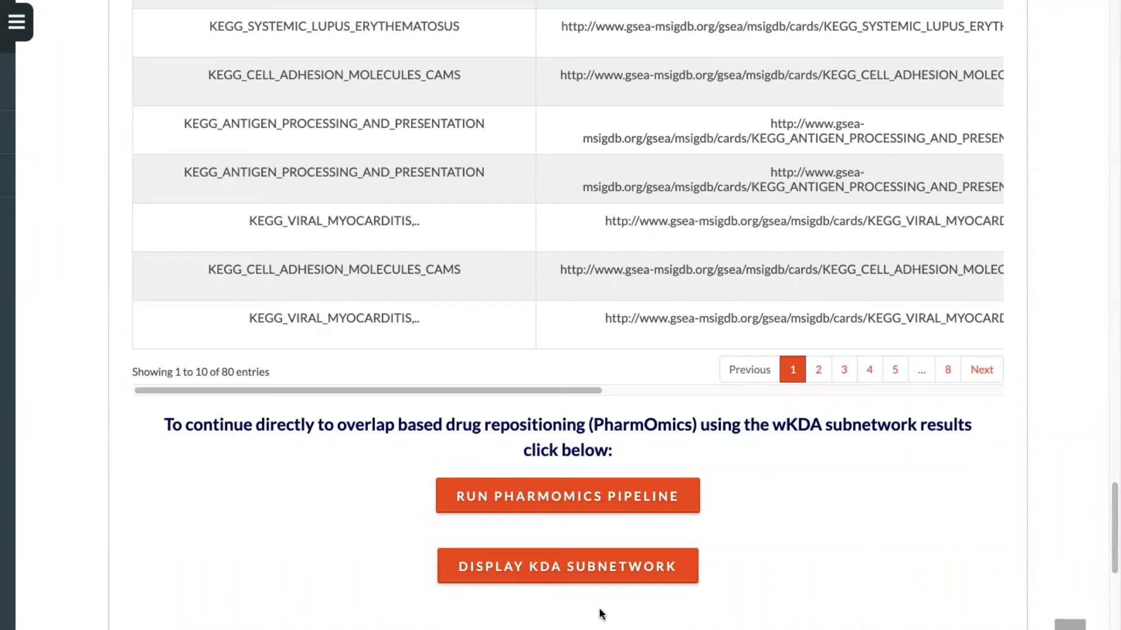
pyautogui.moveTo(380, 551)
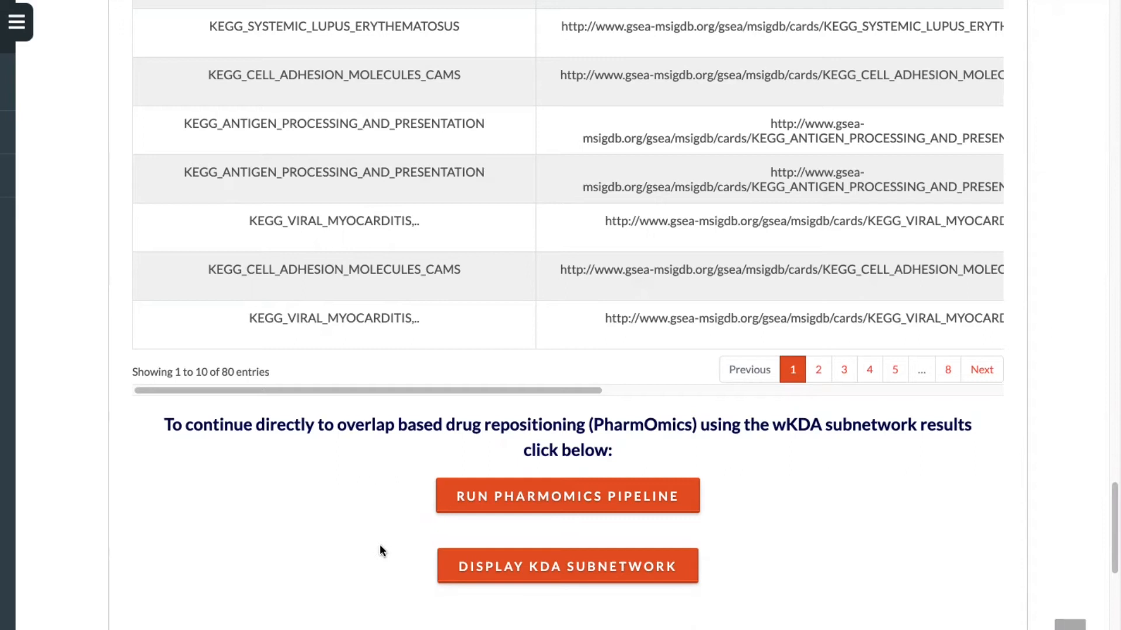
pyautogui.moveTo(345, 542)
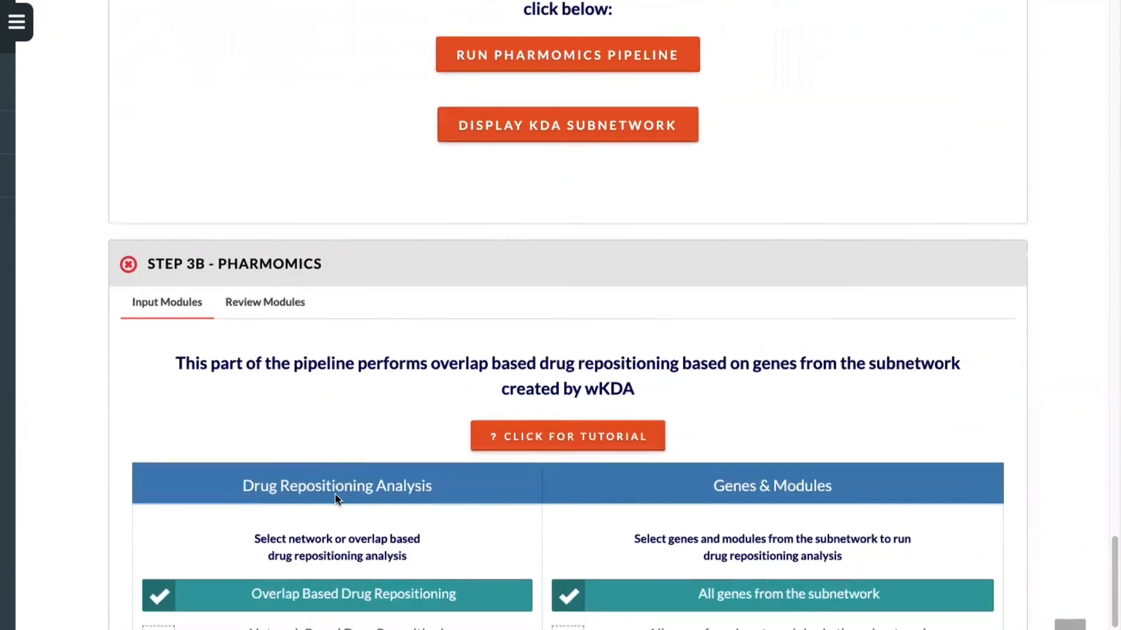
# - Enable Network Based Drug Repositioning with the sample multi-tissue network and Human species
pyautogui.scroll(-3)
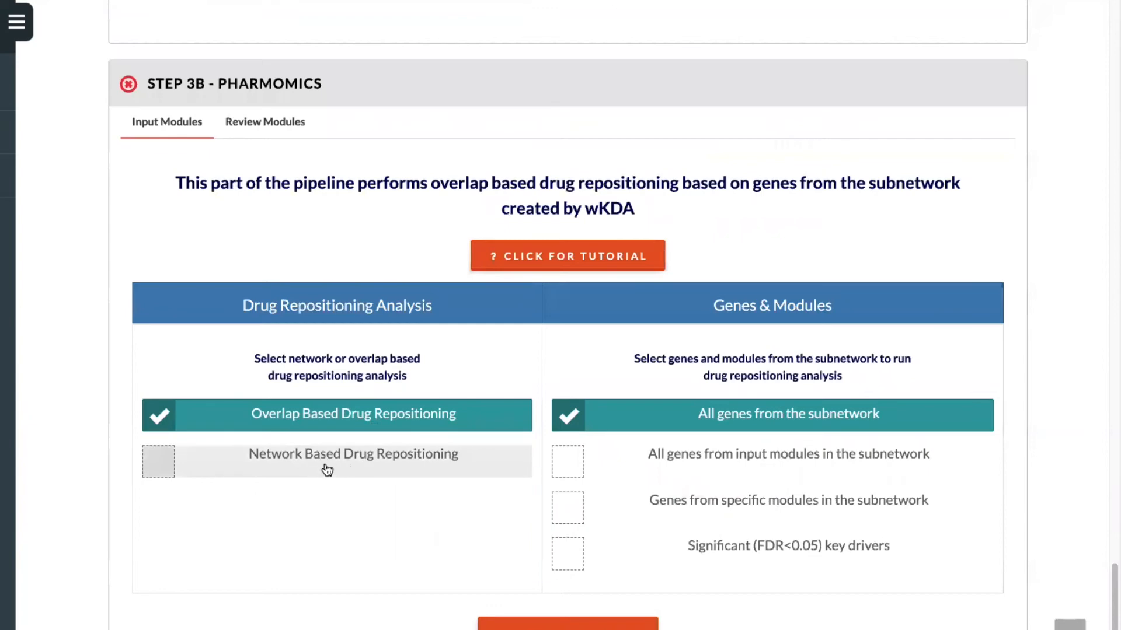
pyautogui.click(353, 461)
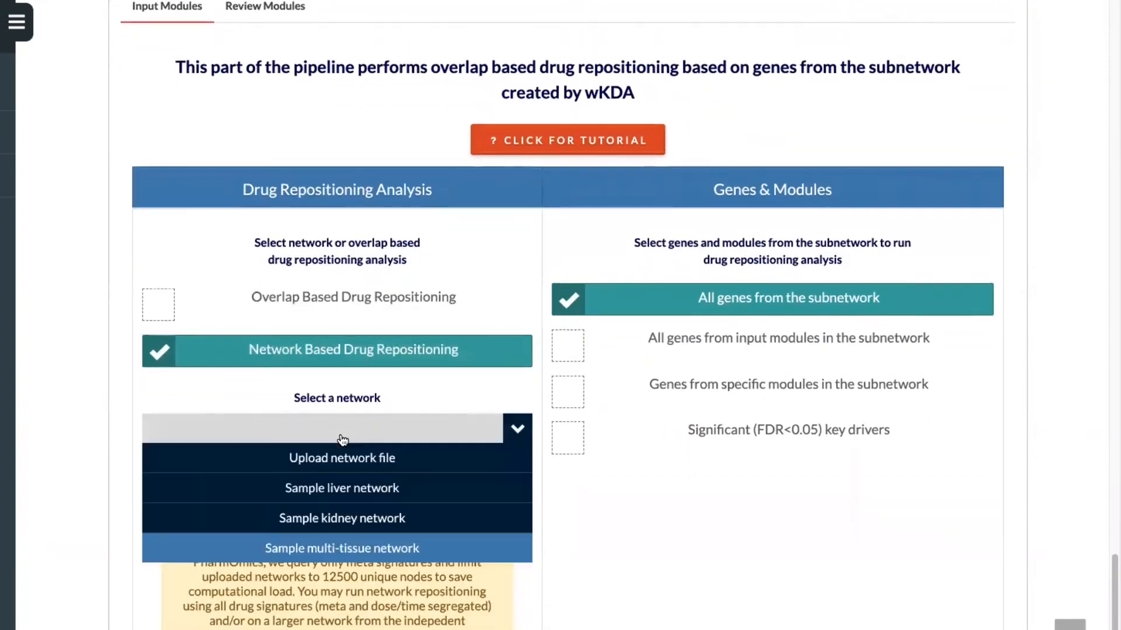
pyautogui.moveTo(340, 458)
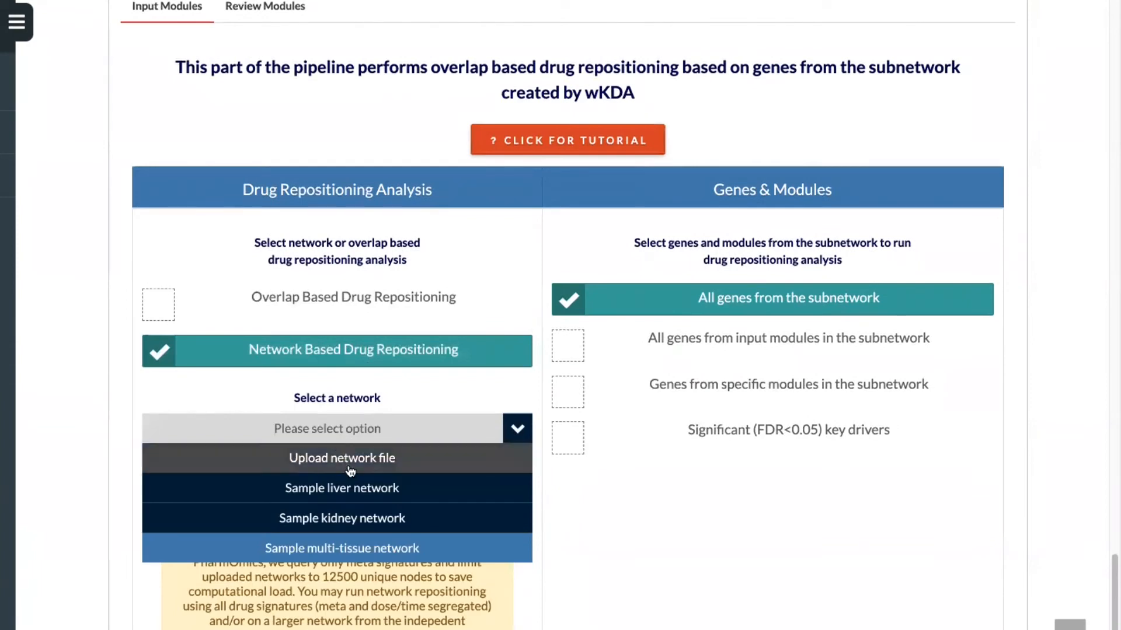
pyautogui.moveTo(382, 497)
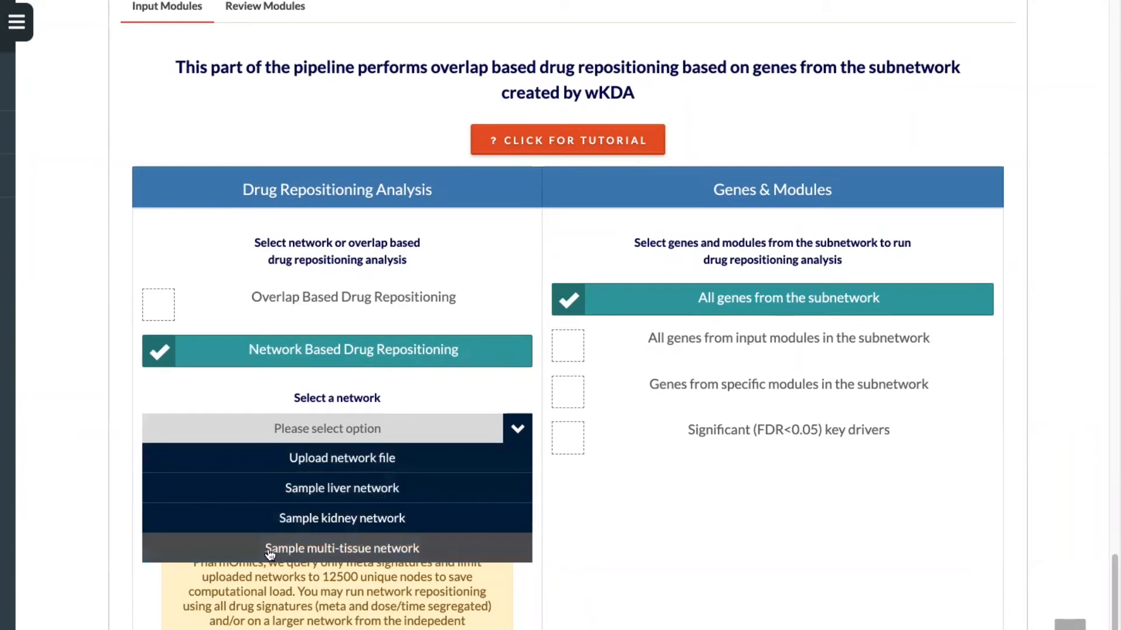
pyautogui.click(341, 548)
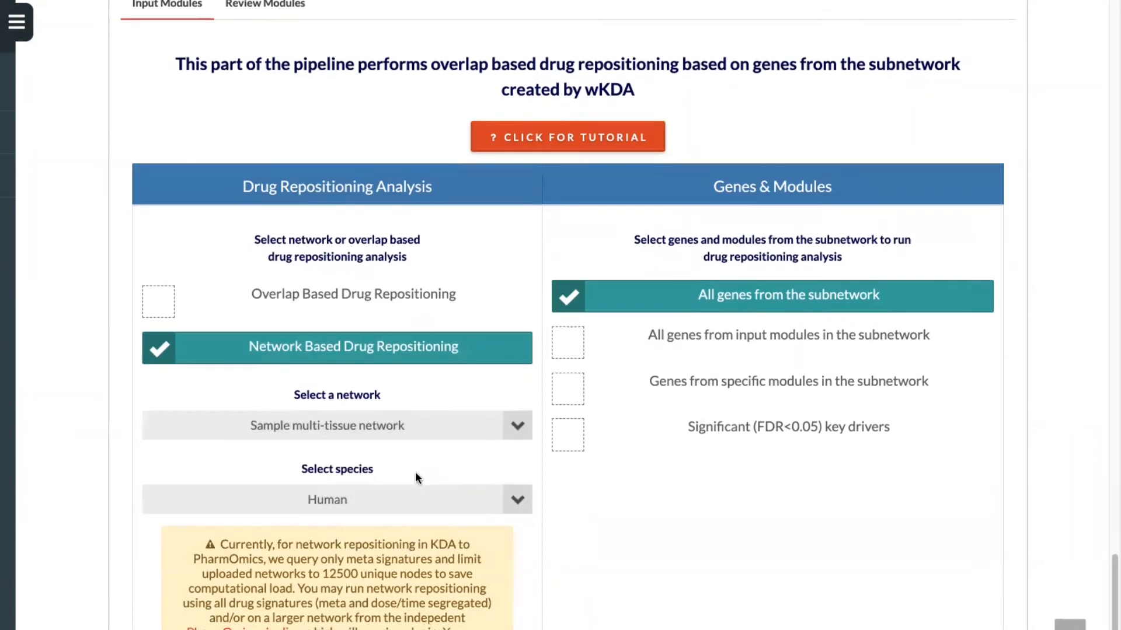
pyautogui.click(327, 499)
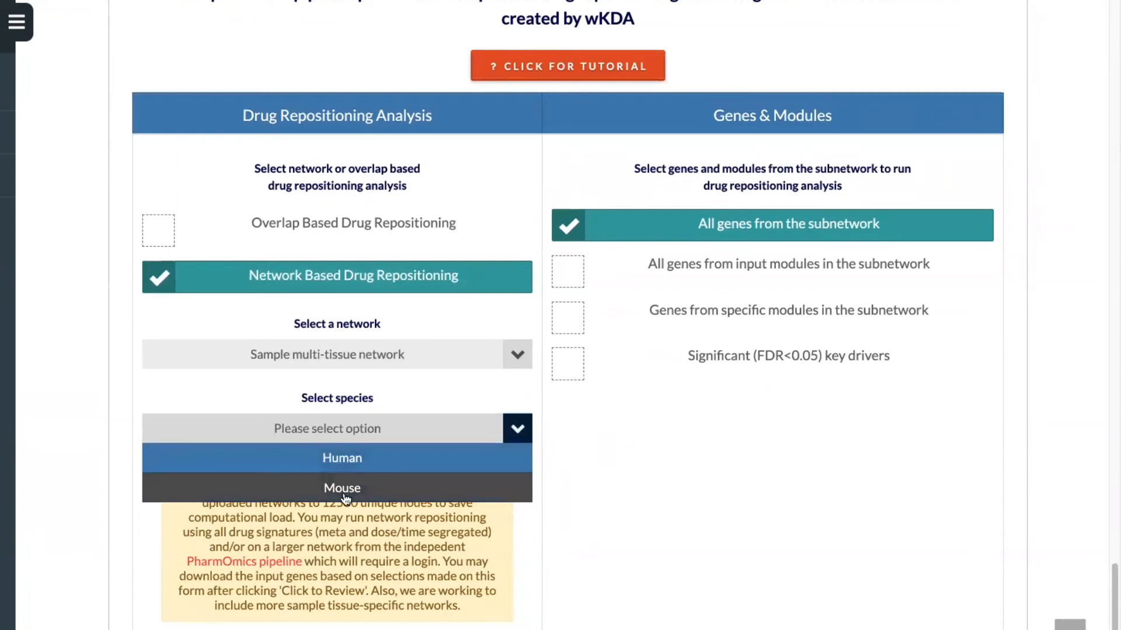
pyautogui.moveTo(341, 458)
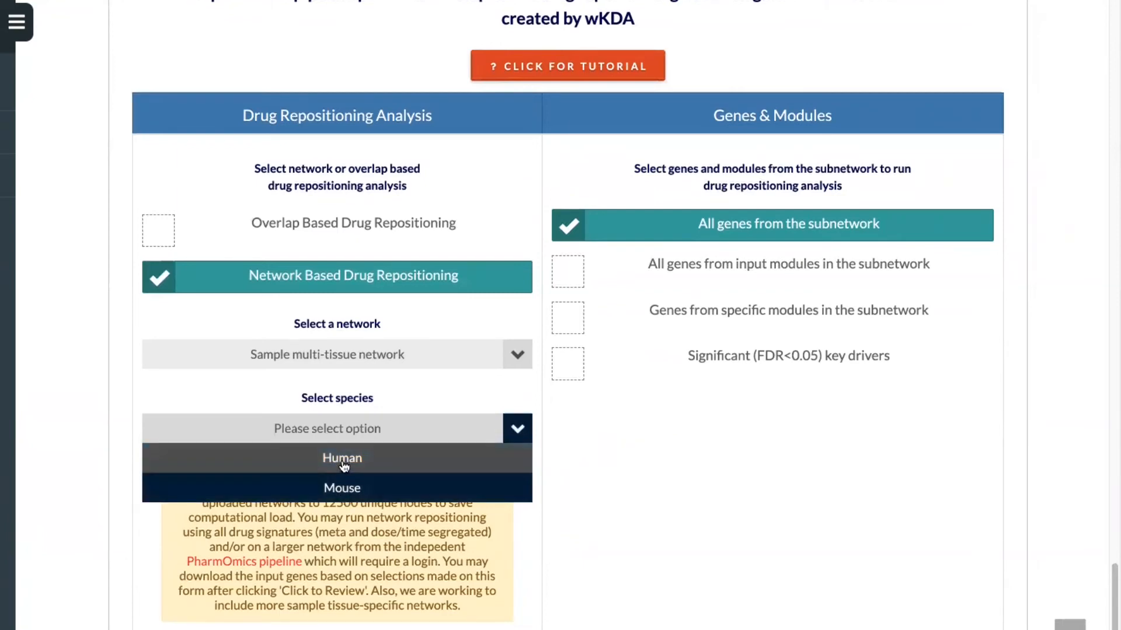
pyautogui.click(341, 458)
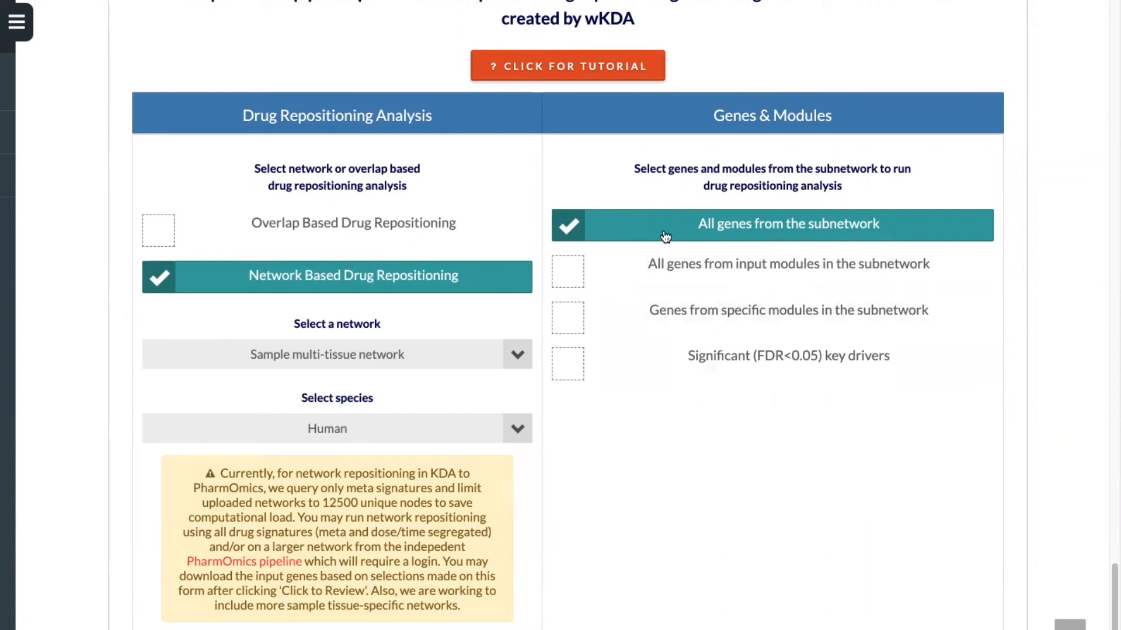
pyautogui.moveTo(655, 279)
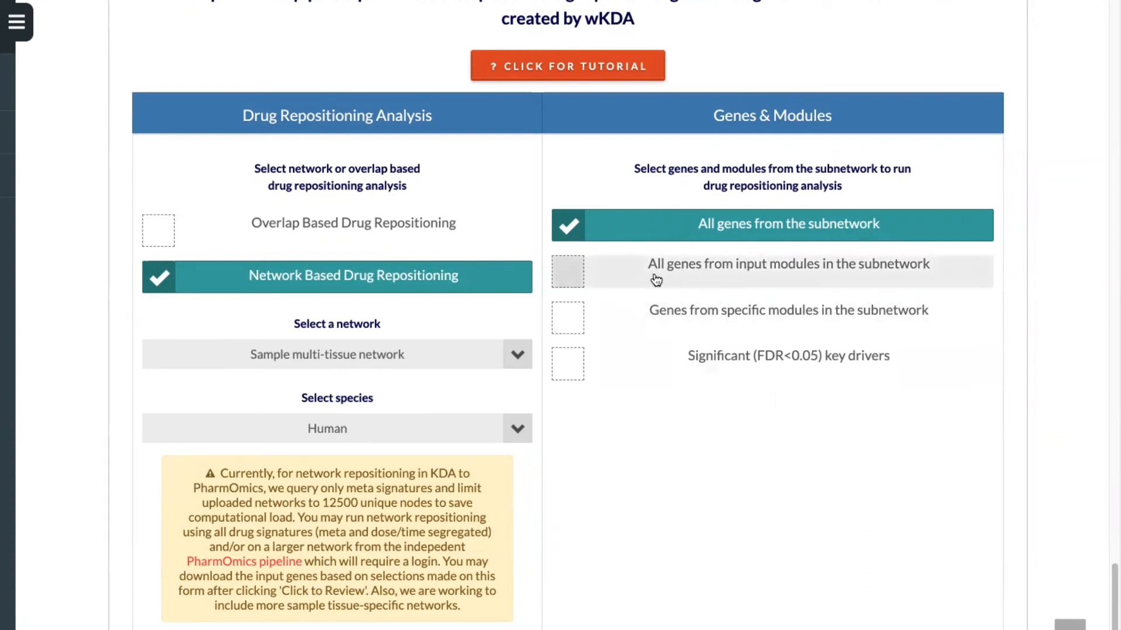
pyautogui.moveTo(727, 313)
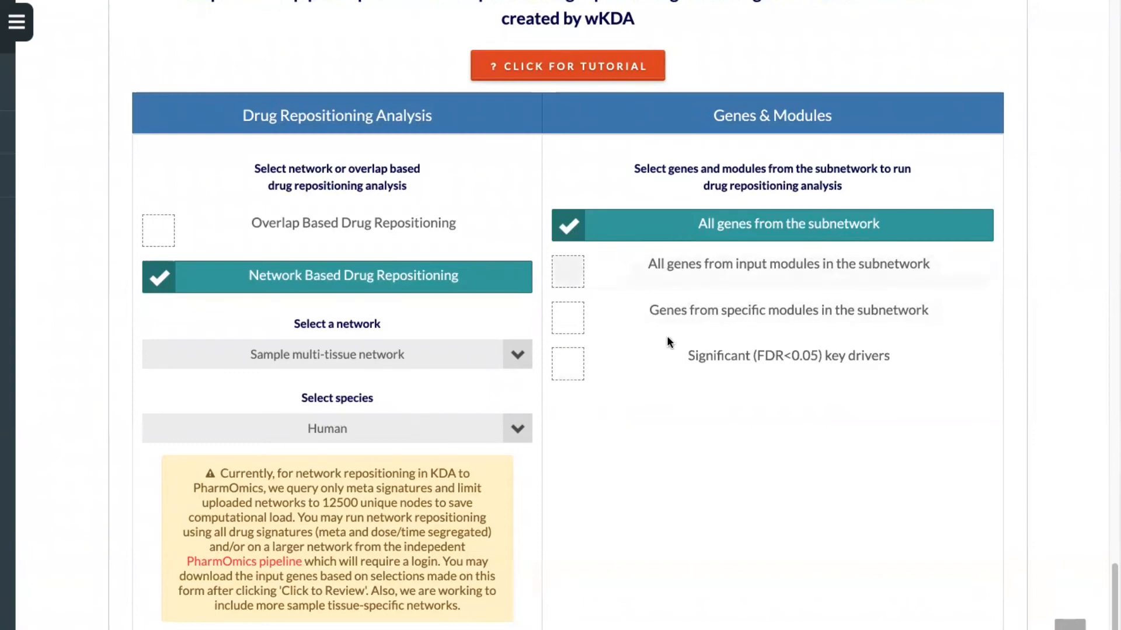
# - Review the parameter summary, then run Network Based Drug Repositioning
pyautogui.scroll(-3)
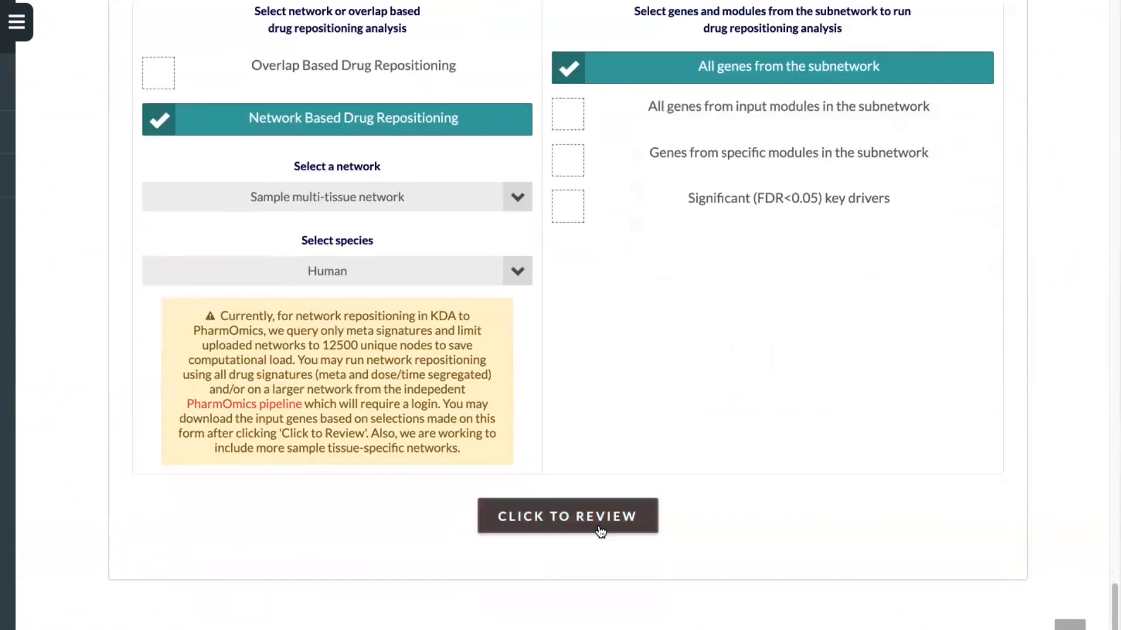
pyautogui.click(566, 516)
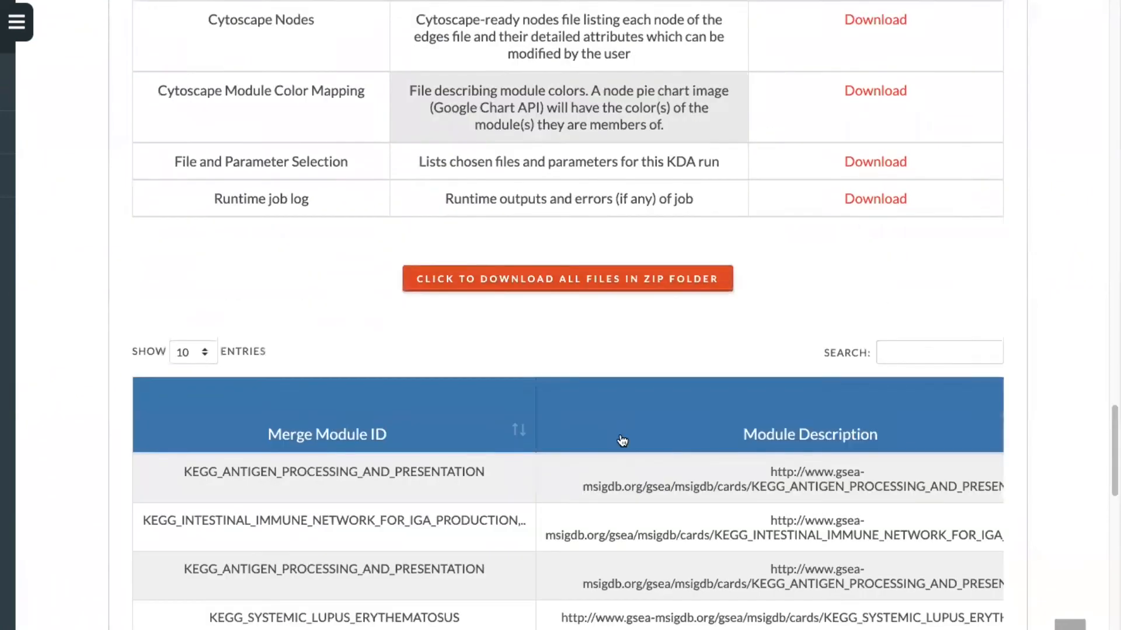
pyautogui.click(264, 5)
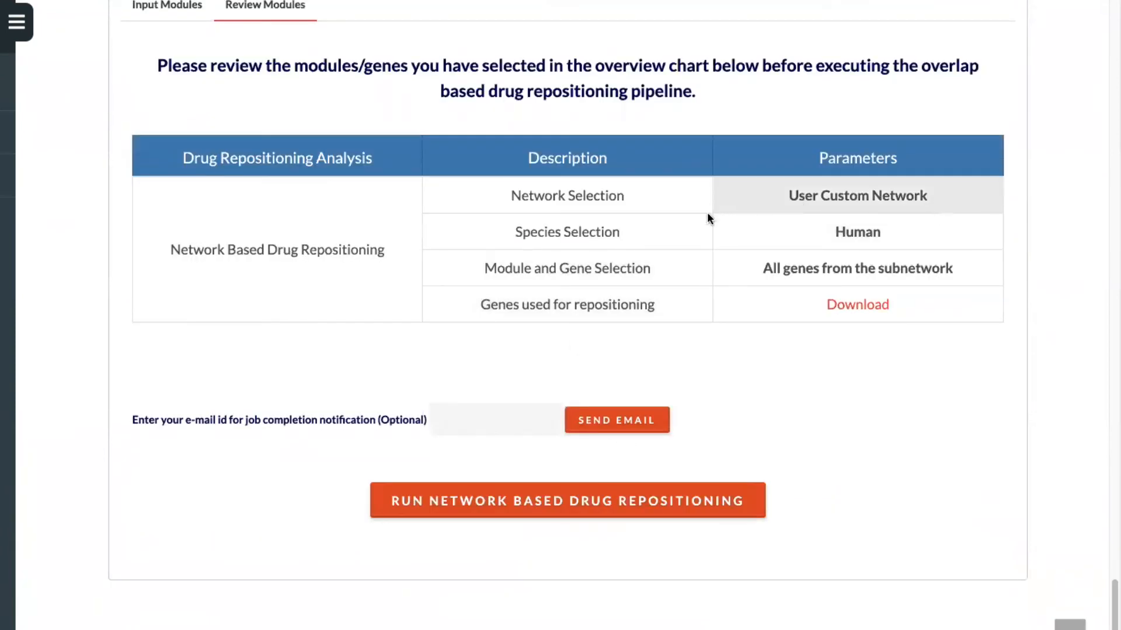
pyautogui.moveTo(754, 243)
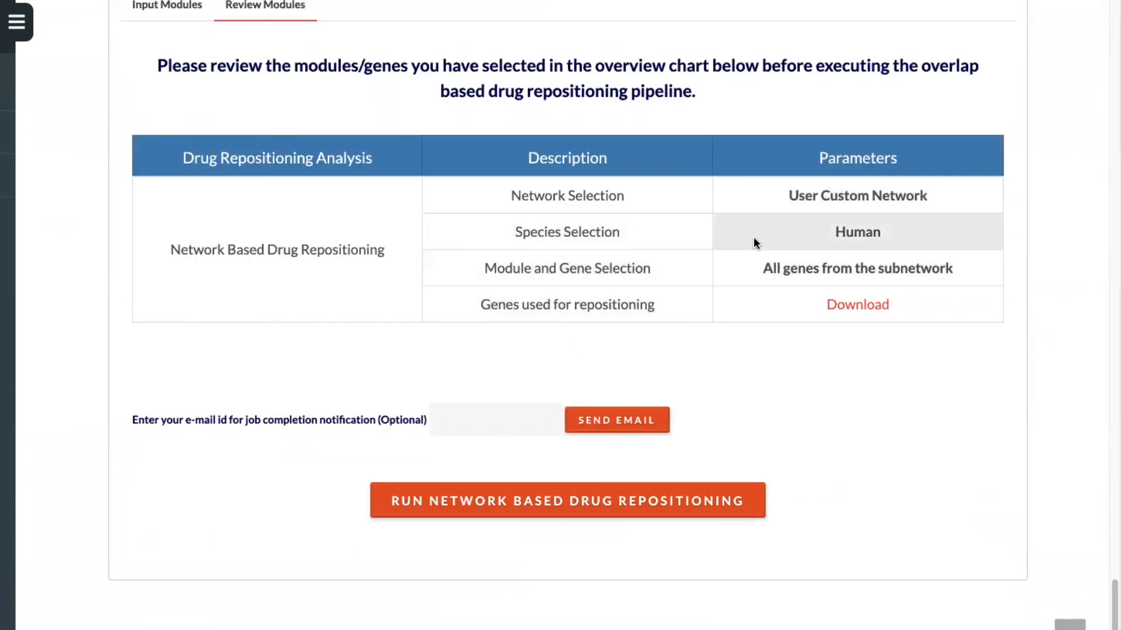
pyautogui.moveTo(553, 340)
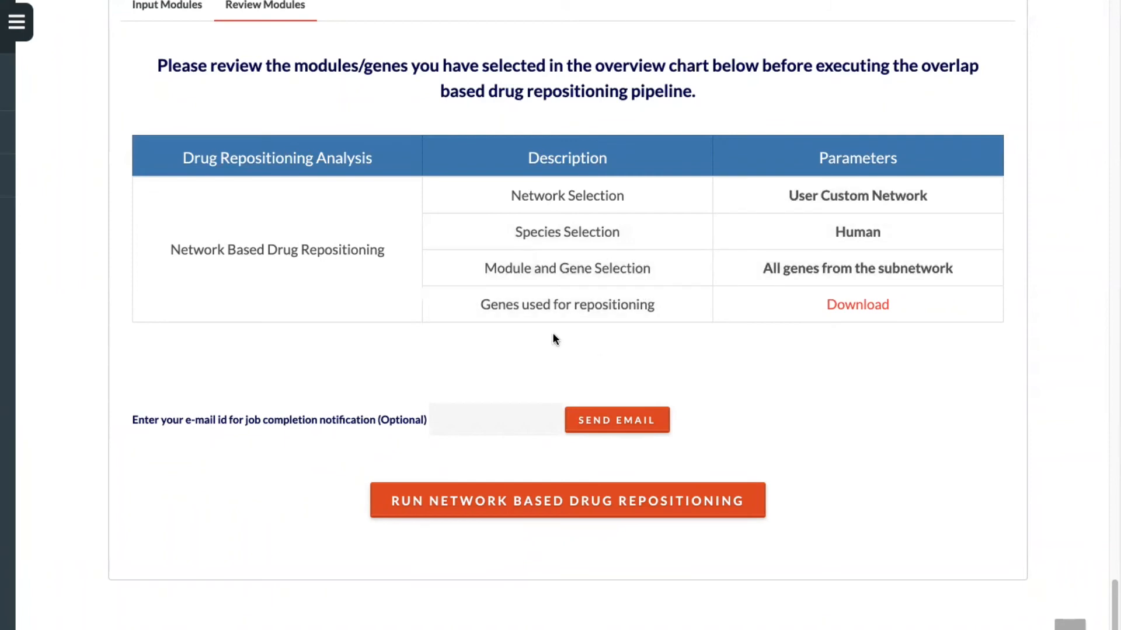
pyautogui.click(495, 420)
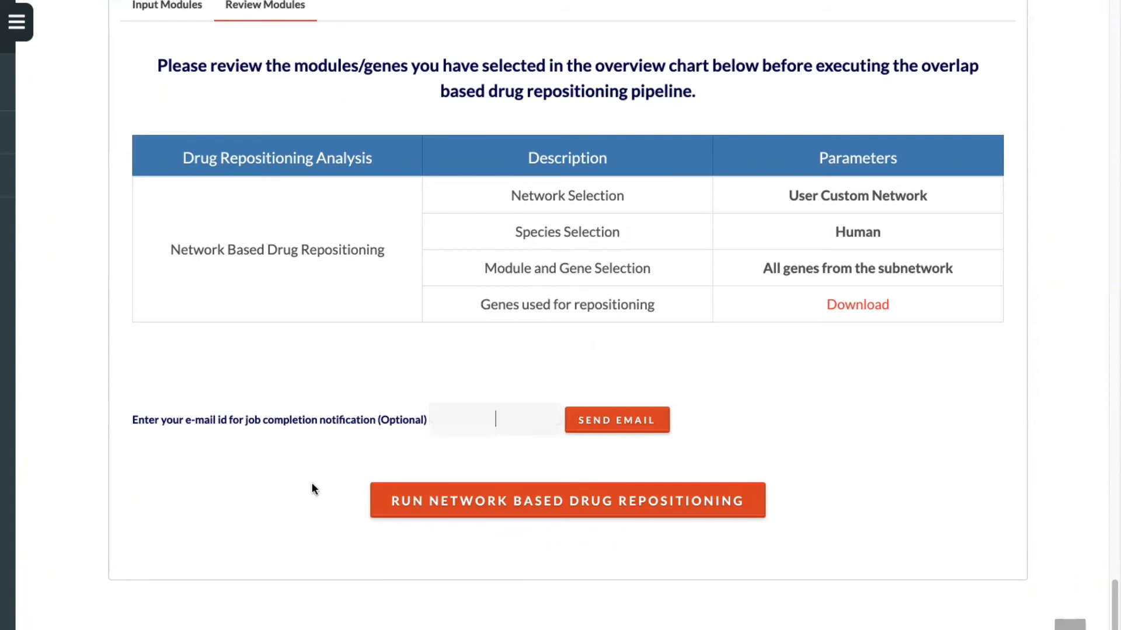
pyautogui.click(566, 500)
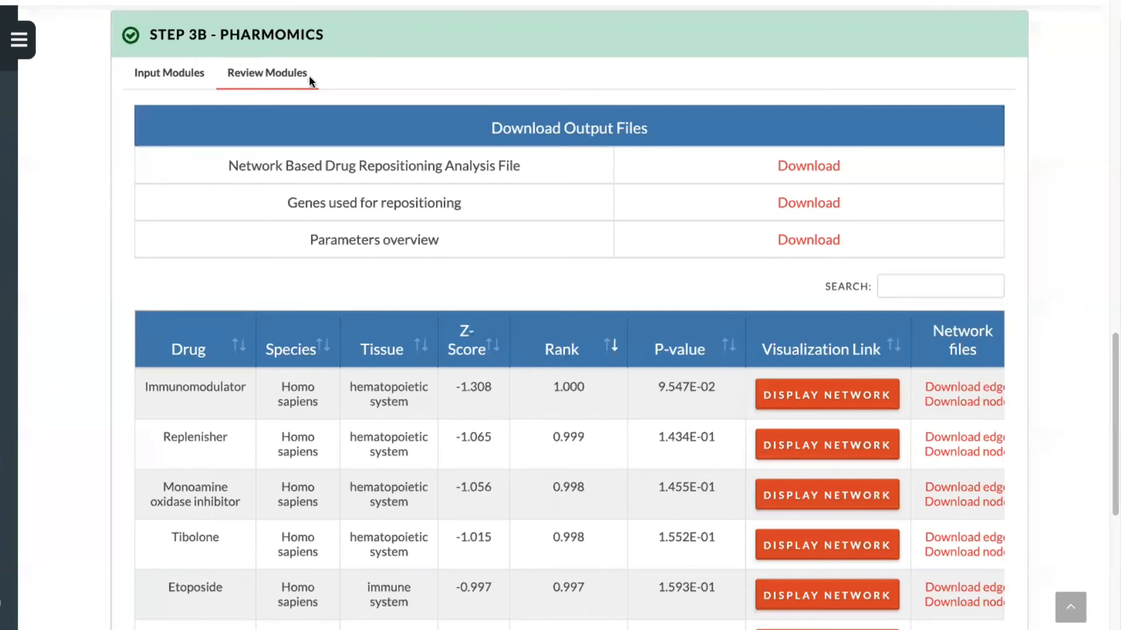
pyautogui.moveTo(259, 155)
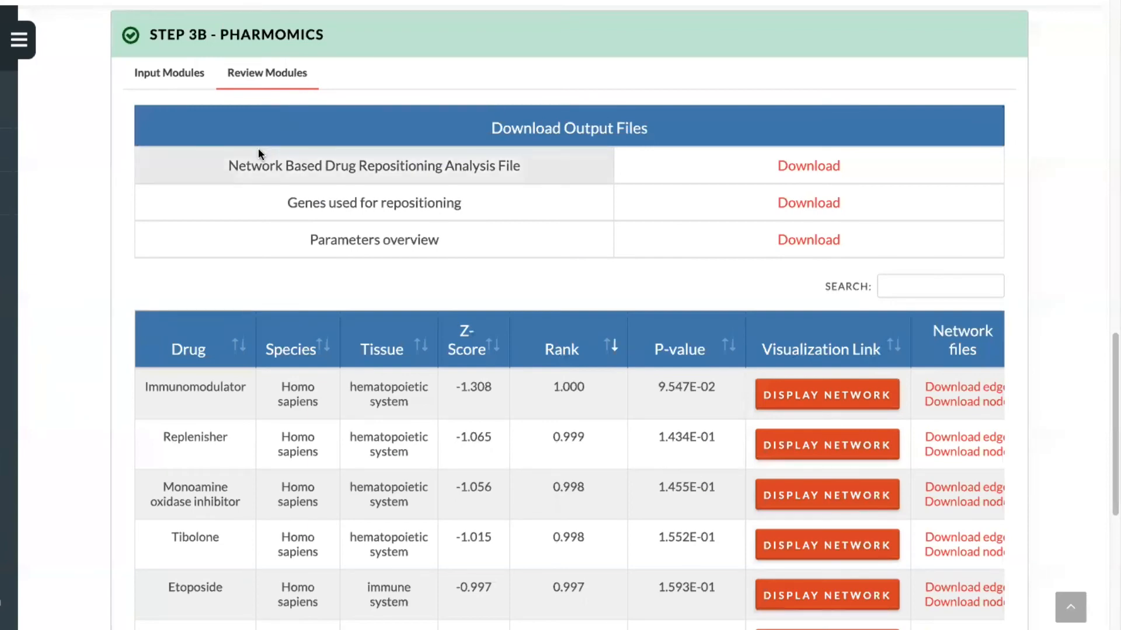
pyautogui.moveTo(436, 157)
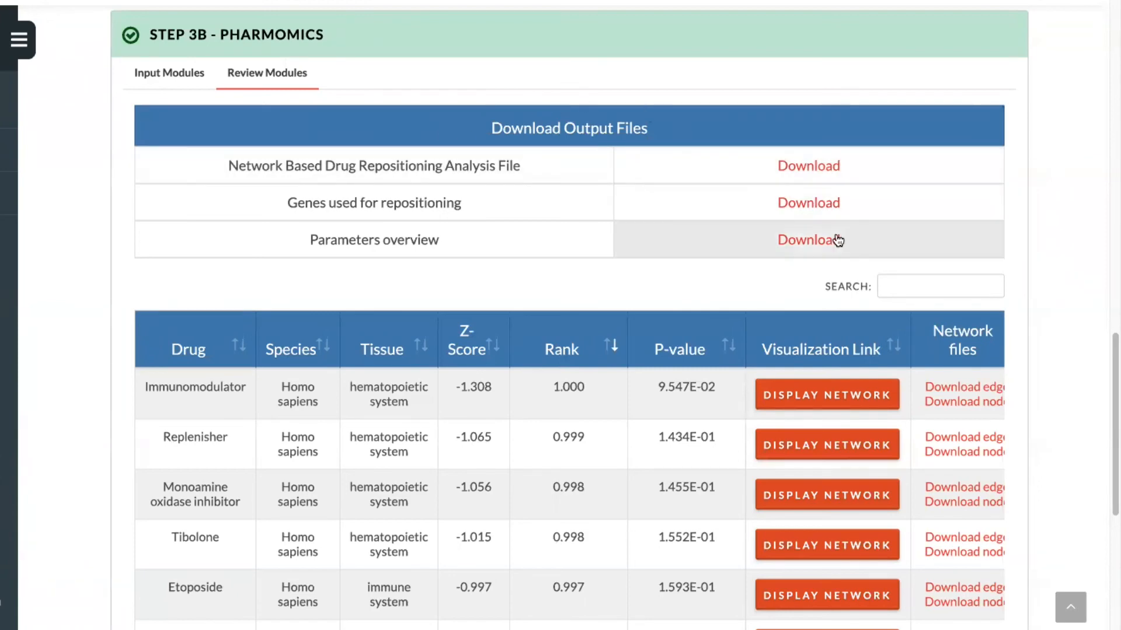
# - Scroll the ranked drug table and display the Immunomodulator drug network
pyautogui.scroll(-3)
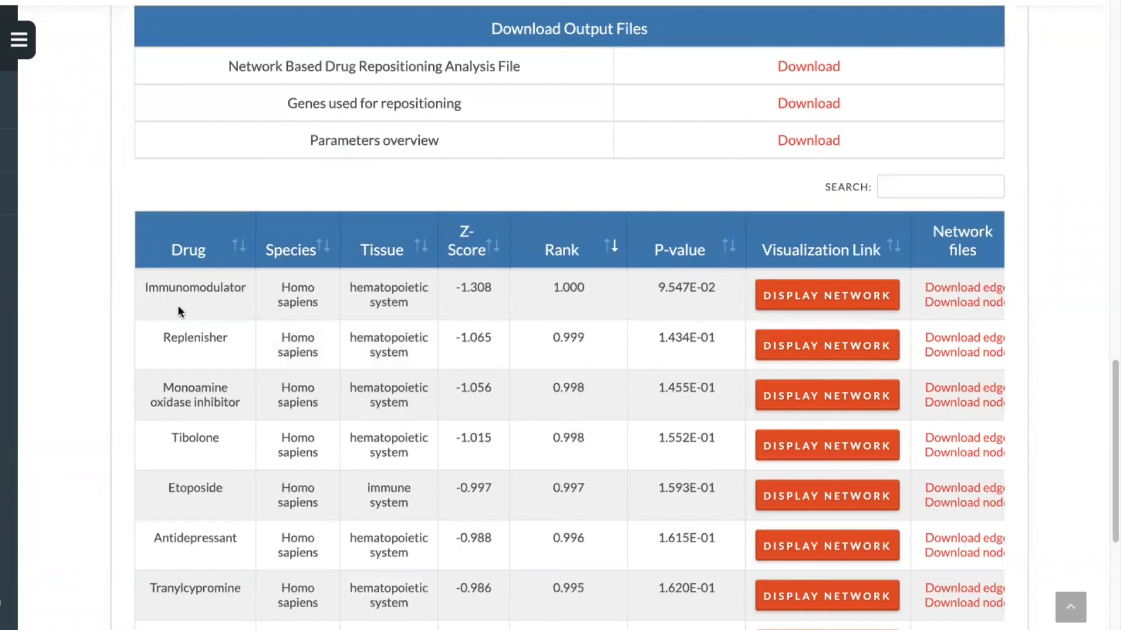
pyautogui.moveTo(298, 263)
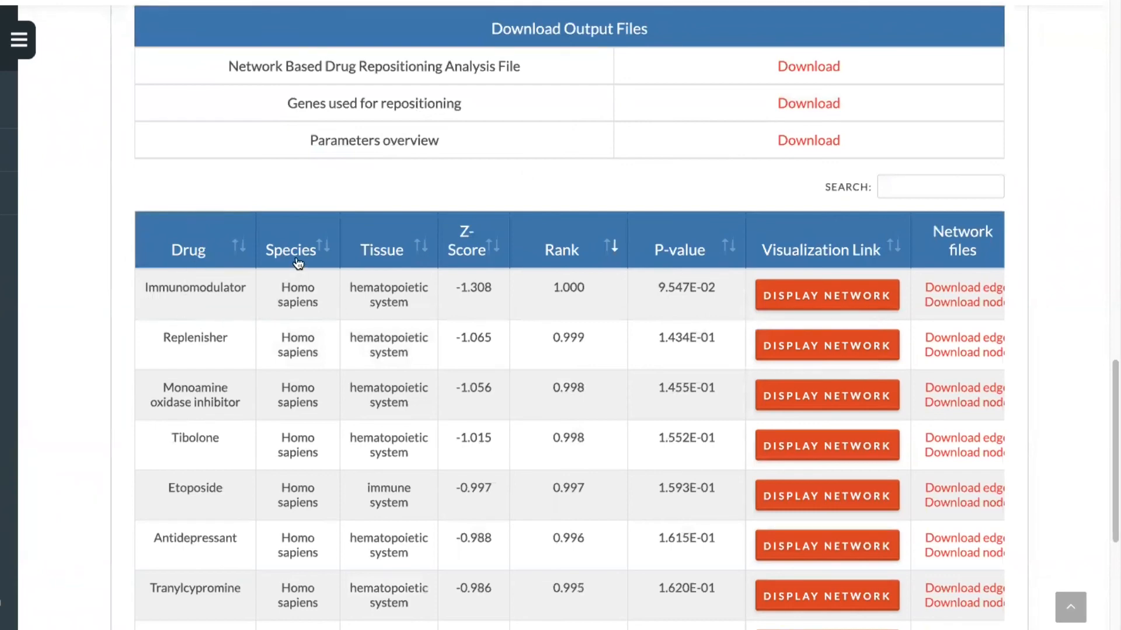
pyautogui.moveTo(384, 300)
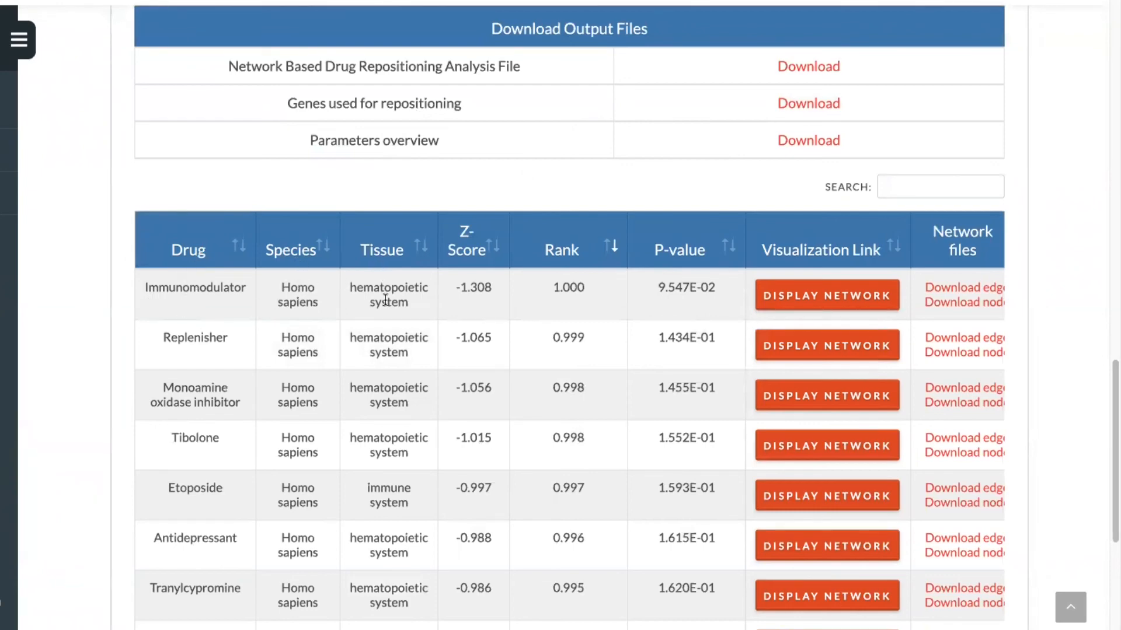
pyautogui.moveTo(467, 270)
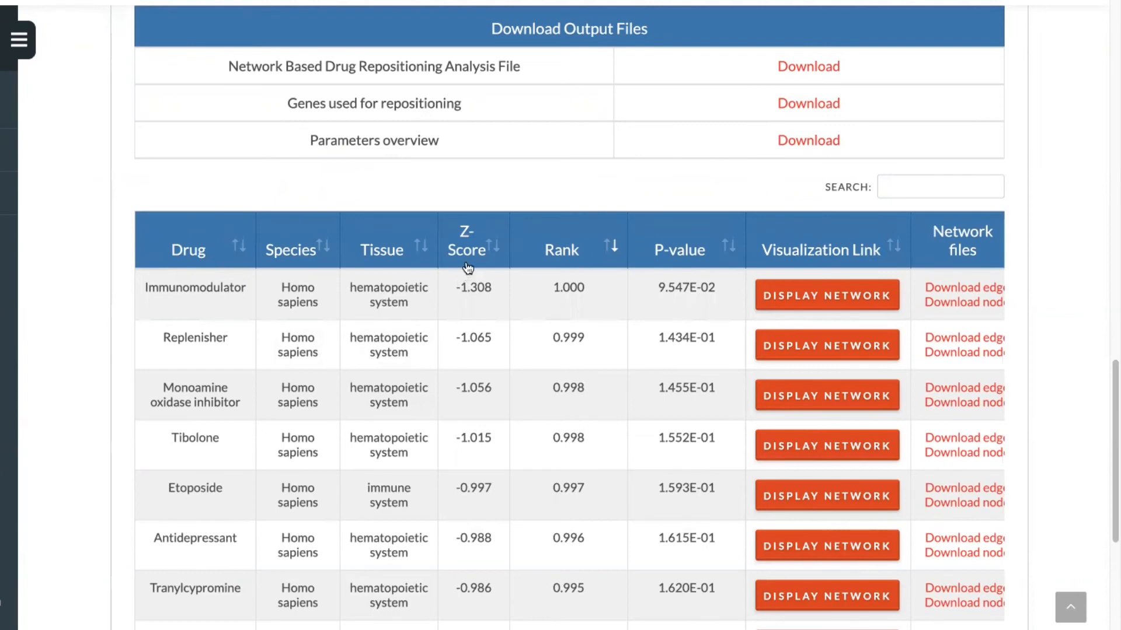
pyautogui.moveTo(680, 258)
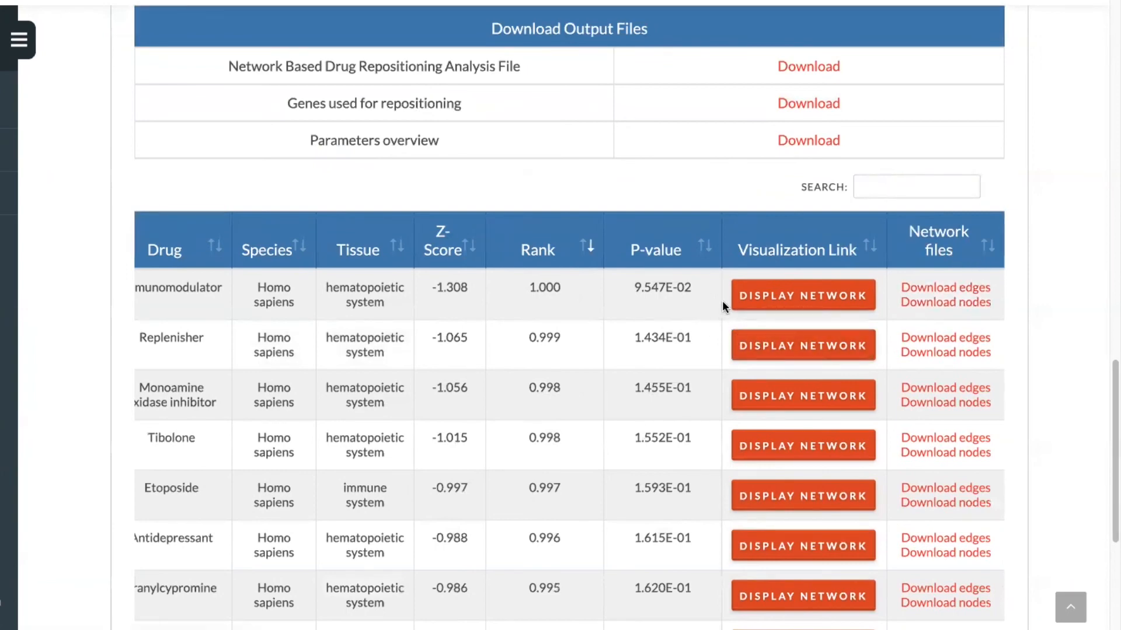
pyautogui.moveTo(803, 391)
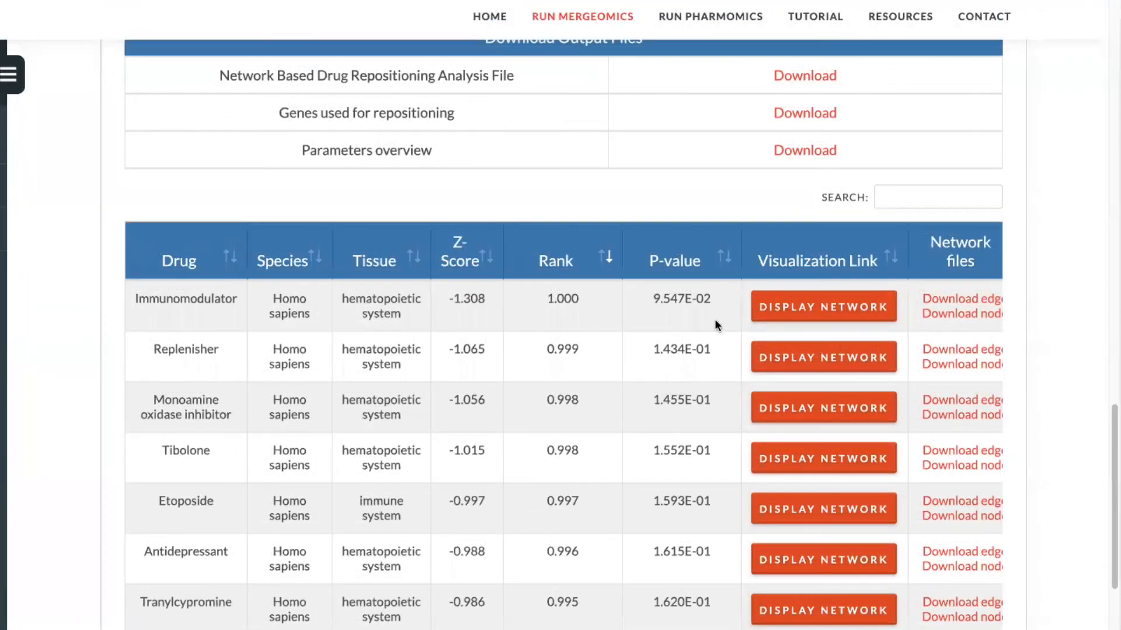
pyautogui.moveTo(819, 331)
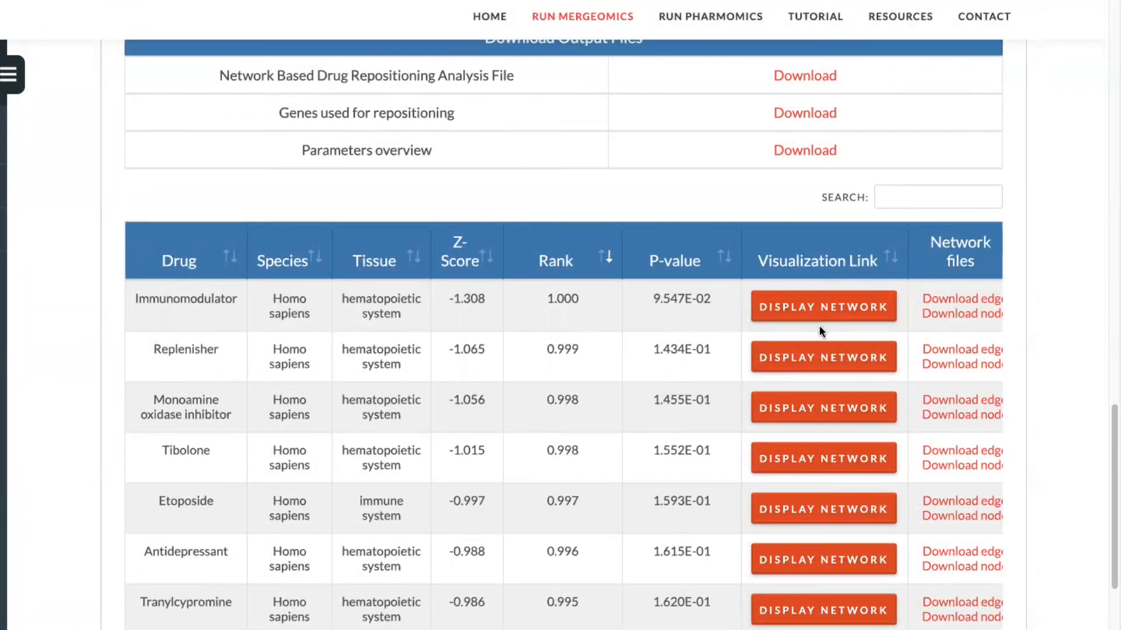
pyautogui.moveTo(267, 326)
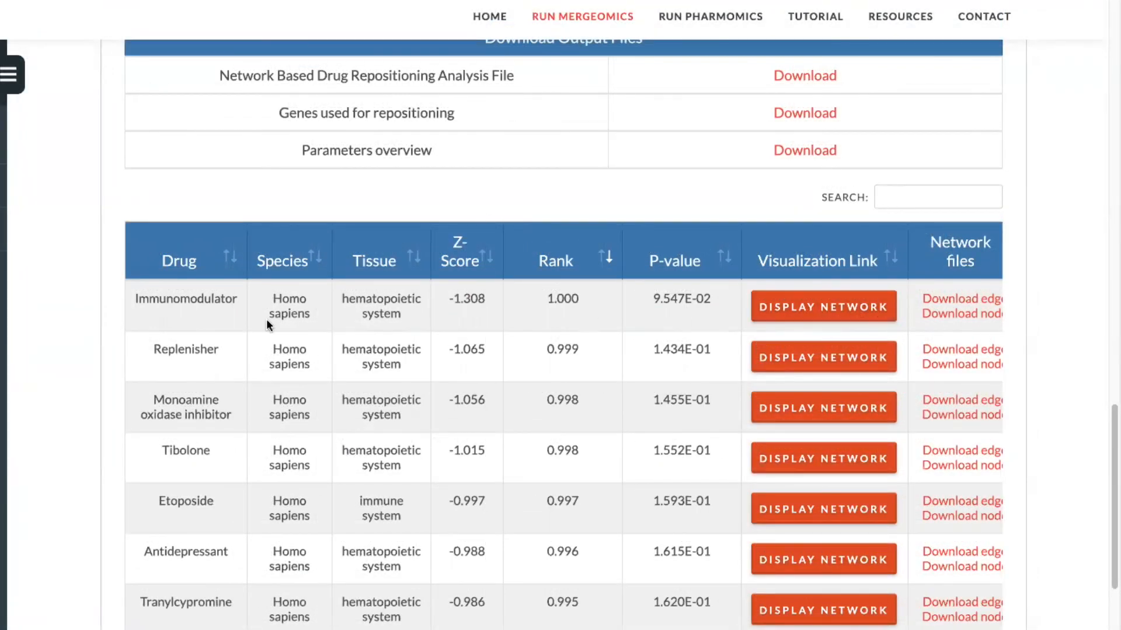
pyautogui.click(822, 306)
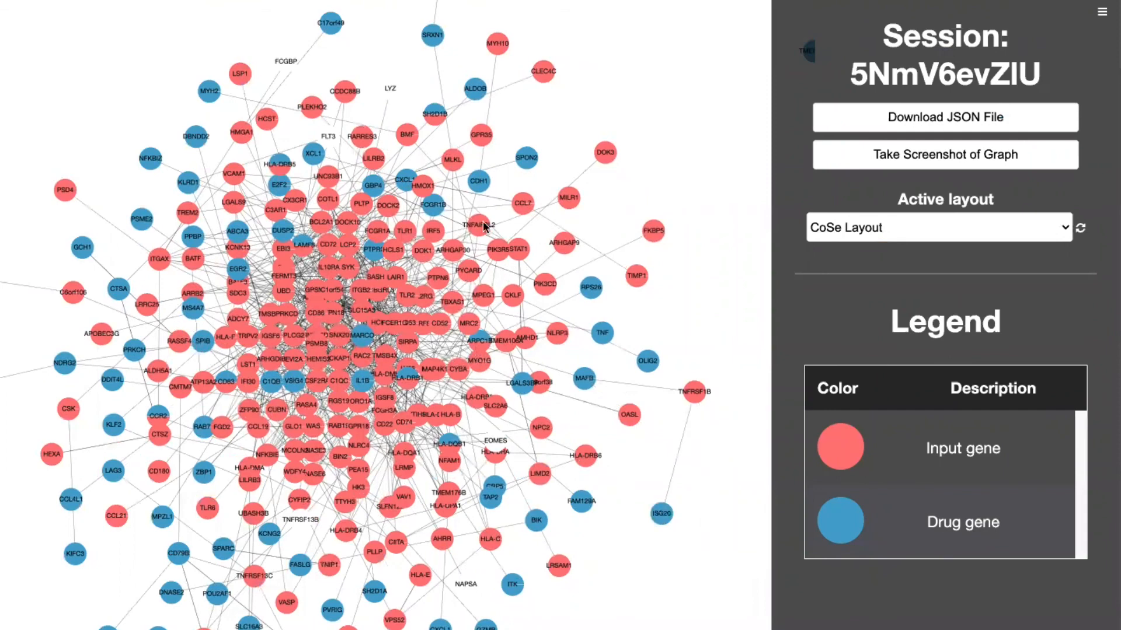
pyautogui.moveTo(436, 135)
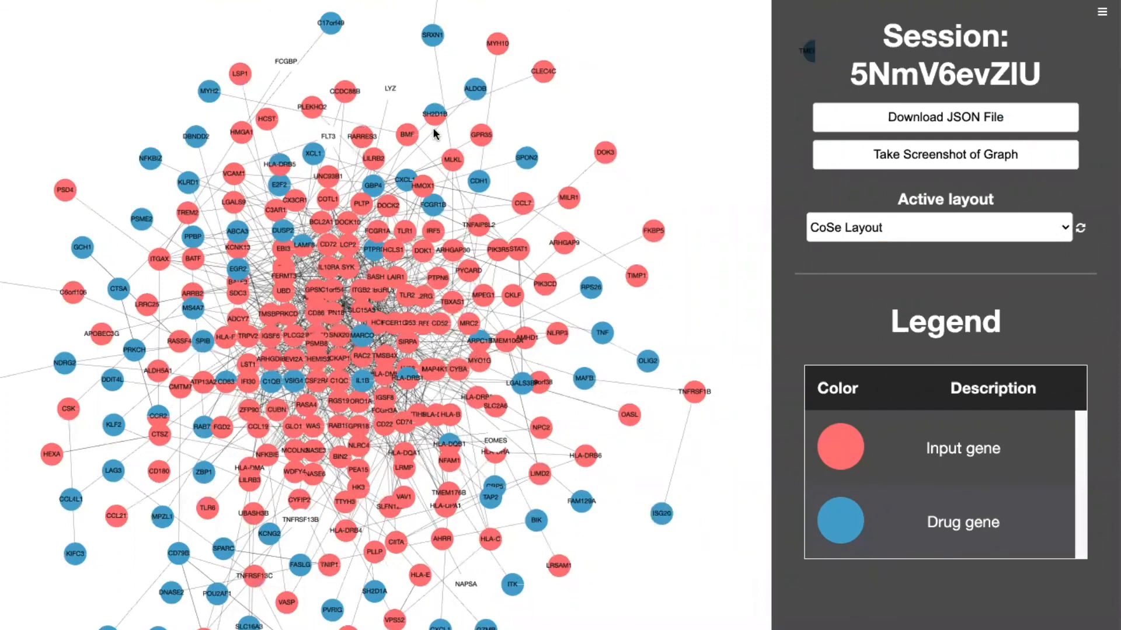
# - Inspect the Immunomodulator network graph and open the Active layout dropdown
pyautogui.click(433, 115)
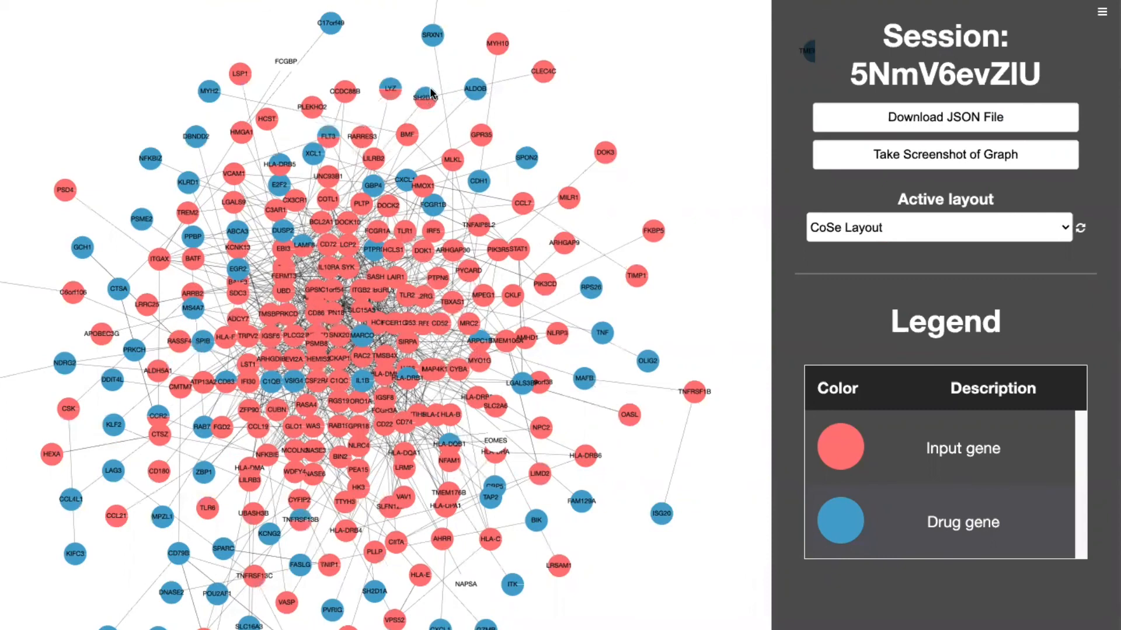
pyautogui.moveTo(677, 248)
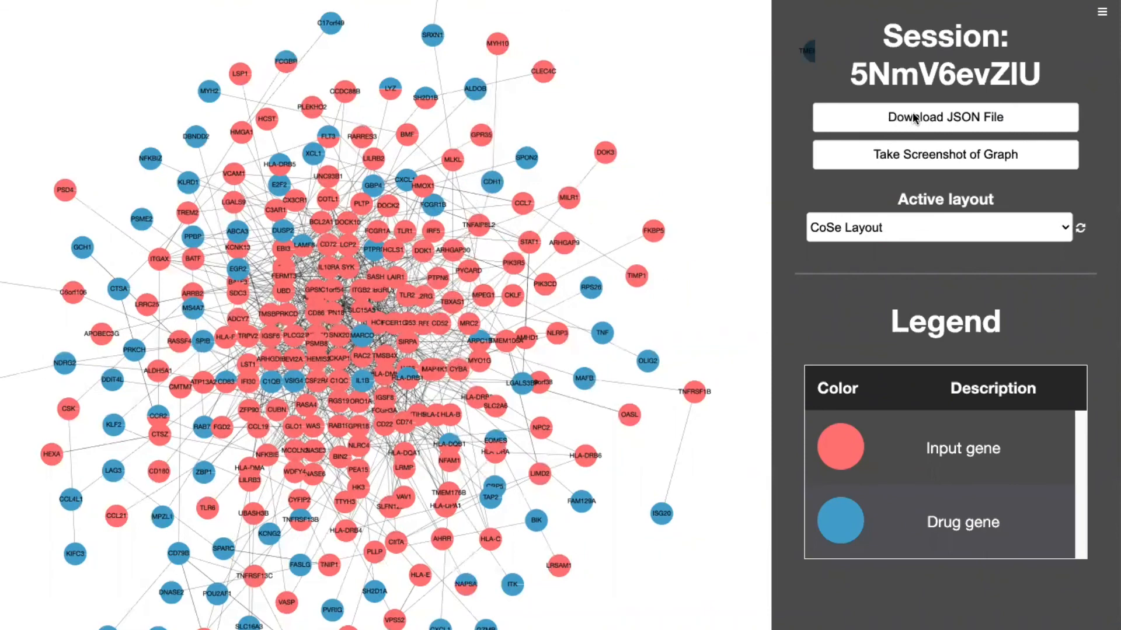
pyautogui.moveTo(897, 161)
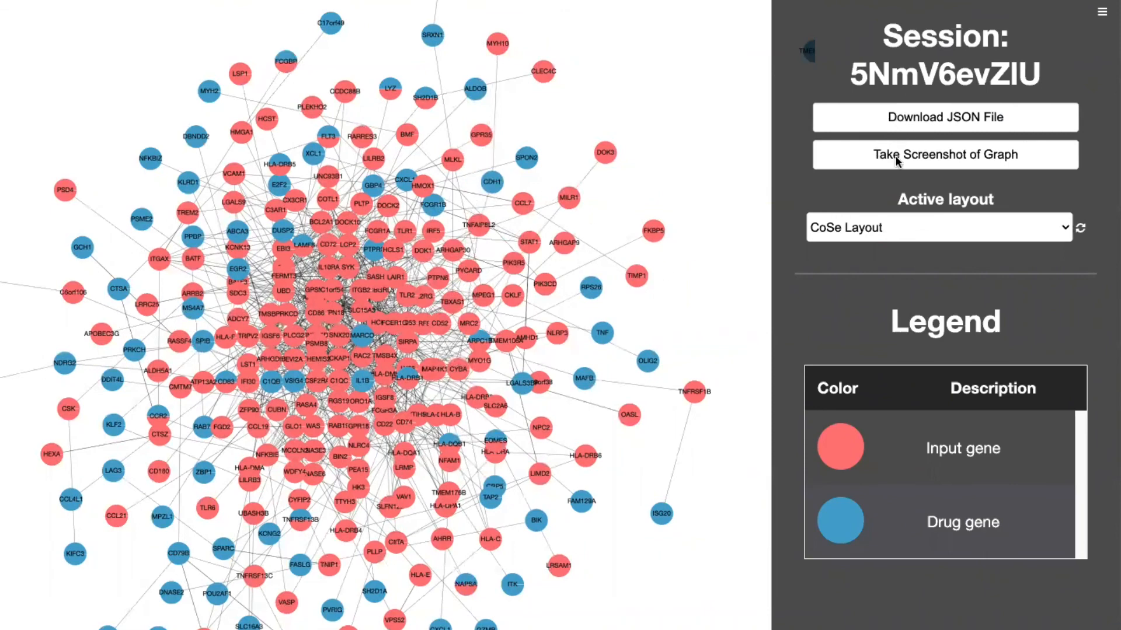
pyautogui.moveTo(876, 238)
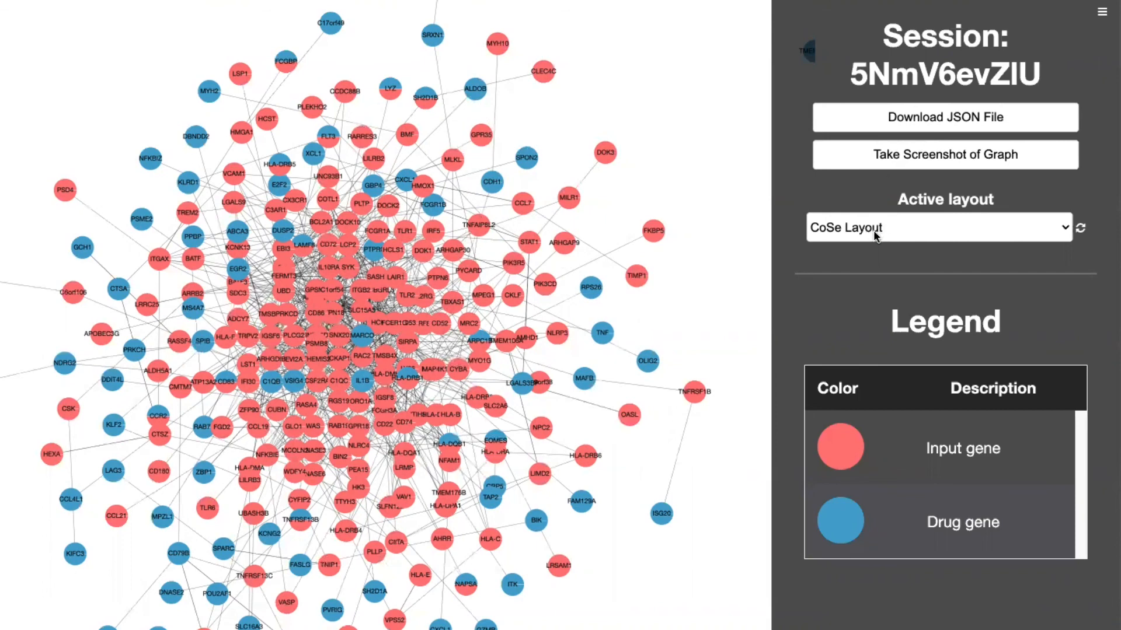
pyautogui.click(938, 227)
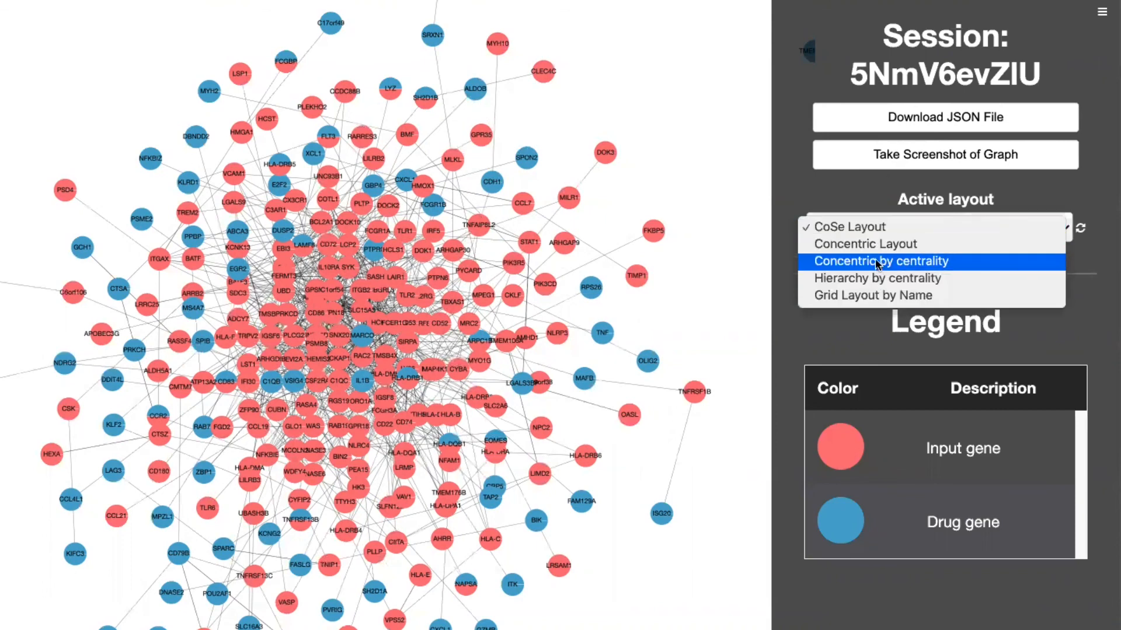